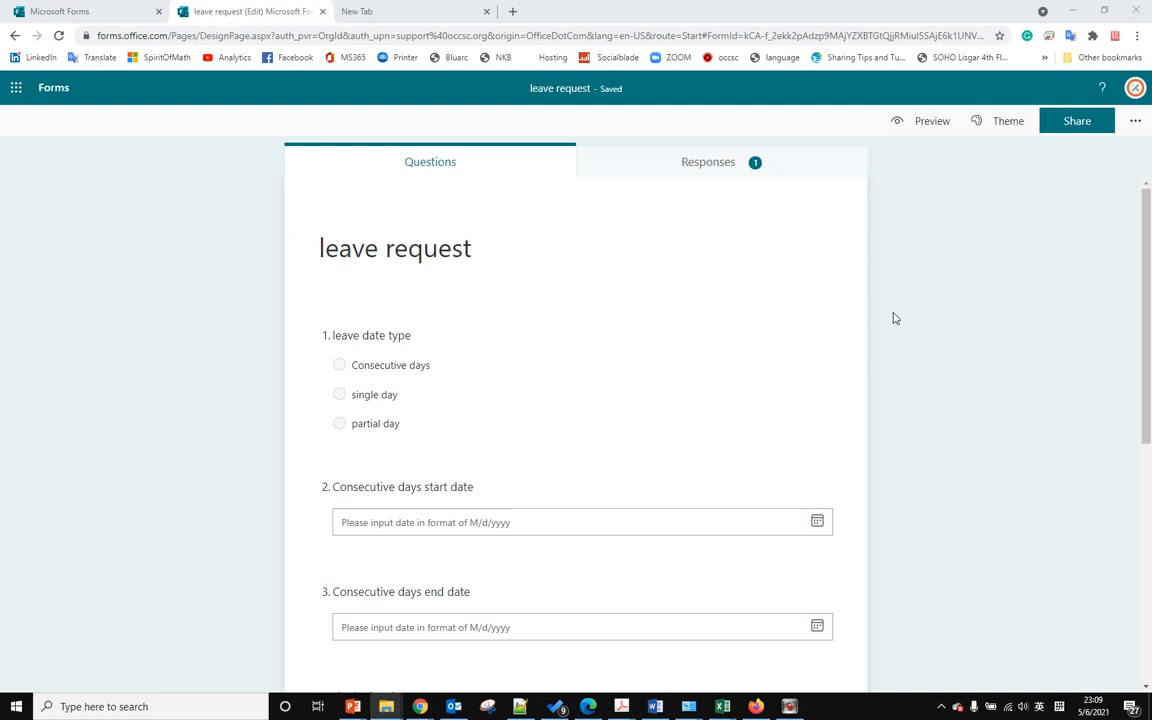
# Review the leave request form, select question 1 and choose Add branching from its settings.
pyautogui.scroll(-3)
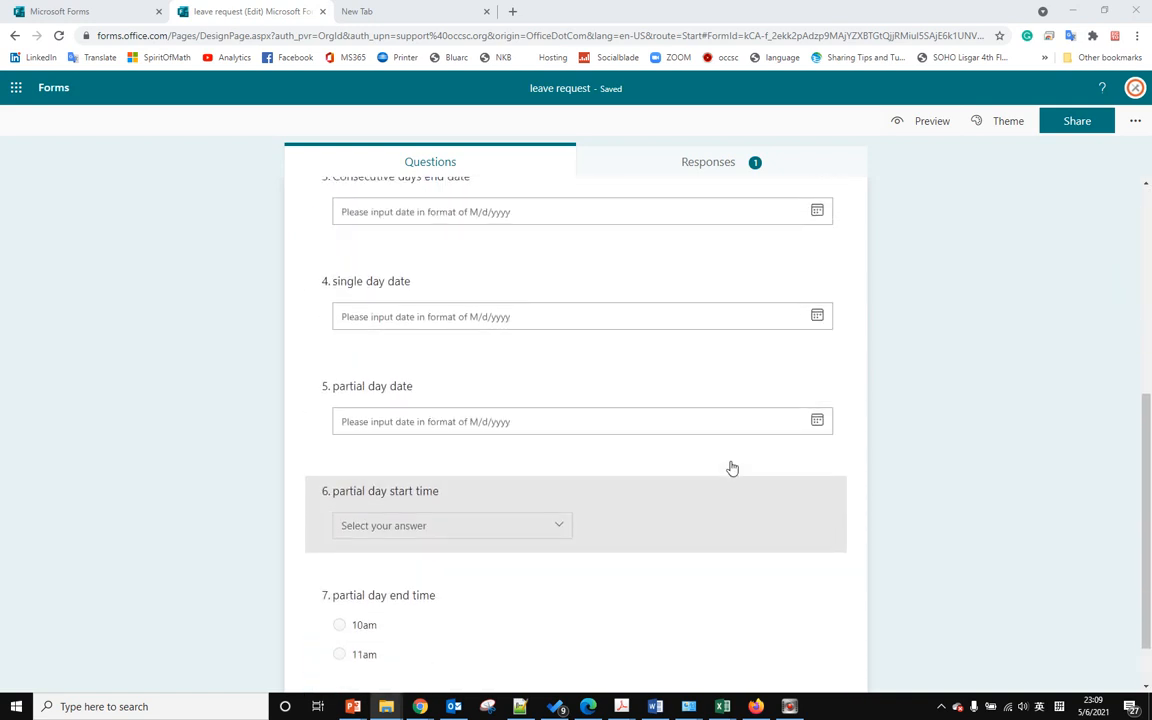
pyautogui.scroll(3)
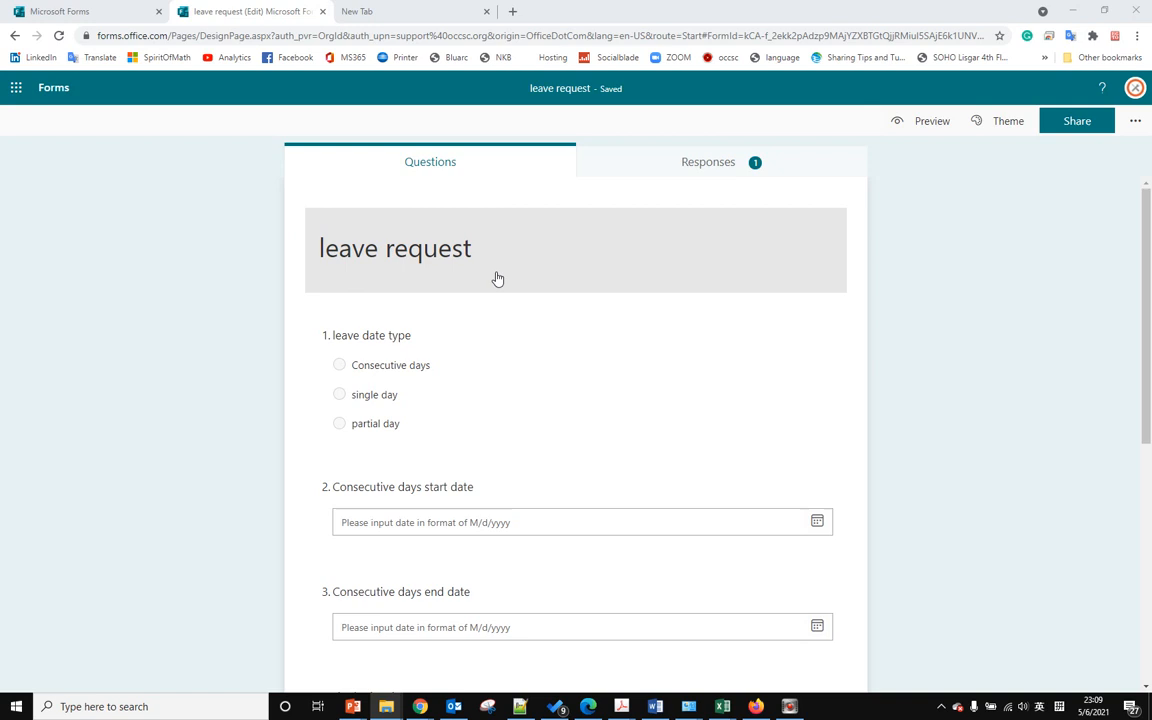
pyautogui.moveTo(684, 400)
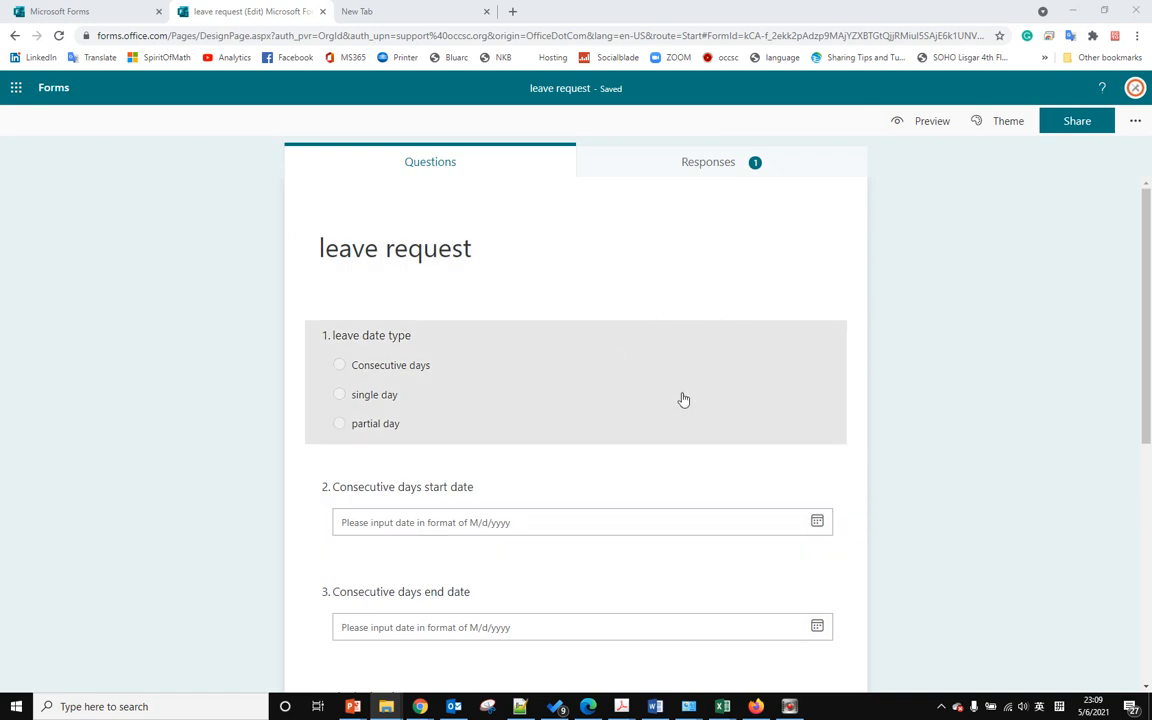
pyautogui.moveTo(956, 378)
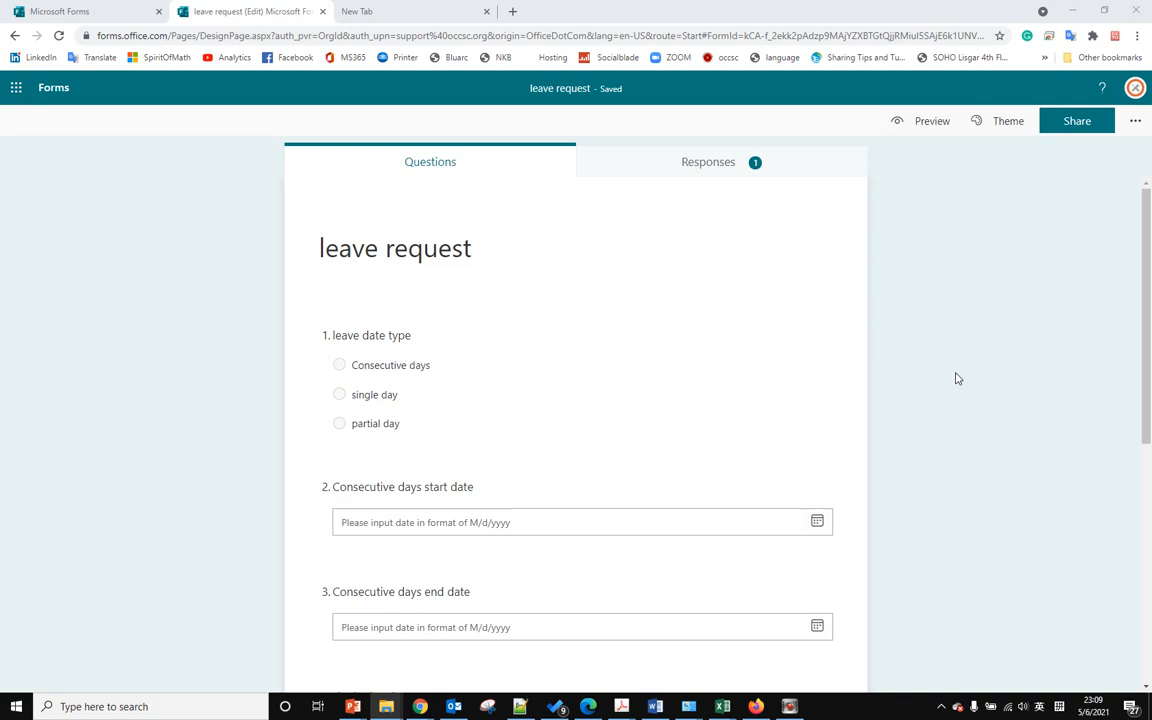
pyautogui.moveTo(1002, 372)
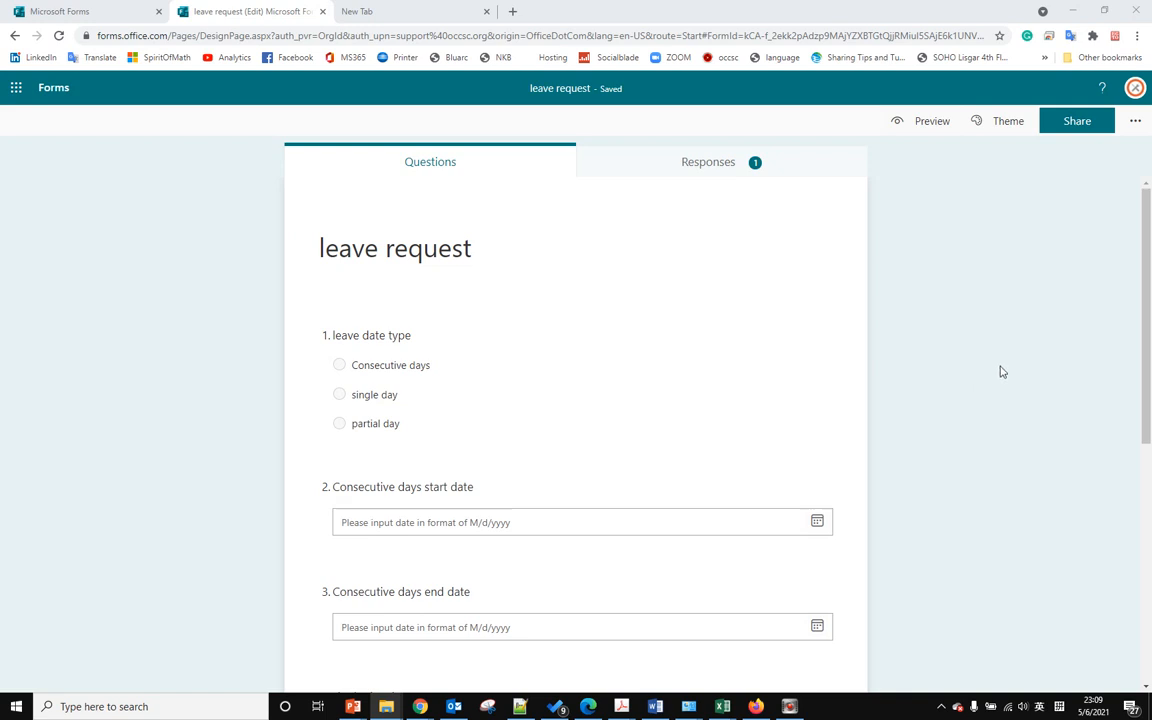
pyautogui.scroll(-3)
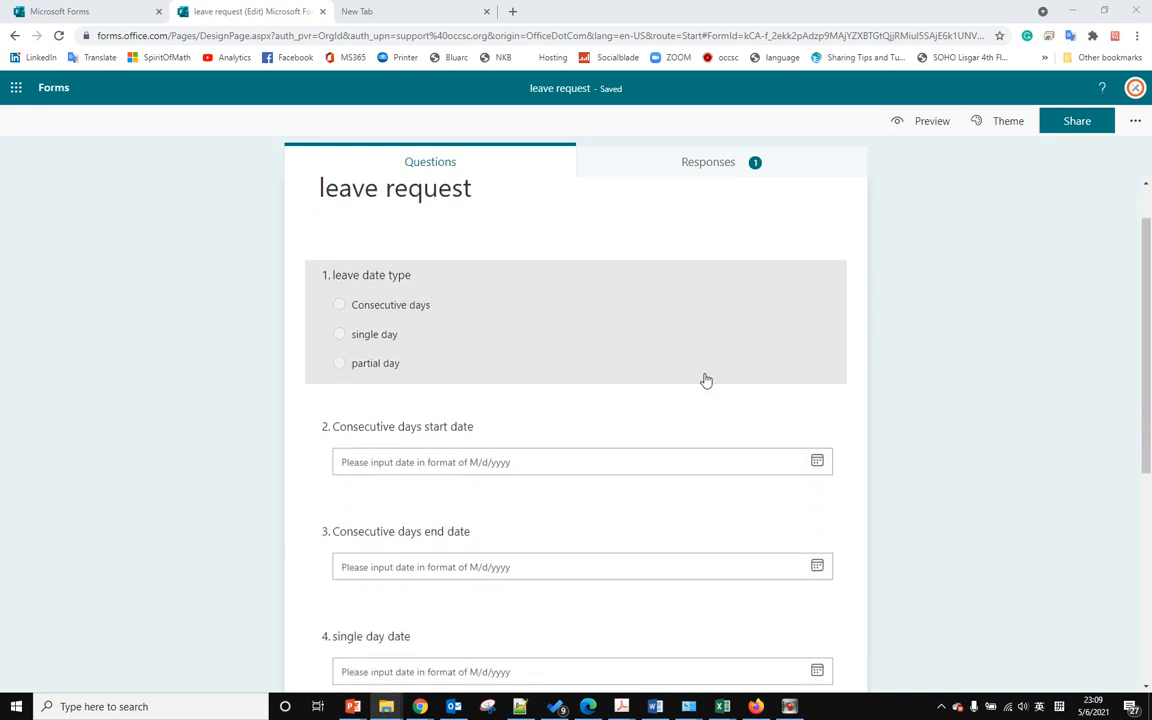
pyautogui.scroll(-3)
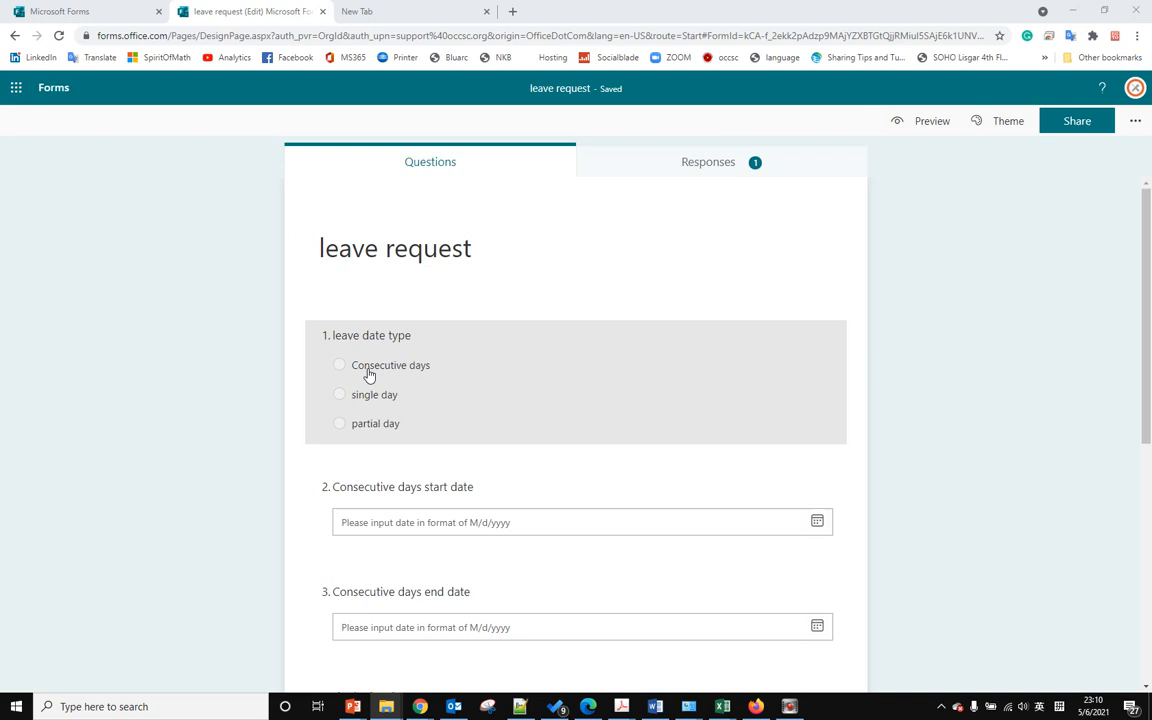
pyautogui.moveTo(424, 374)
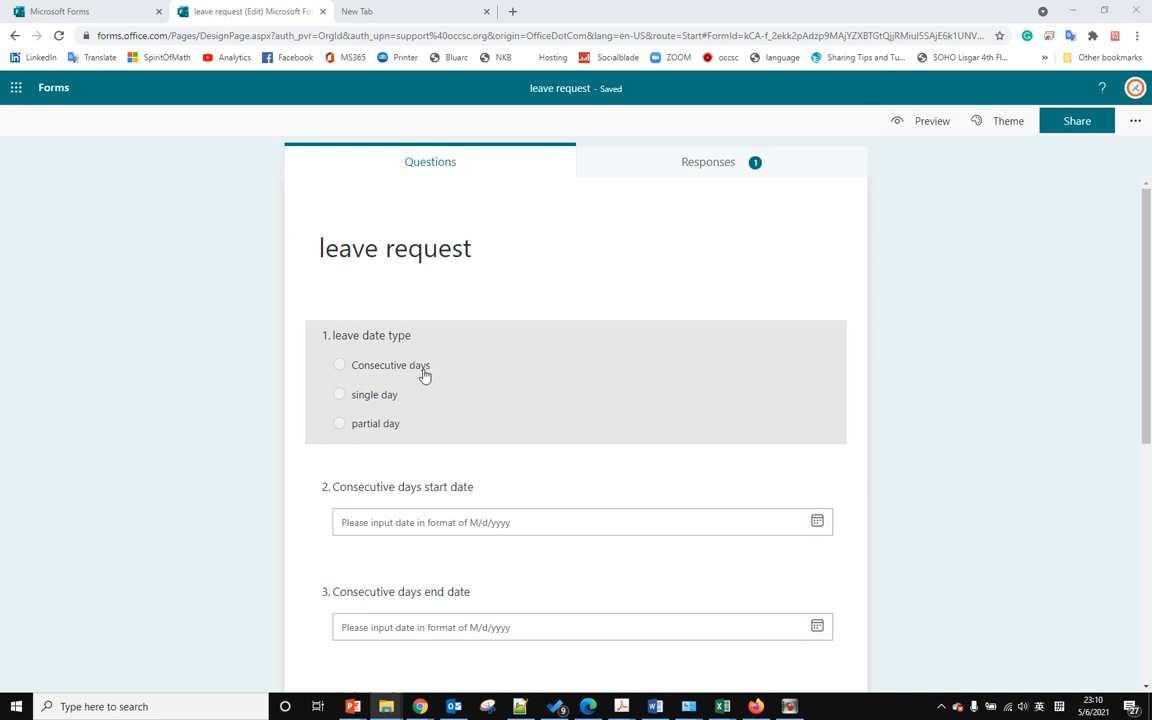
pyautogui.scroll(-3)
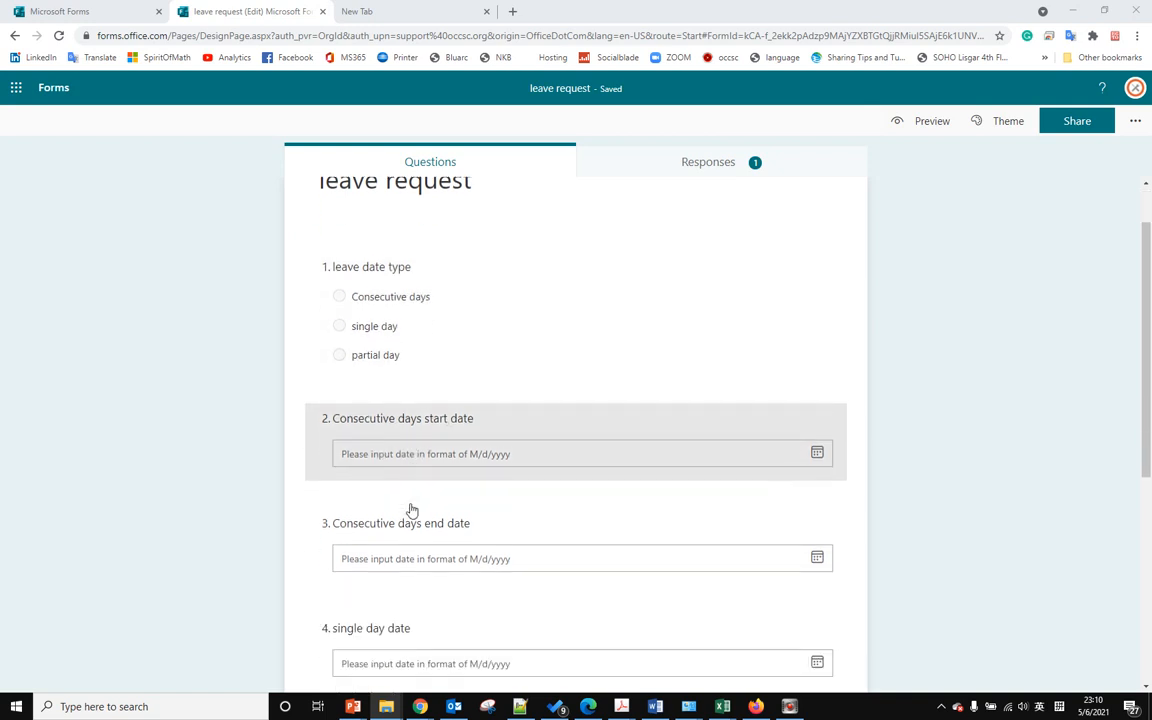
pyautogui.moveTo(432, 564)
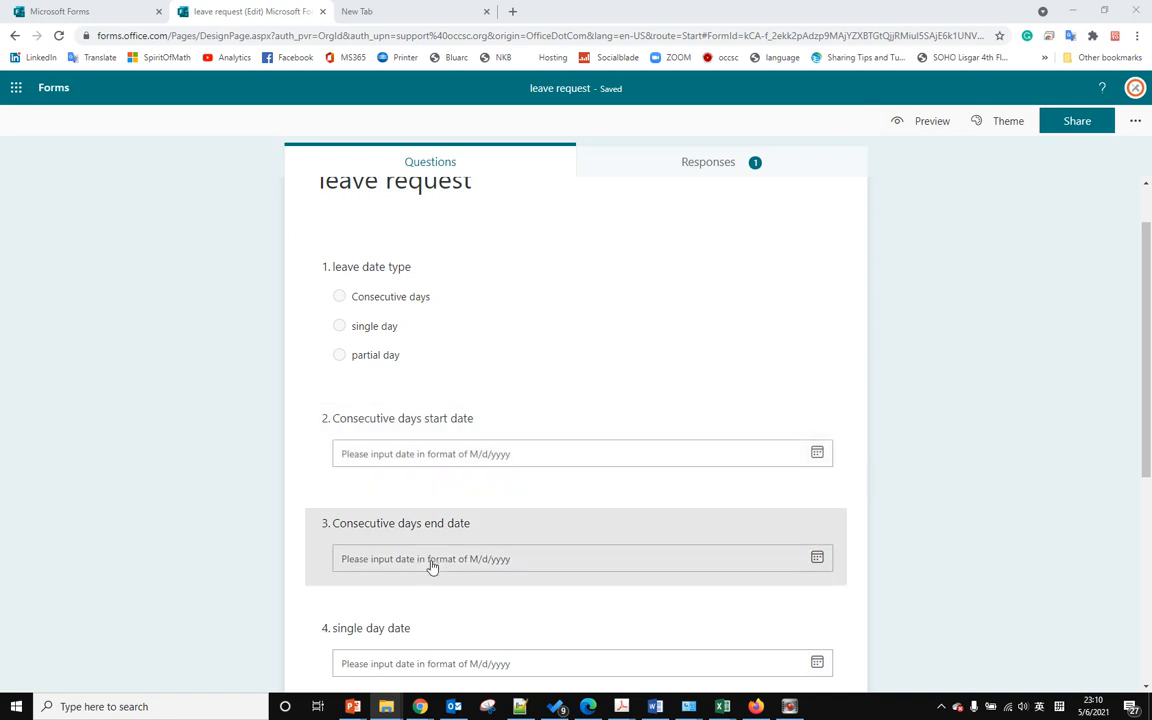
pyautogui.moveTo(436, 532)
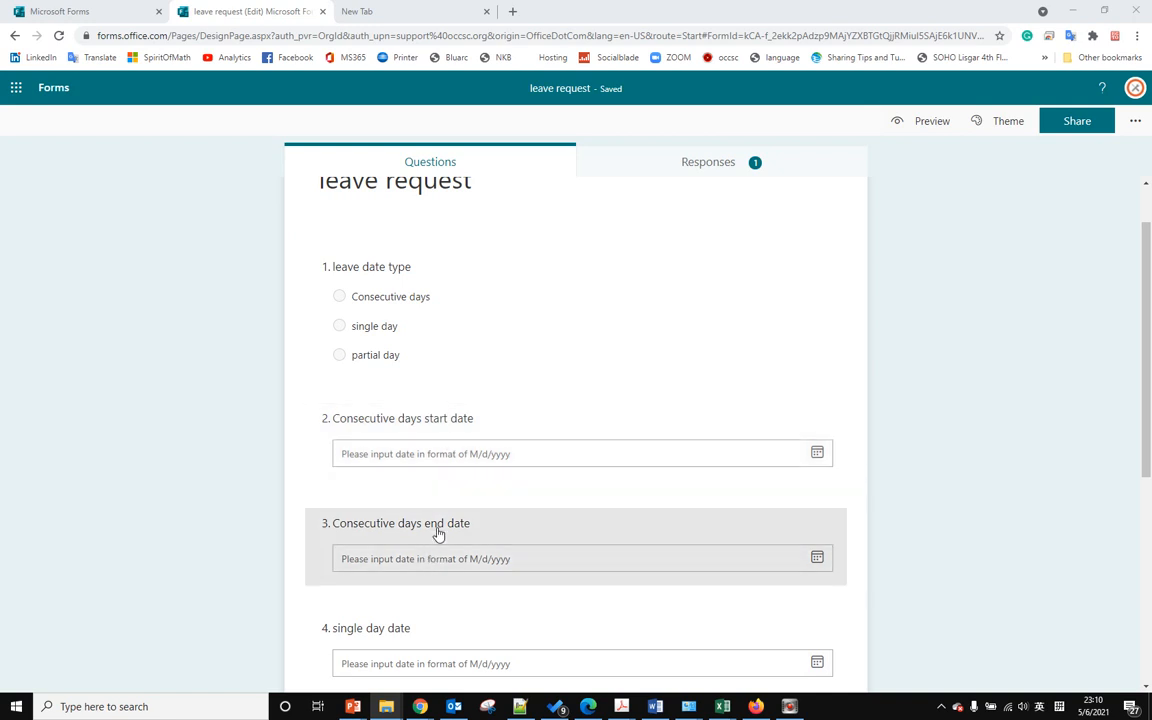
pyautogui.moveTo(456, 548)
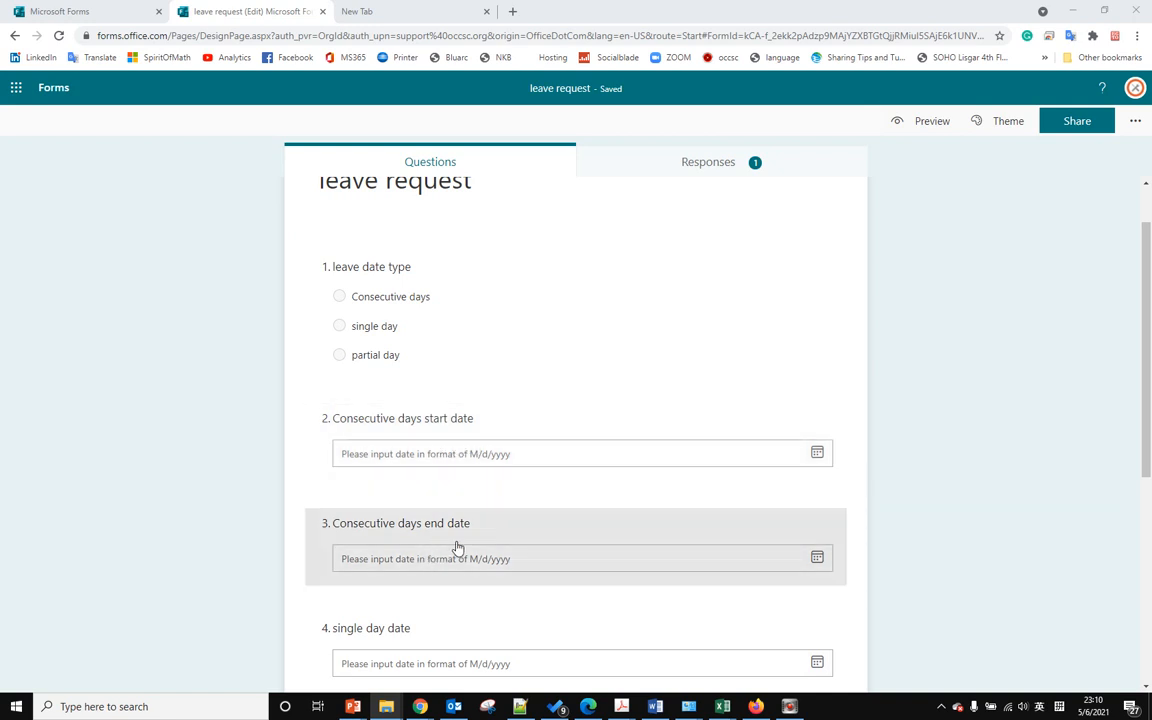
pyautogui.scroll(-3)
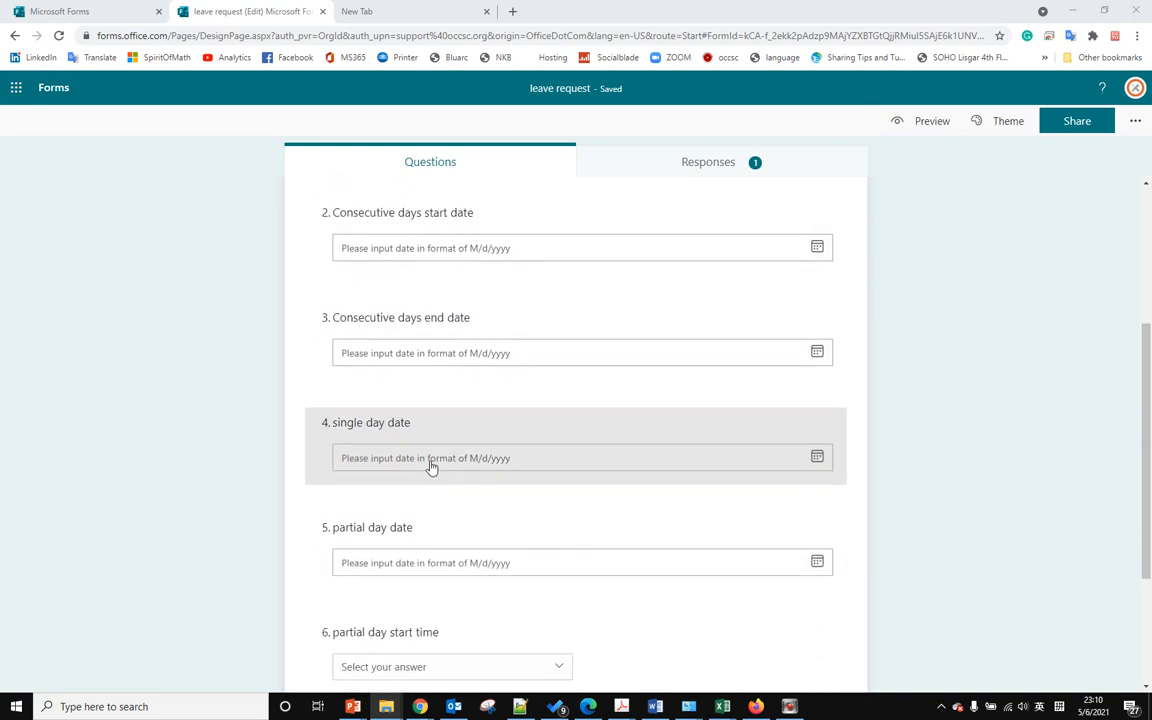
pyautogui.scroll(-3)
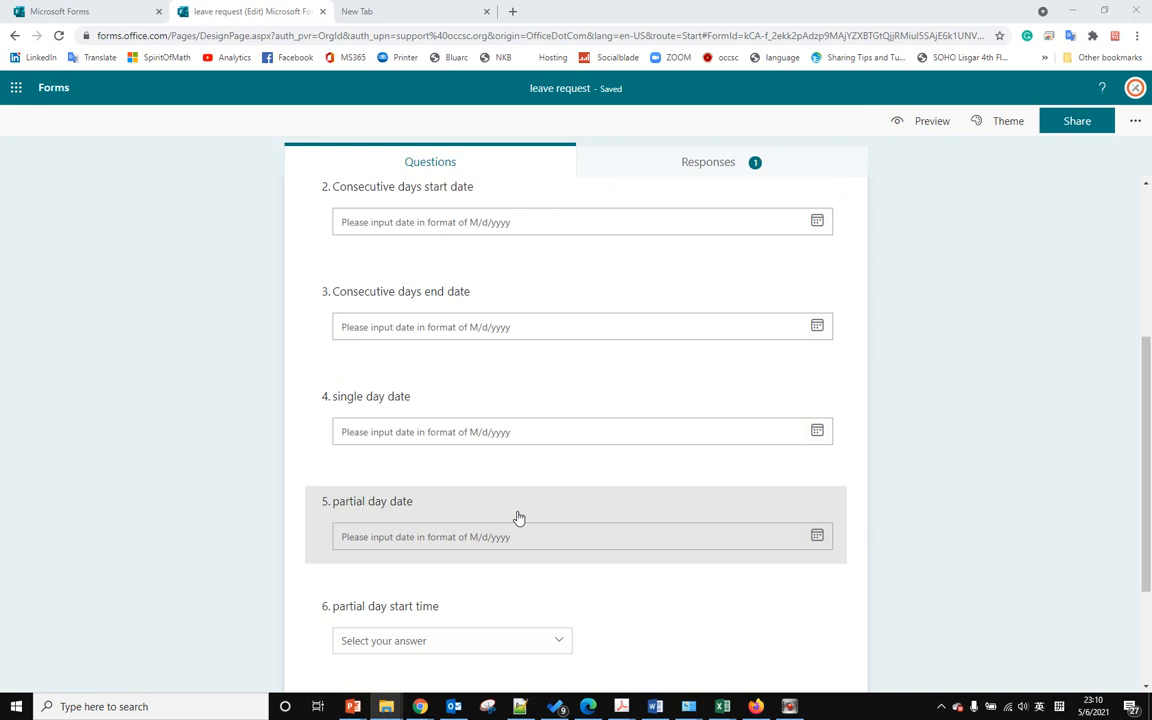
pyautogui.scroll(3)
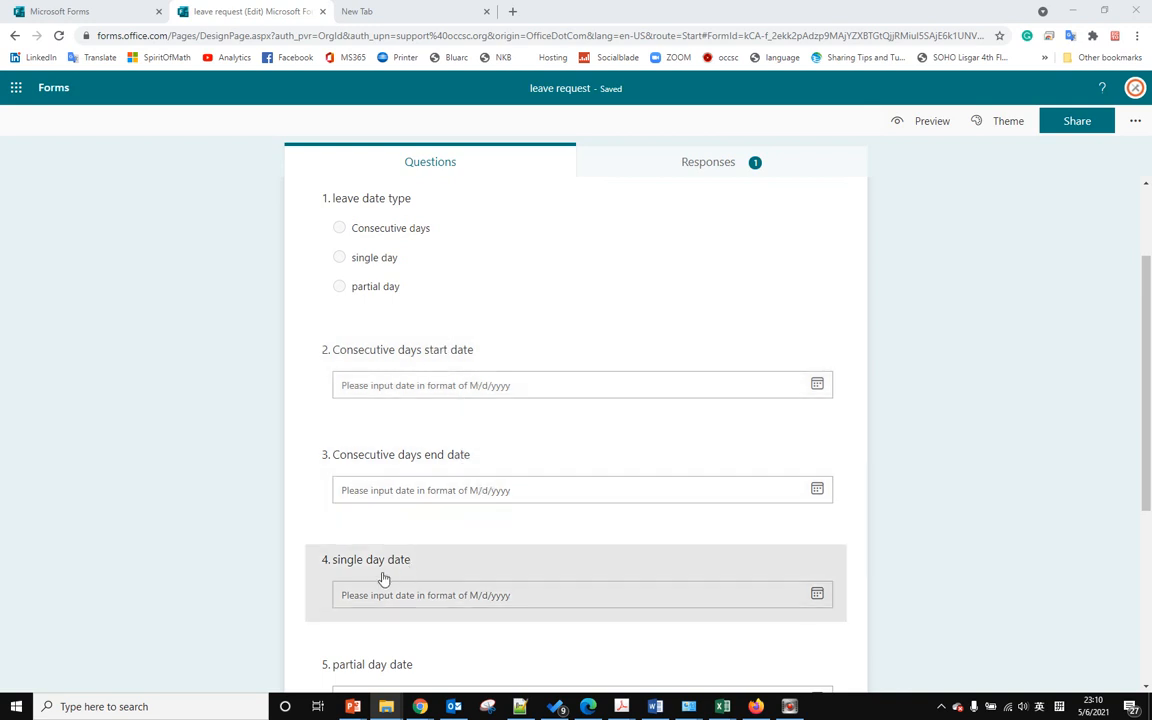
pyautogui.moveTo(456, 578)
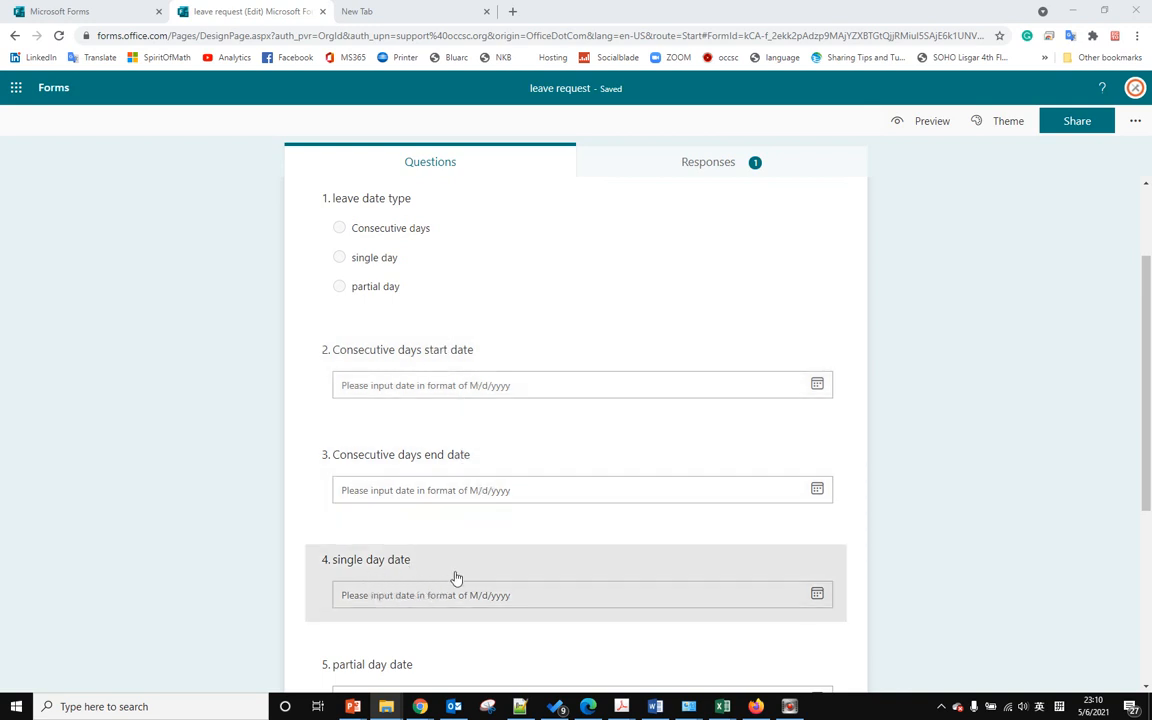
pyautogui.scroll(-3)
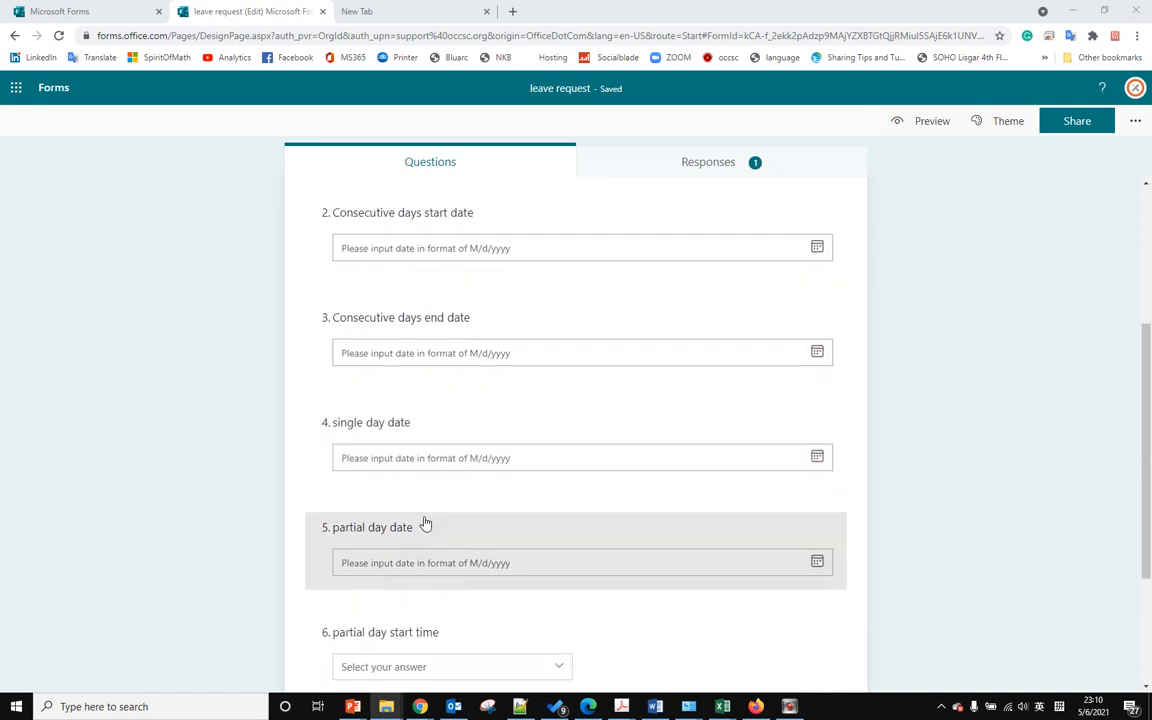
pyautogui.scroll(-3)
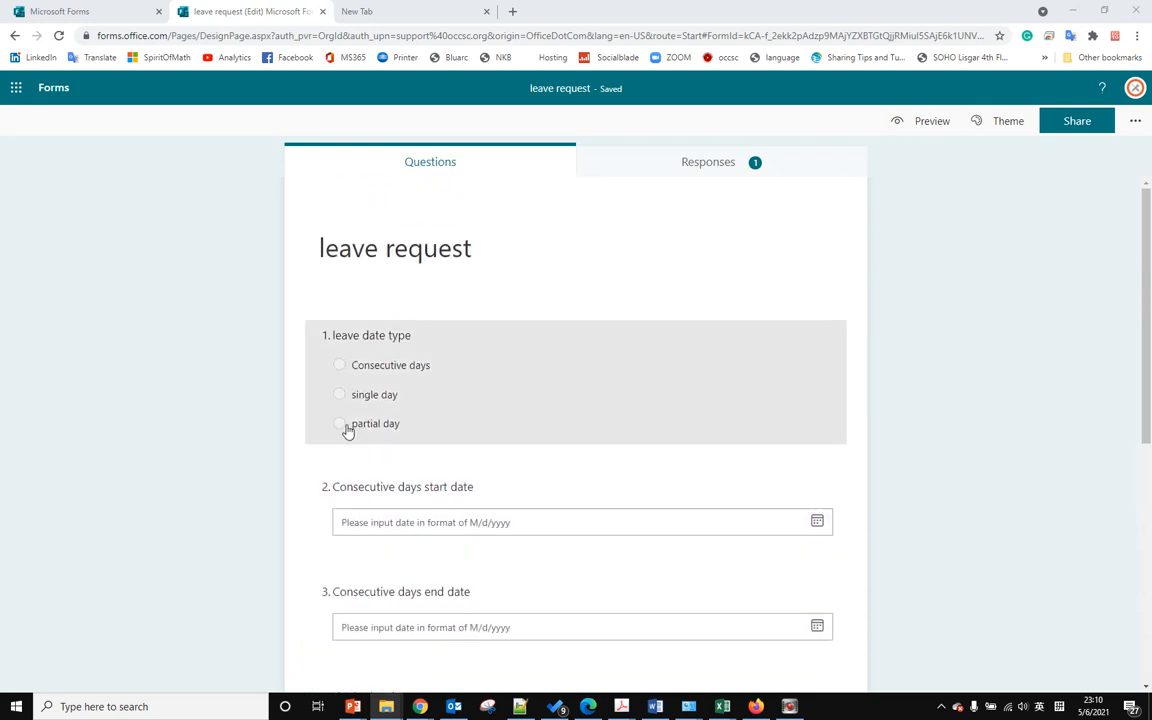
pyautogui.moveTo(380, 434)
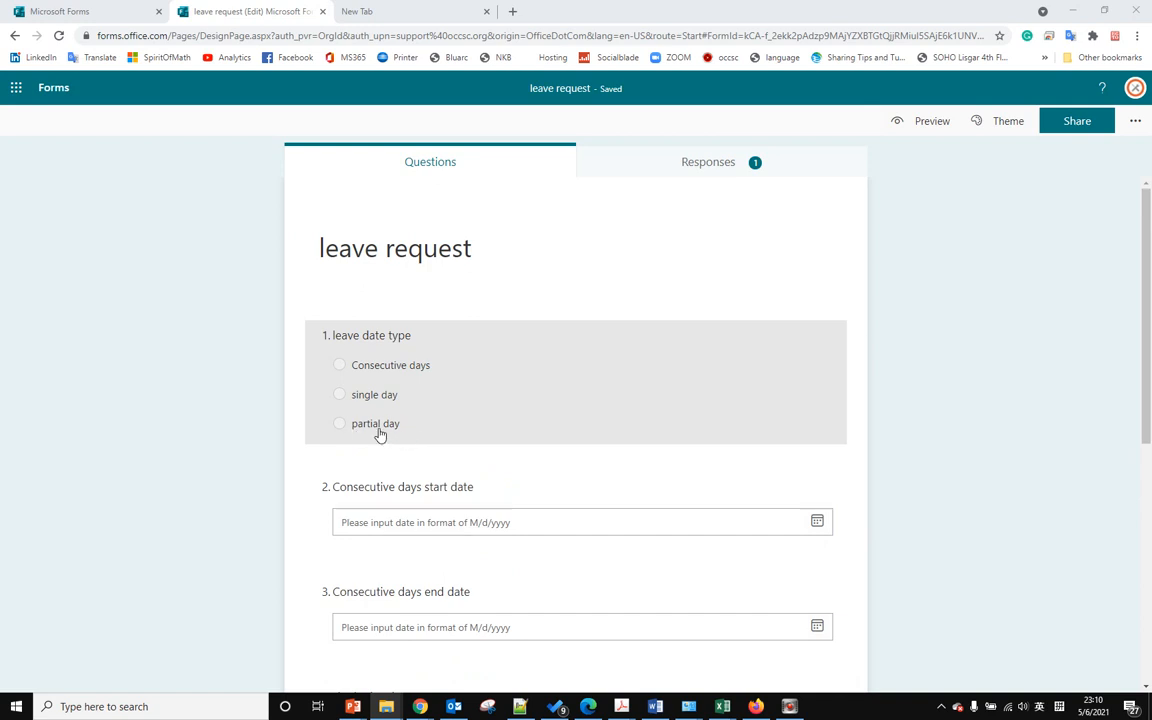
pyautogui.scroll(-3)
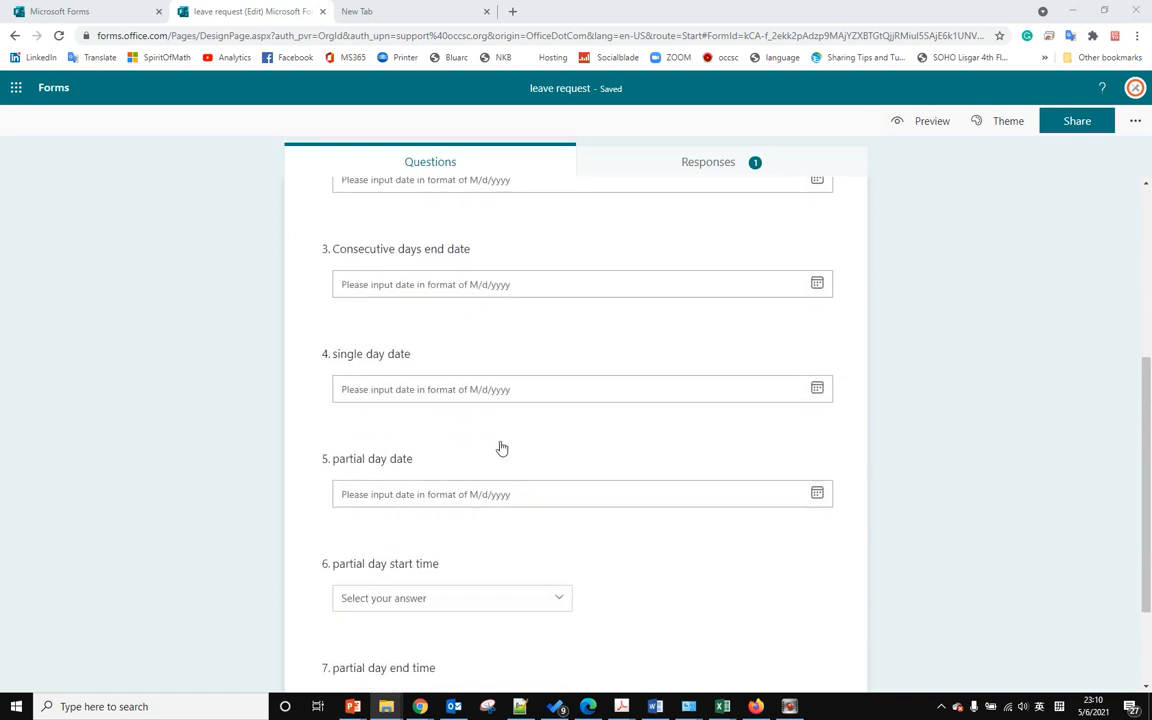
pyautogui.scroll(-3)
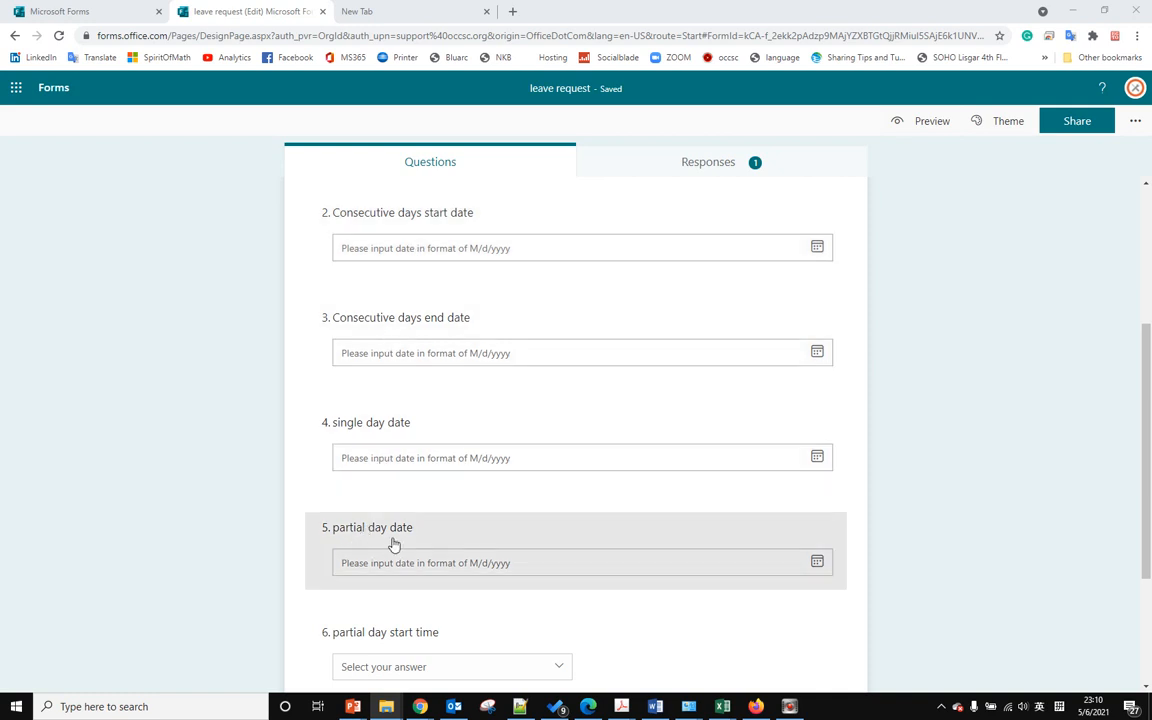
pyautogui.scroll(-3)
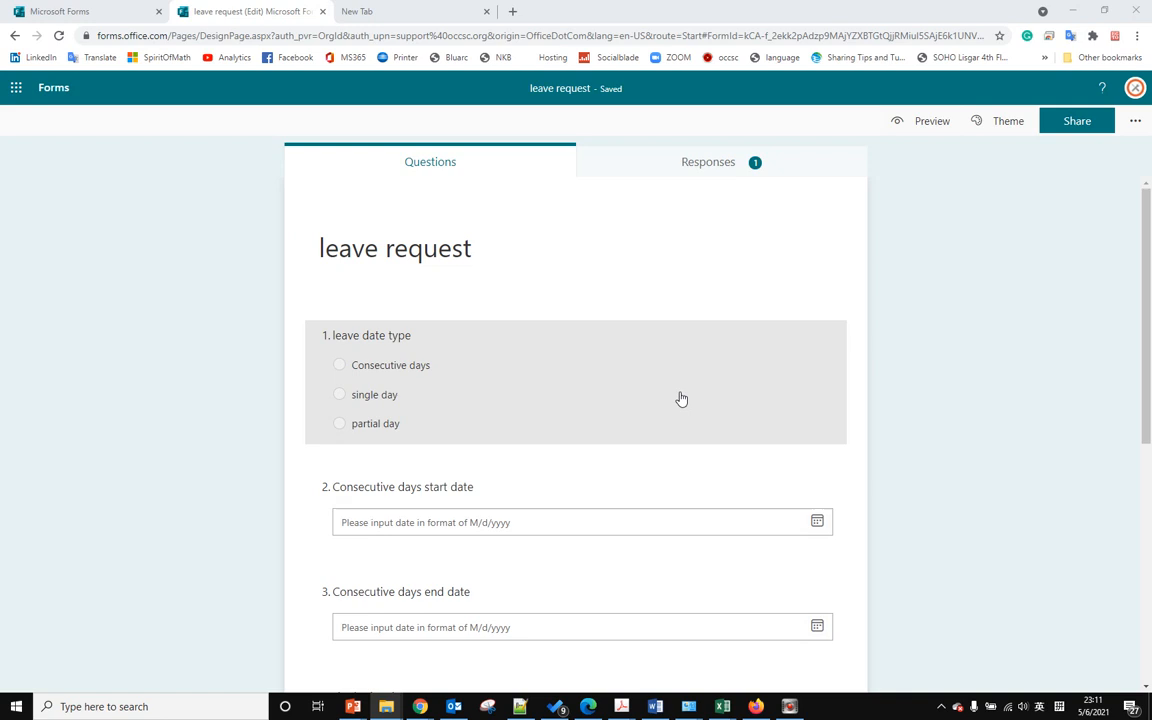
pyautogui.moveTo(734, 376)
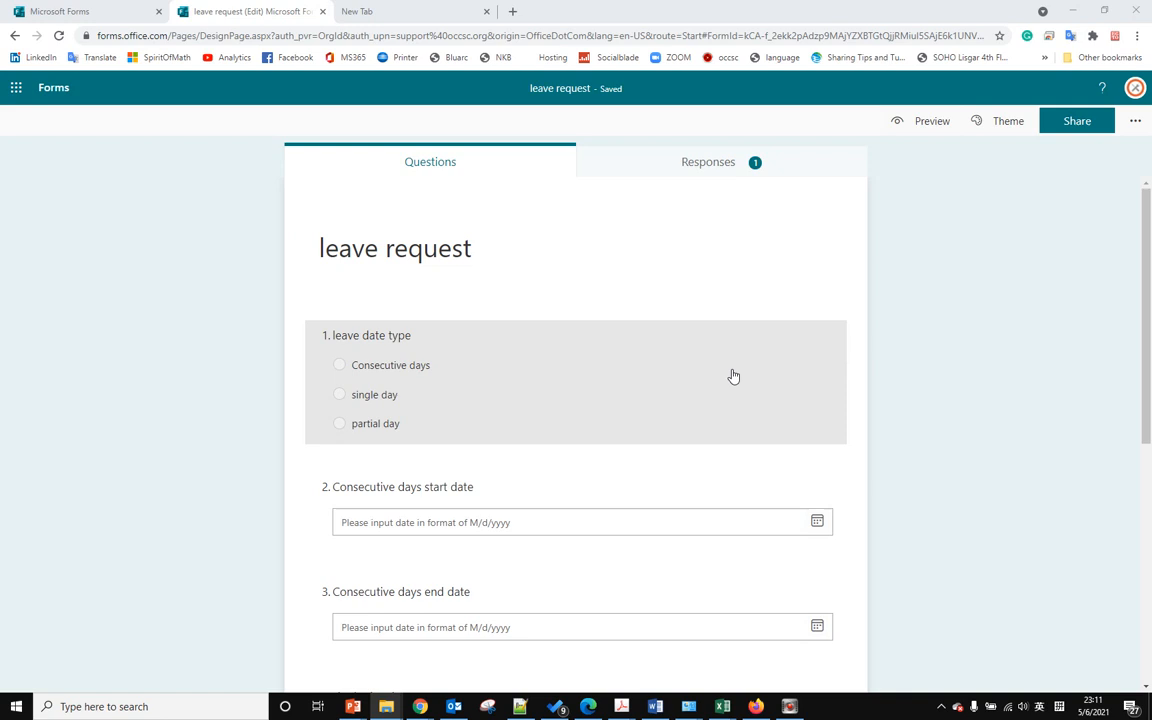
pyautogui.moveTo(392, 364)
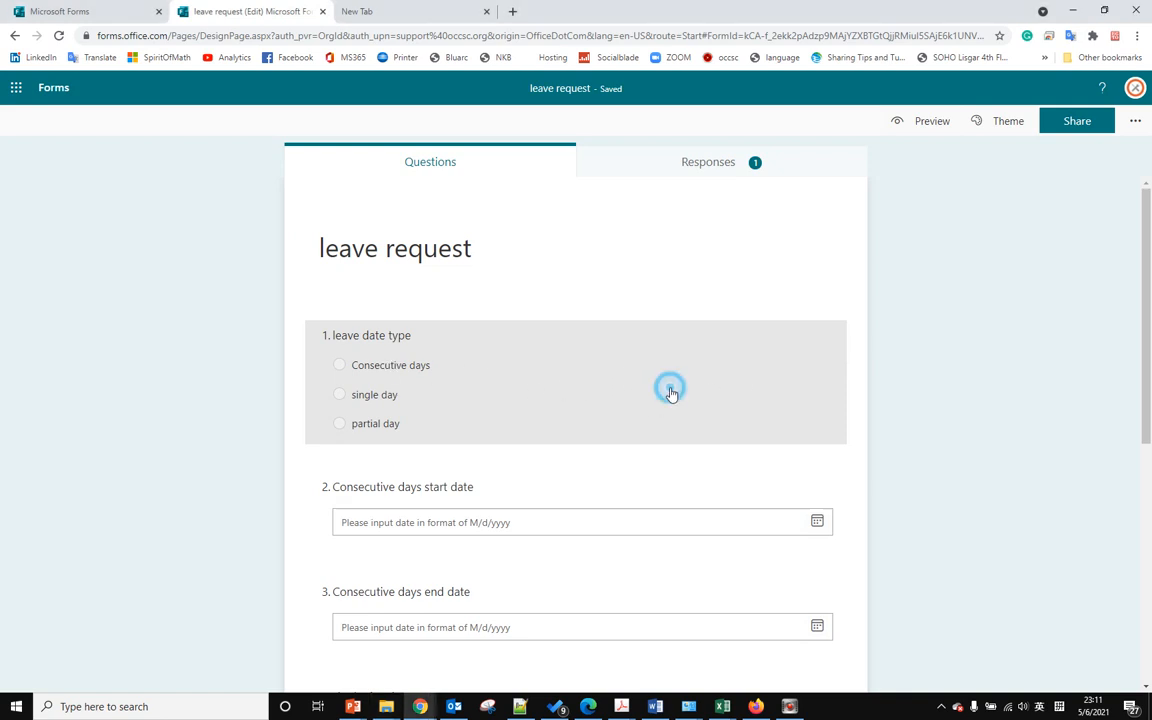
pyautogui.click(670, 390)
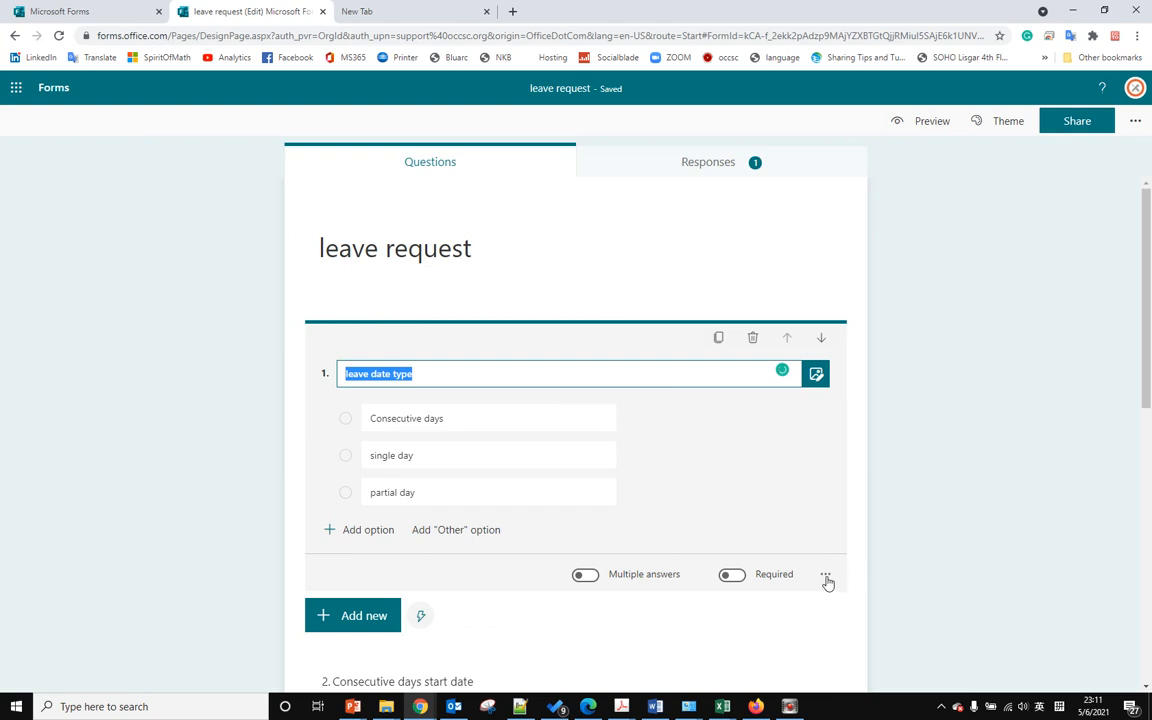
pyautogui.moveTo(826, 574)
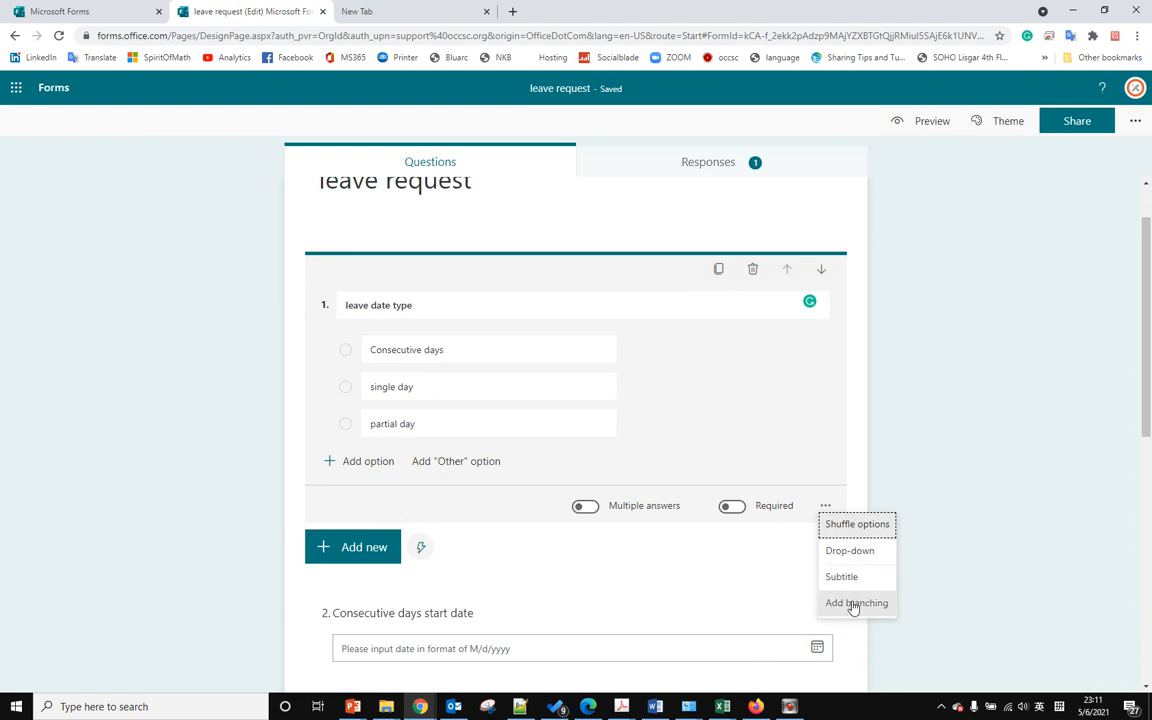
pyautogui.moveTo(852, 604)
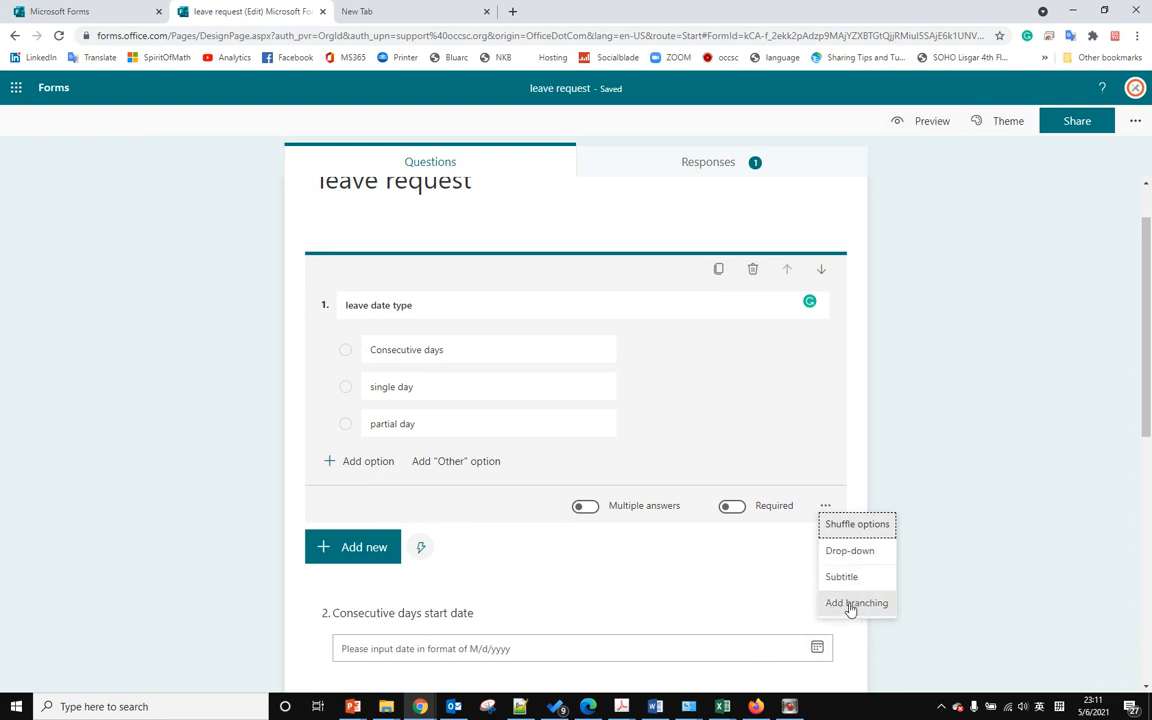
pyautogui.click(856, 602)
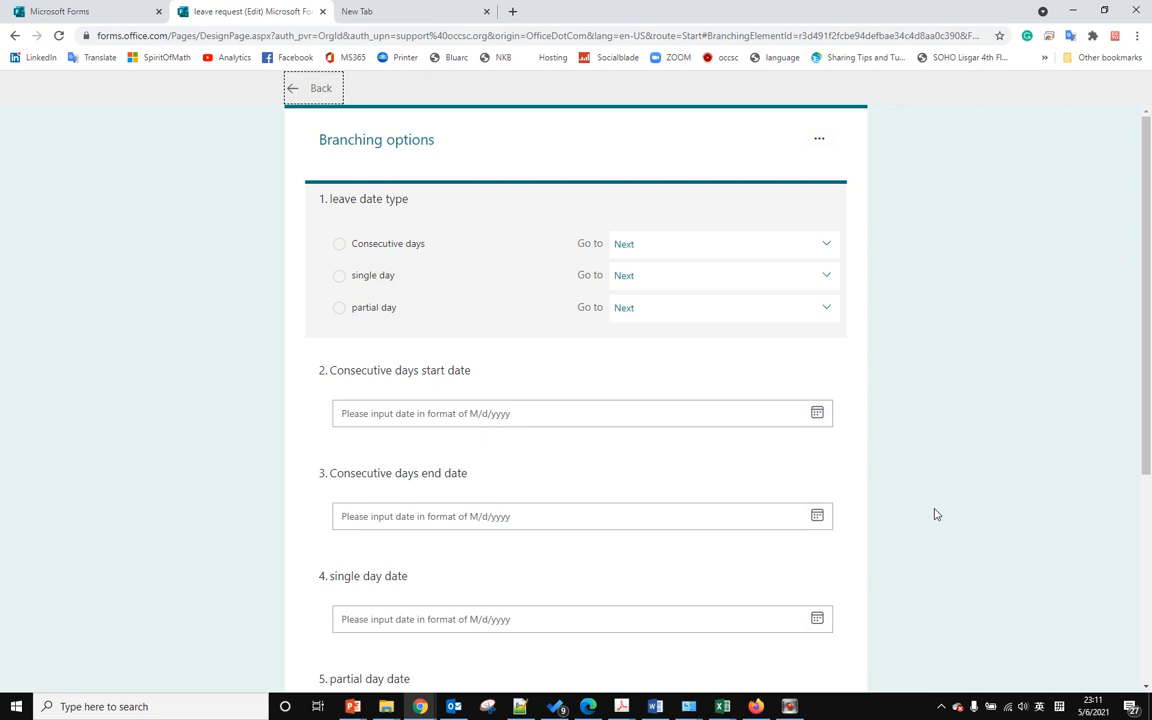
pyautogui.moveTo(712, 274)
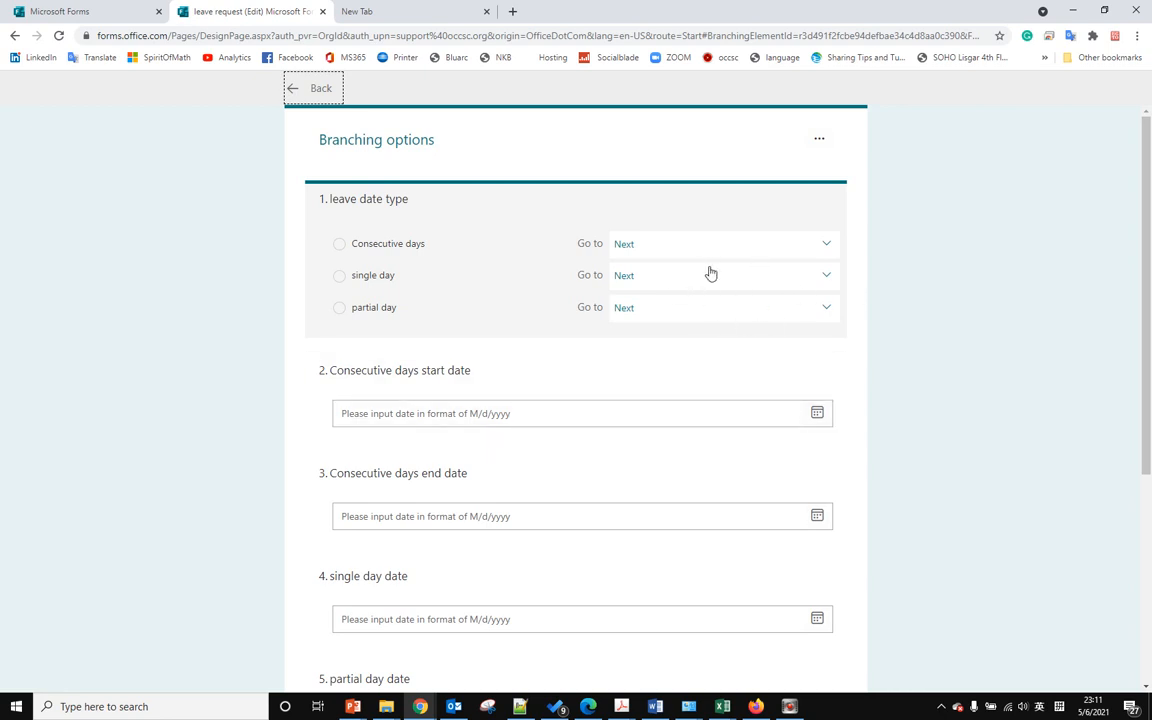
pyautogui.moveTo(350, 252)
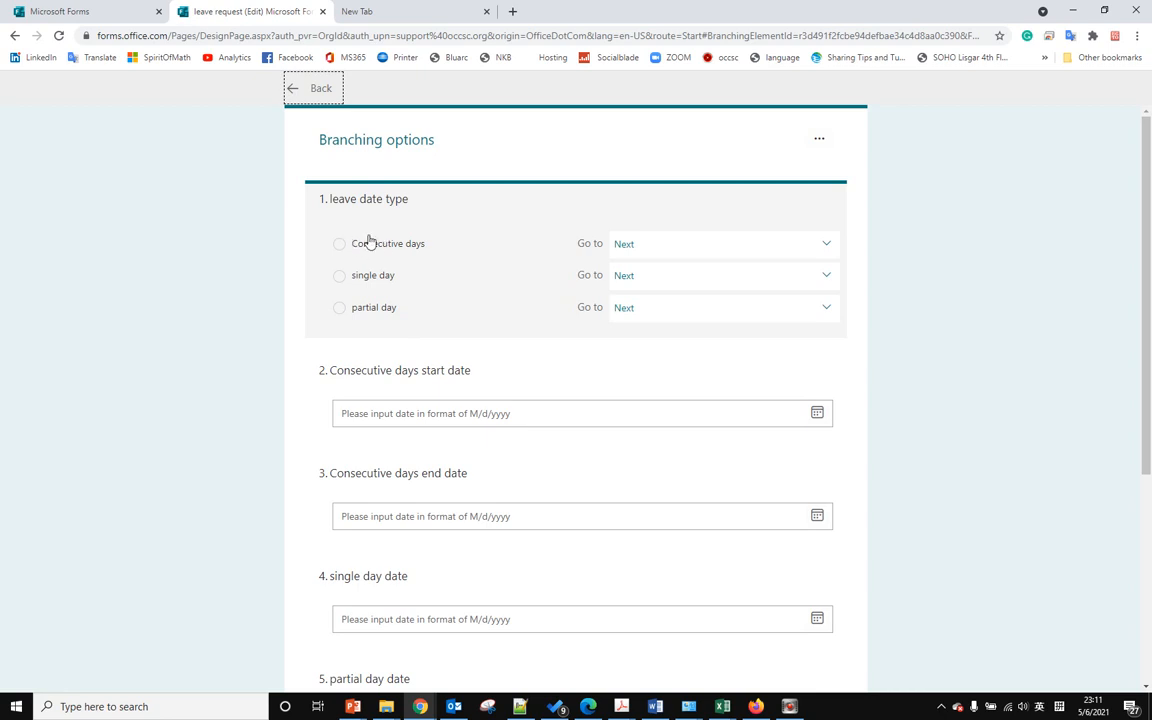
pyautogui.moveTo(374, 248)
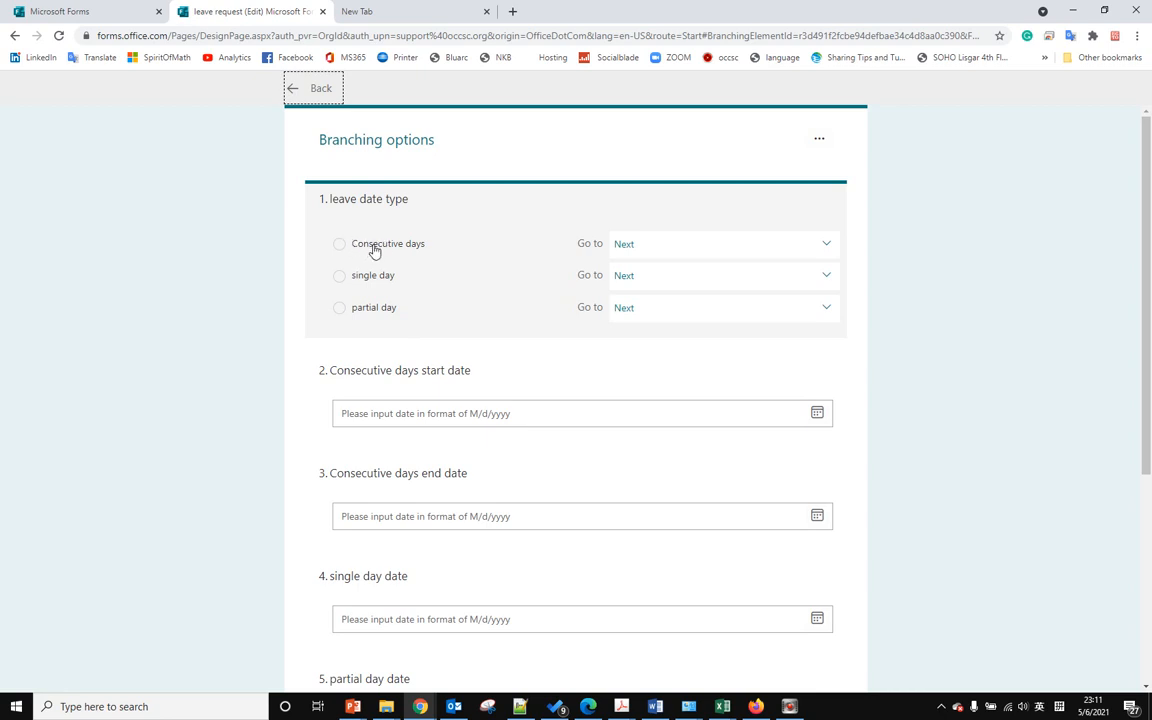
pyautogui.moveTo(434, 256)
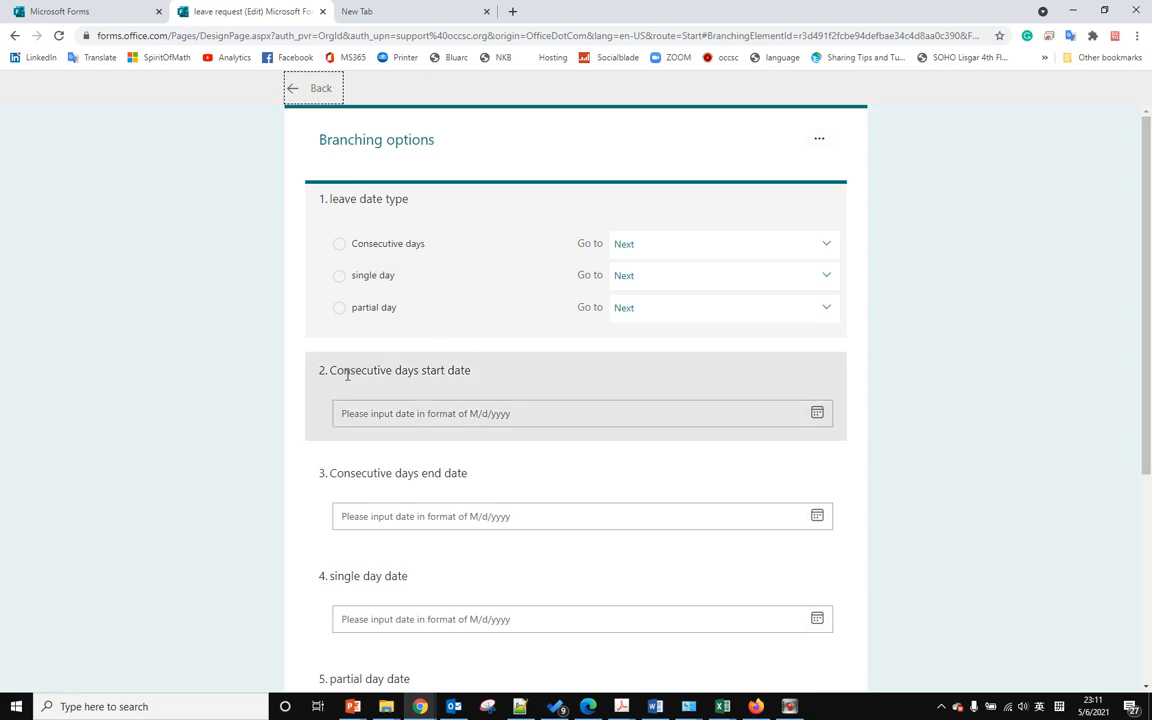
# Send the Consecutive days choice to '2. Consecutive days start date'.
pyautogui.click(824, 244)
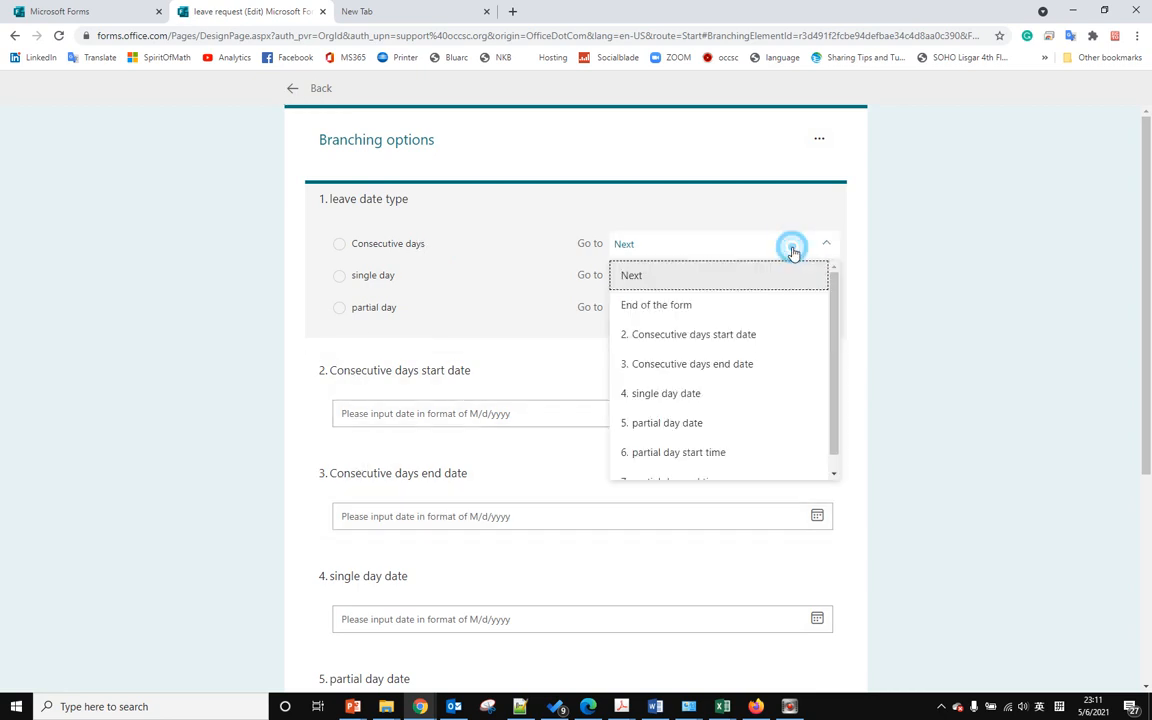
pyautogui.click(692, 334)
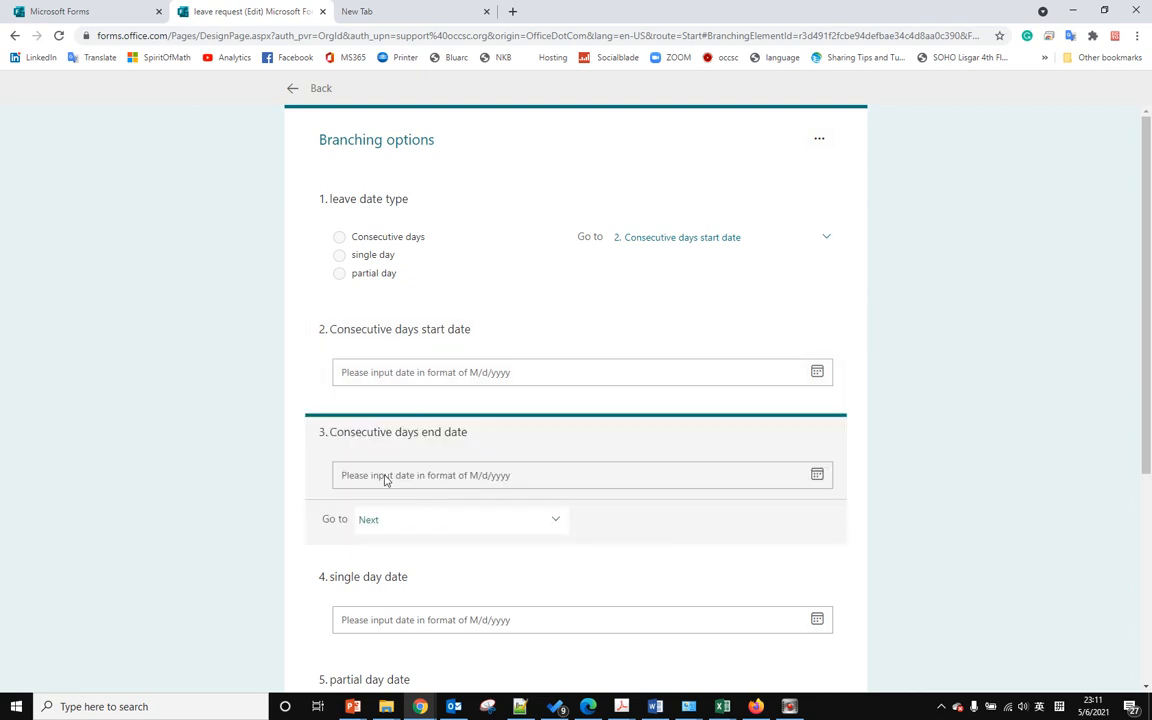
pyautogui.moveTo(584, 528)
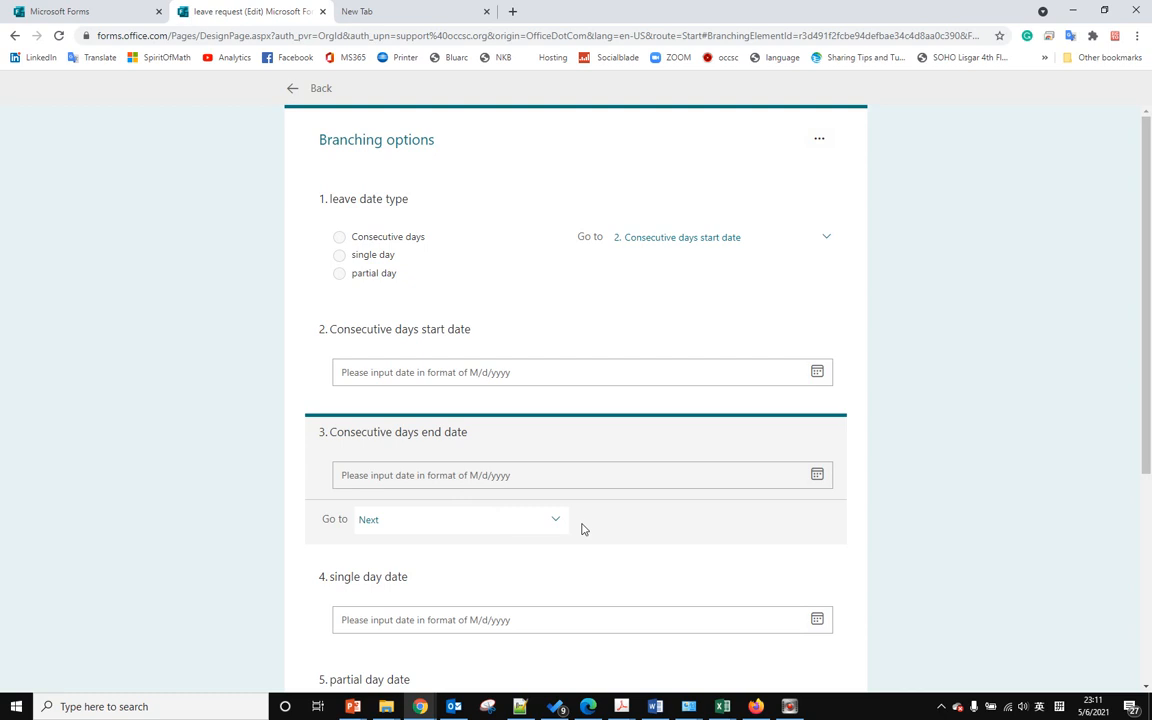
pyautogui.scroll(-3)
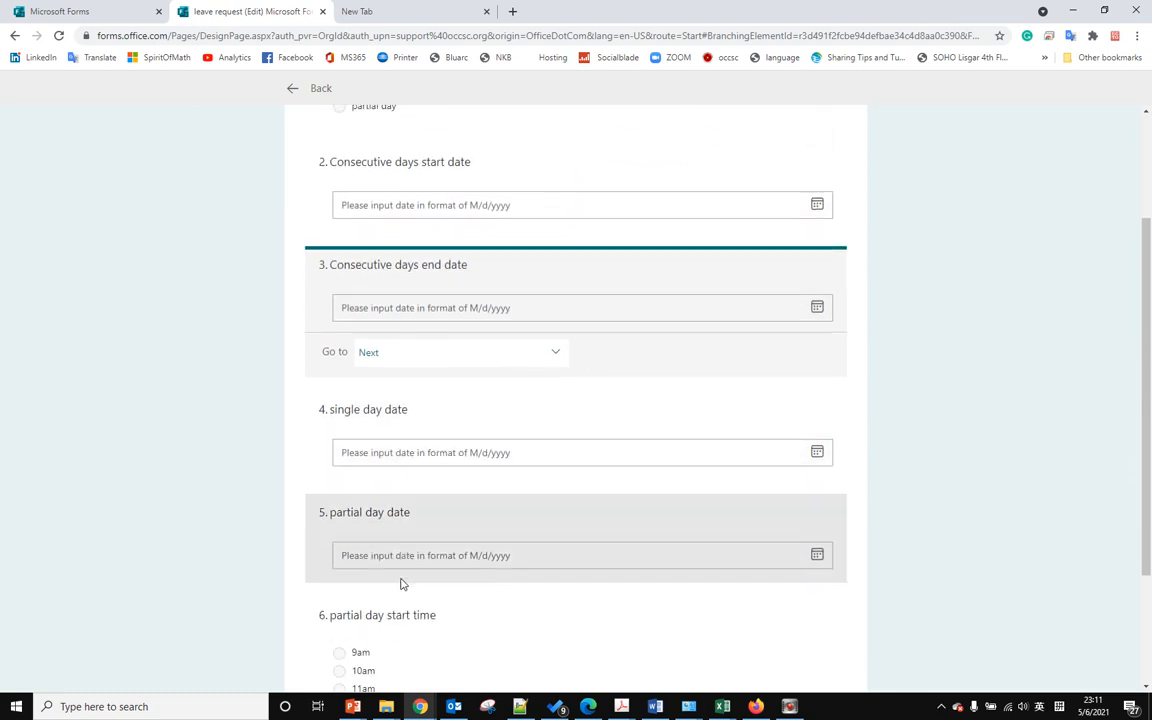
pyautogui.scroll(-3)
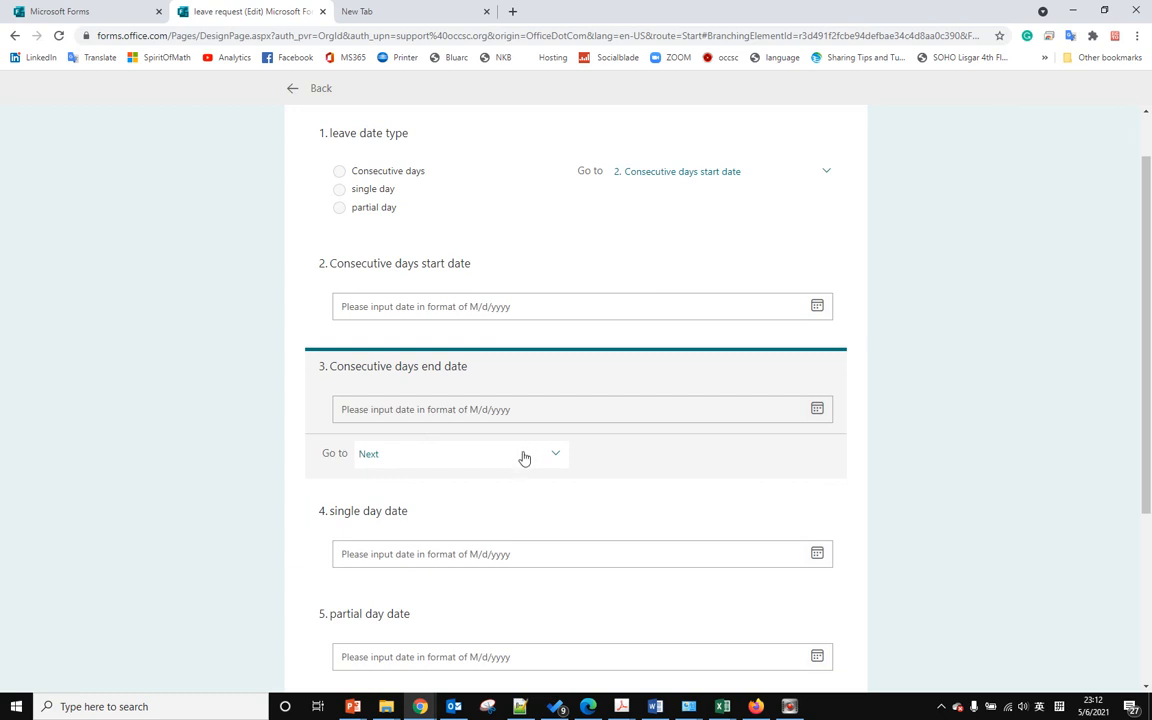
# End the form after the consecutive end date and route single day to question 4.
pyautogui.click(460, 452)
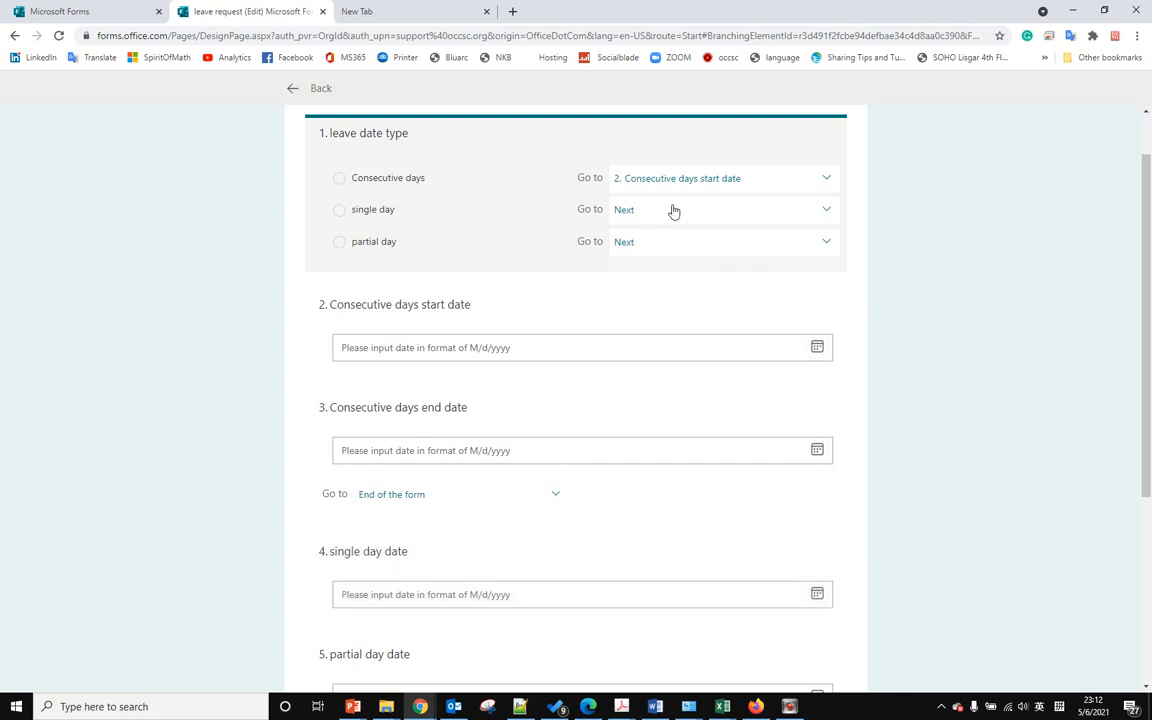
pyautogui.click(624, 210)
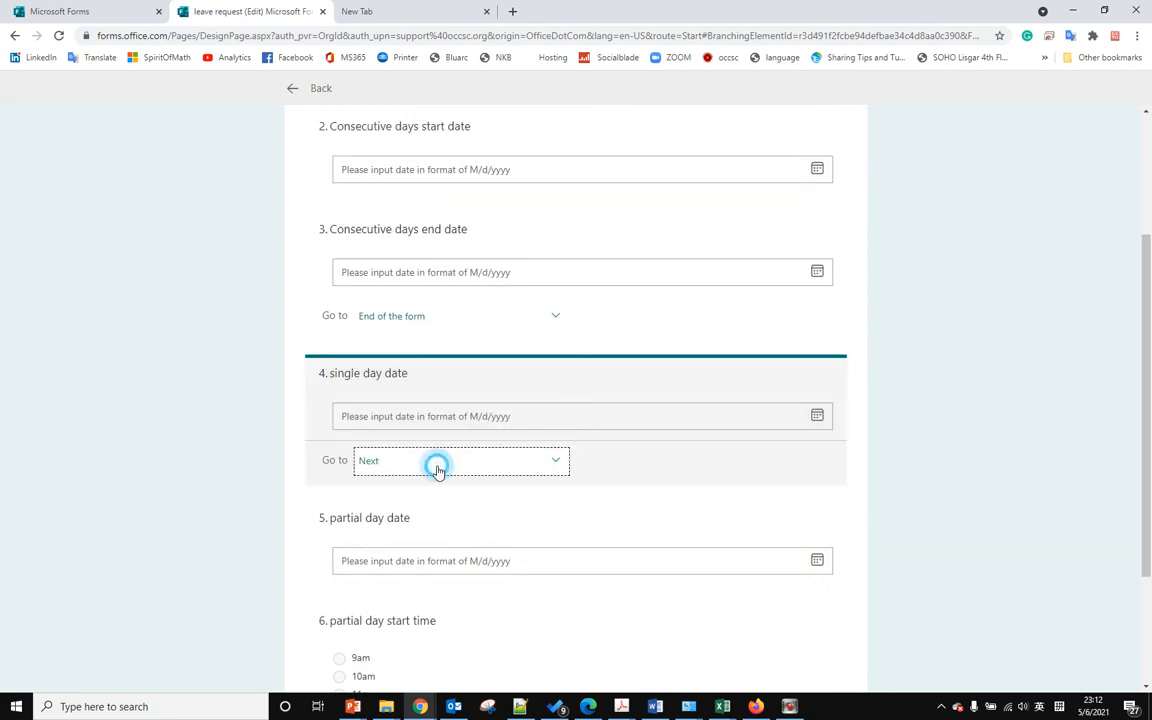
pyautogui.click(436, 460)
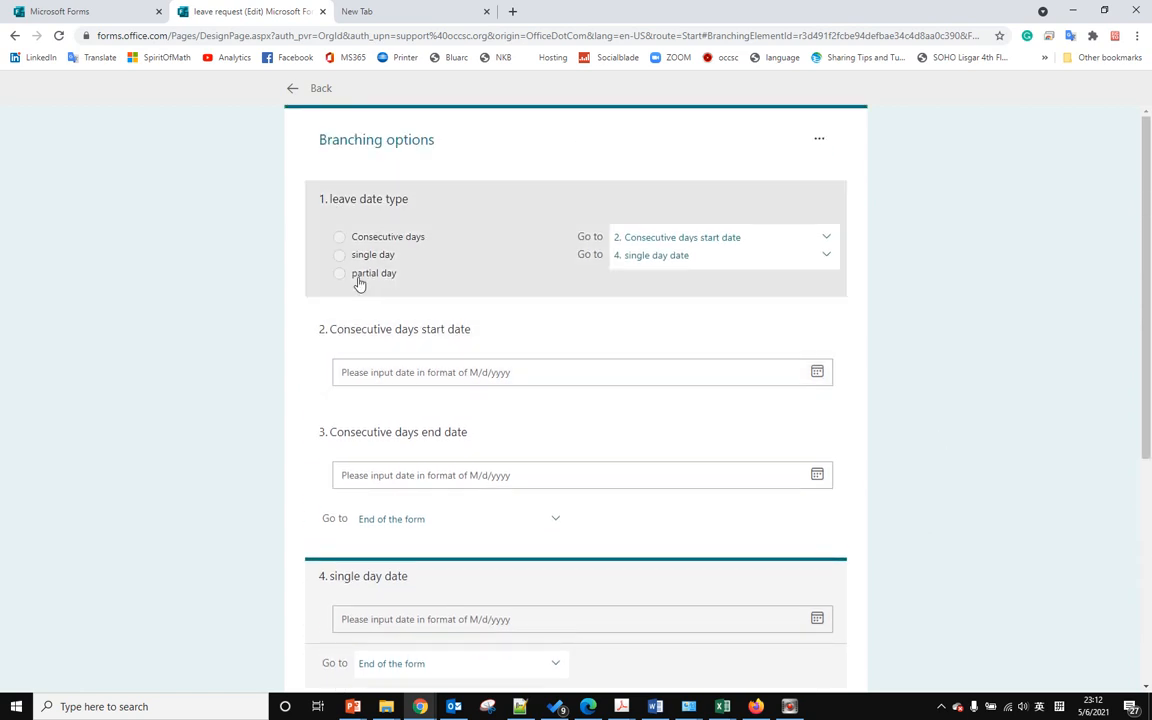
pyautogui.moveTo(648, 280)
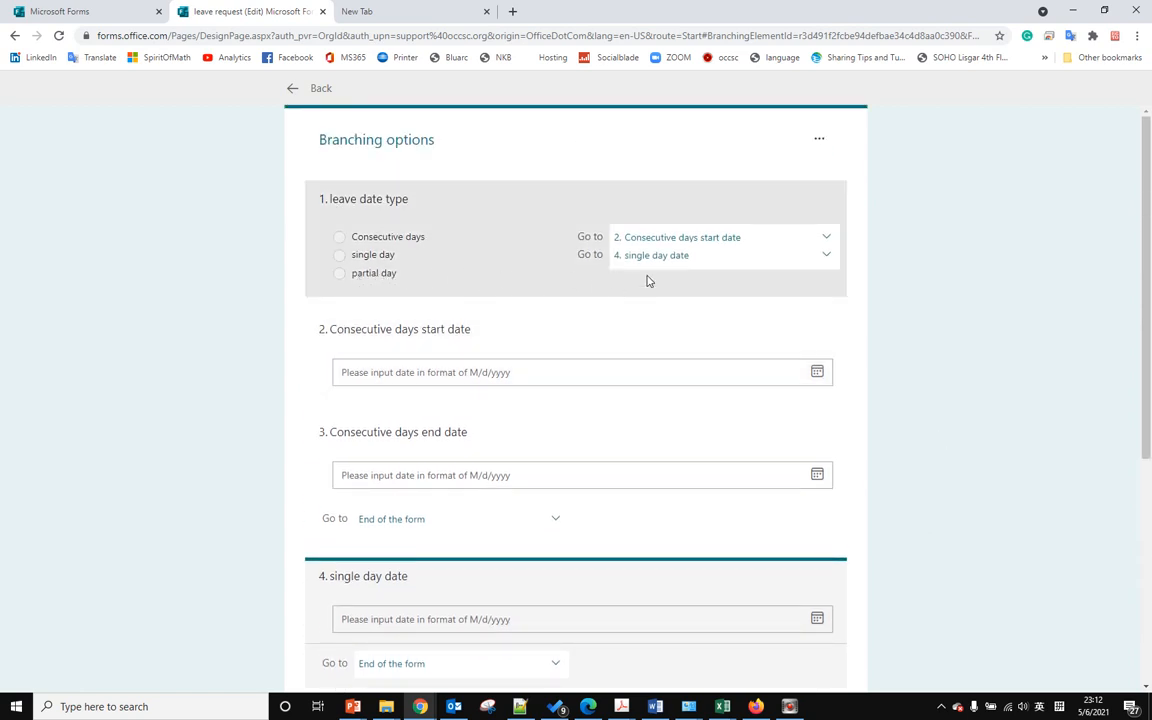
# Route partial day to question 5, end the form after single day date, and return to the editor.
pyautogui.click(720, 276)
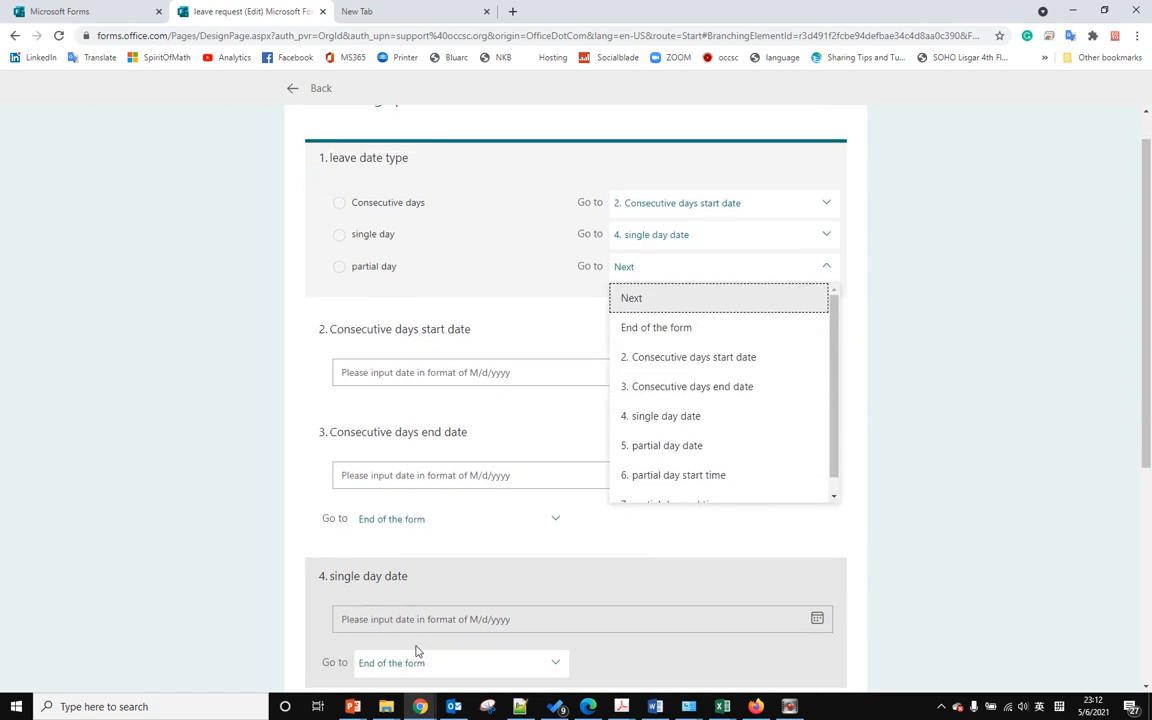
pyautogui.scroll(-3)
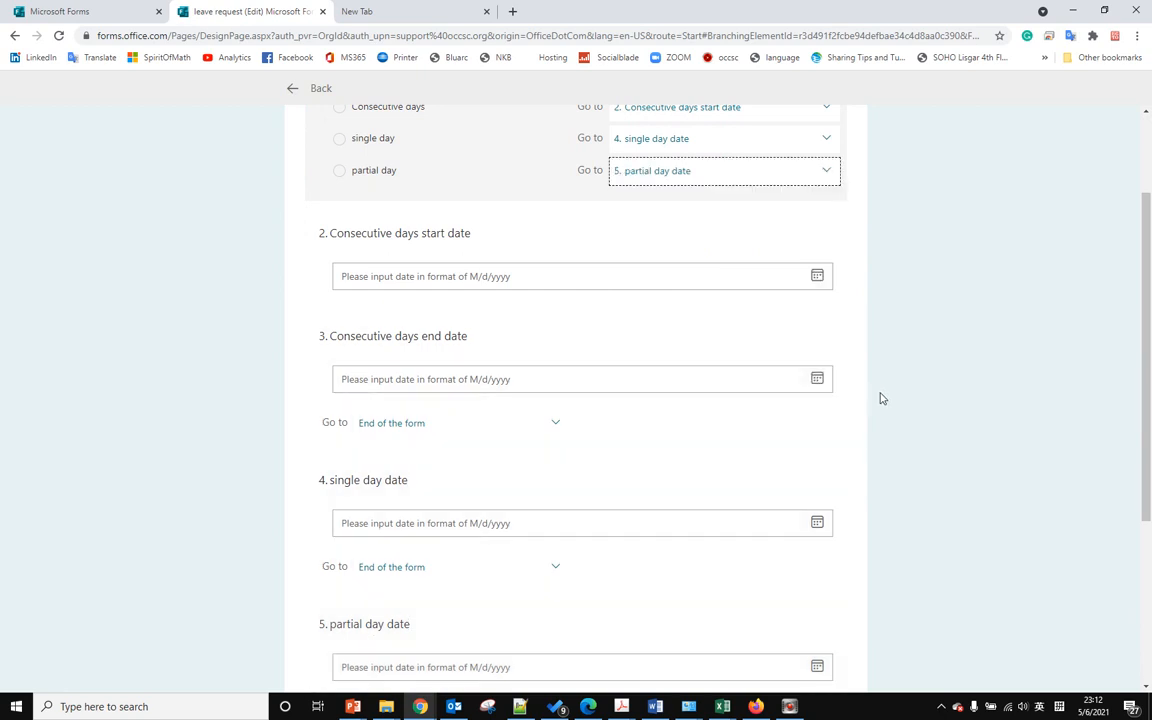
pyautogui.scroll(-3)
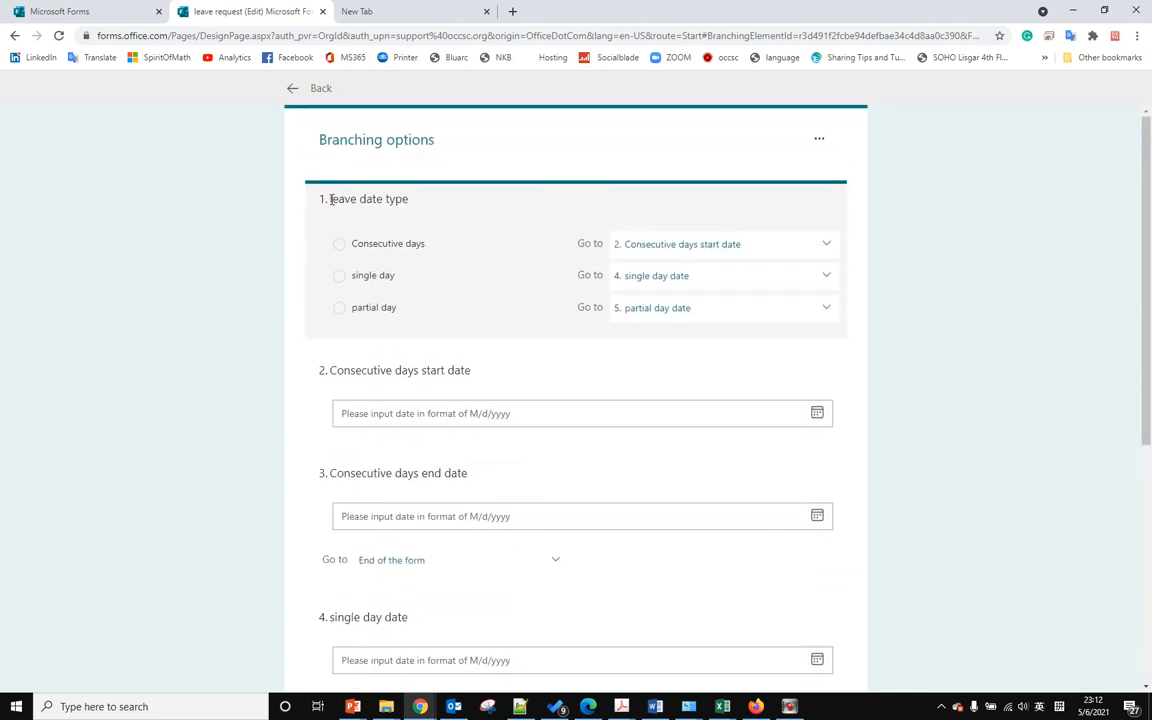
pyautogui.click(312, 88)
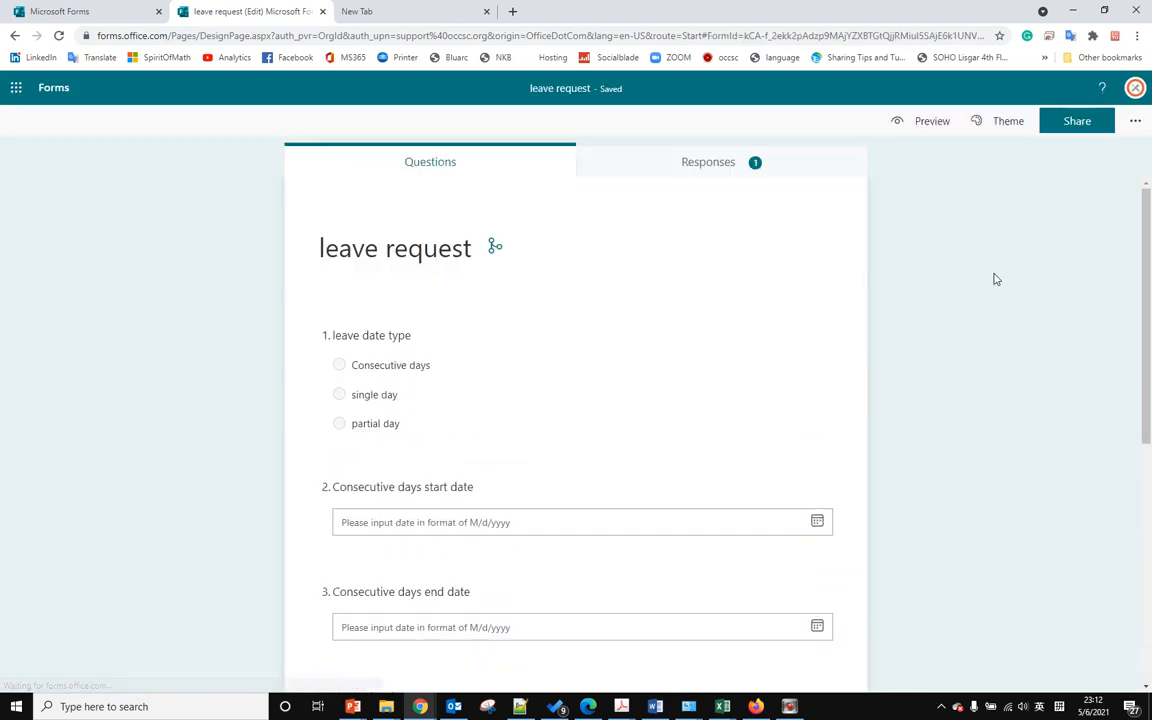
# Preview the form and select Consecutive days, single day and partial day to check which questions appear.
pyautogui.click(932, 120)
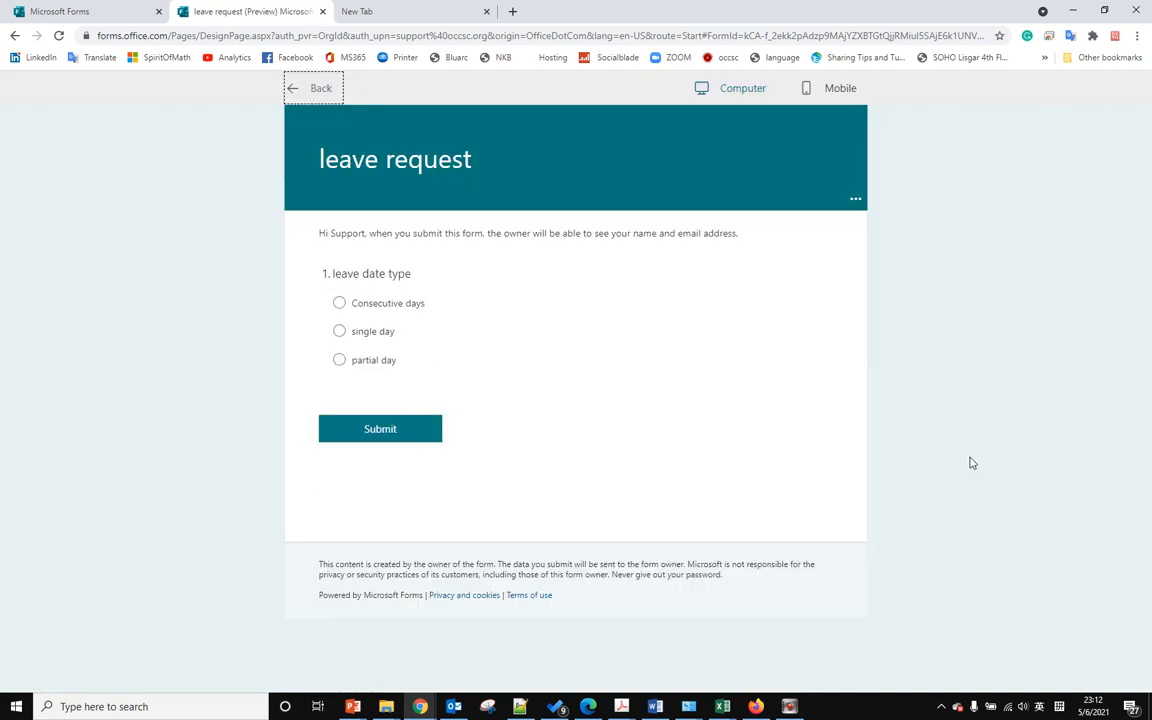
pyautogui.moveTo(672, 408)
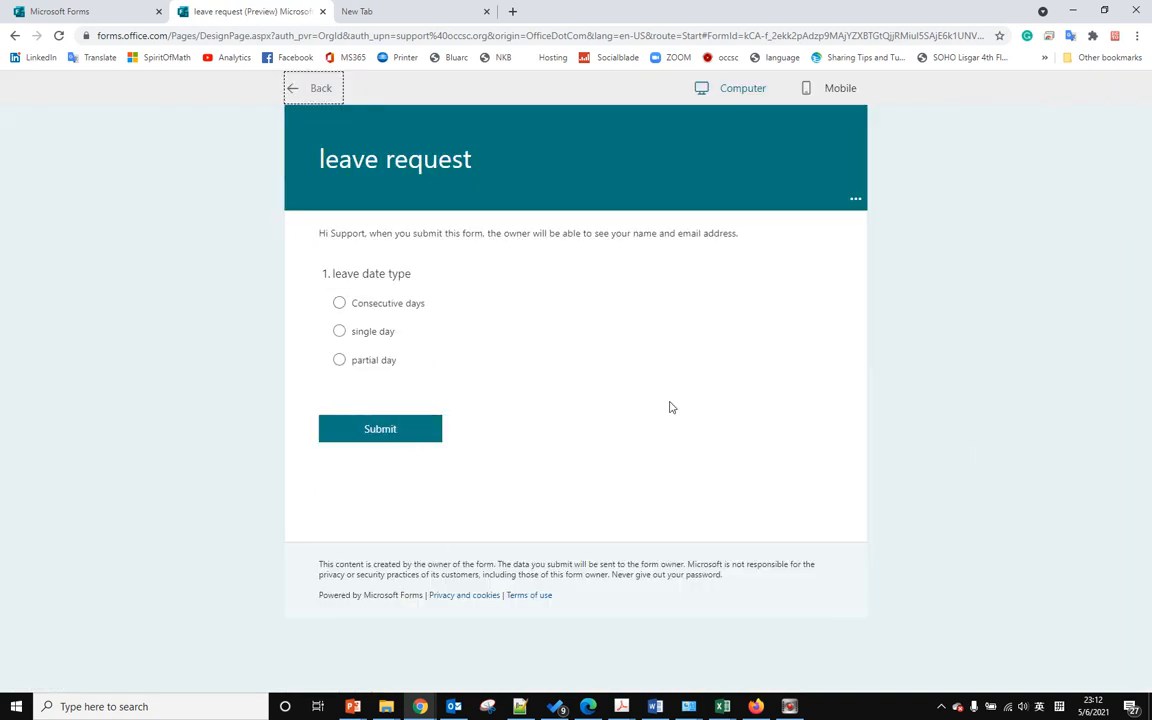
pyautogui.moveTo(644, 436)
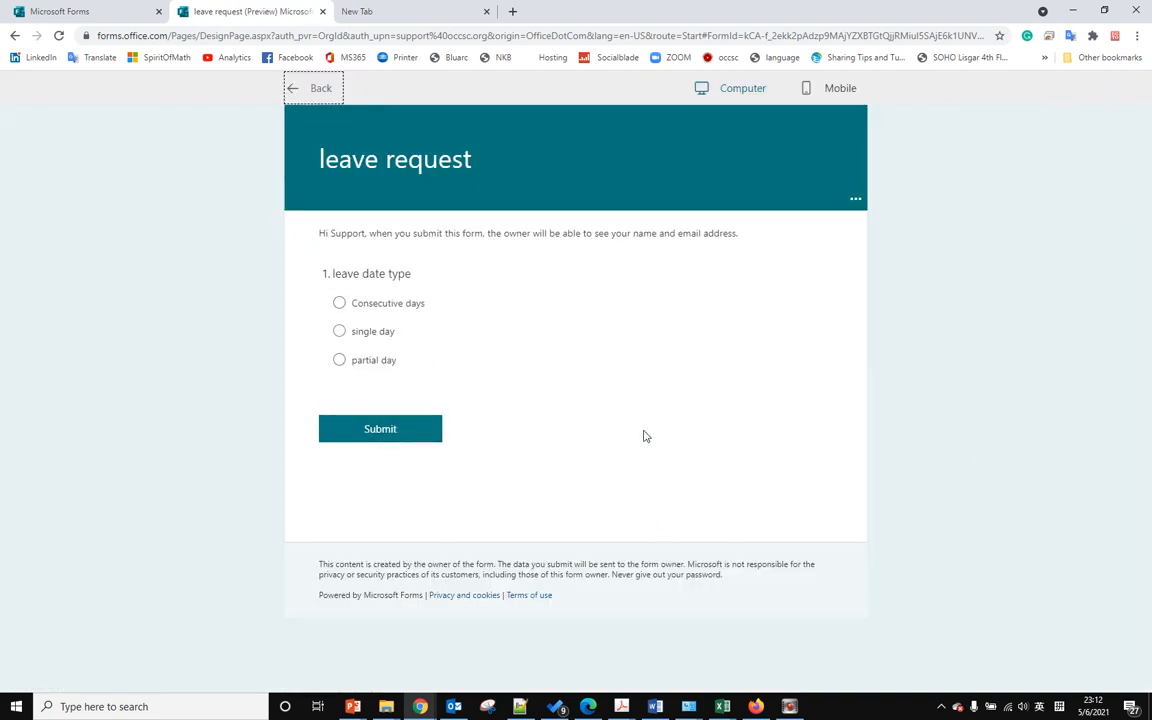
pyautogui.moveTo(560, 410)
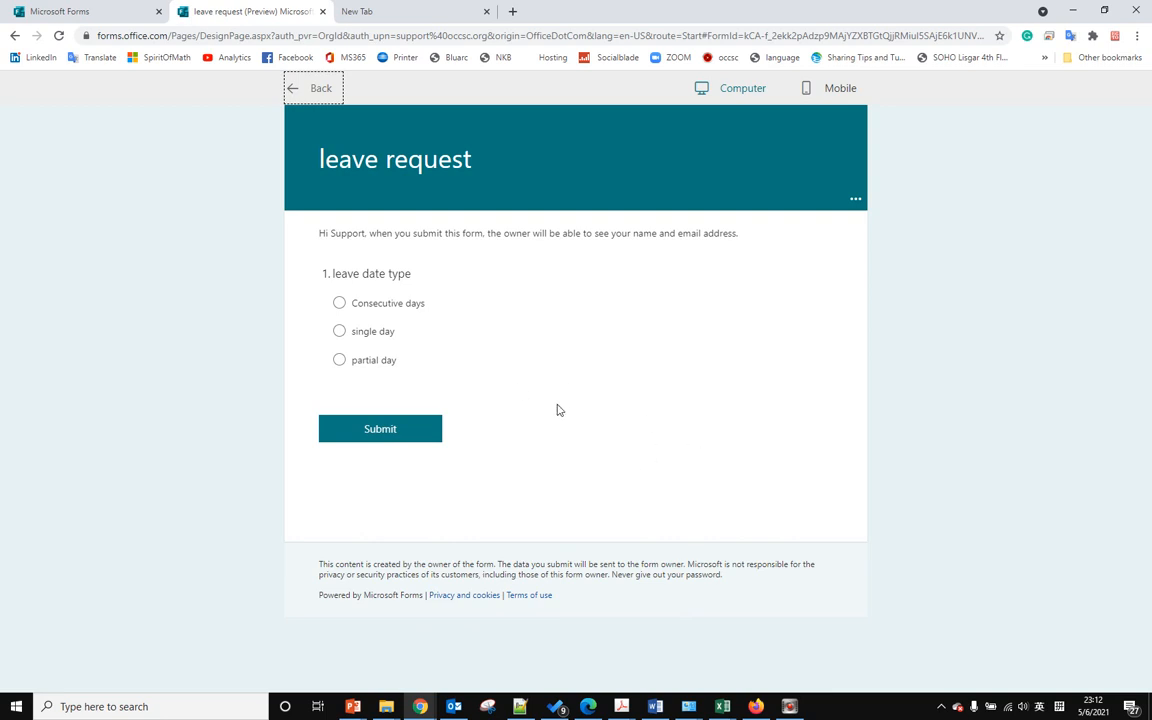
pyautogui.moveTo(340, 304)
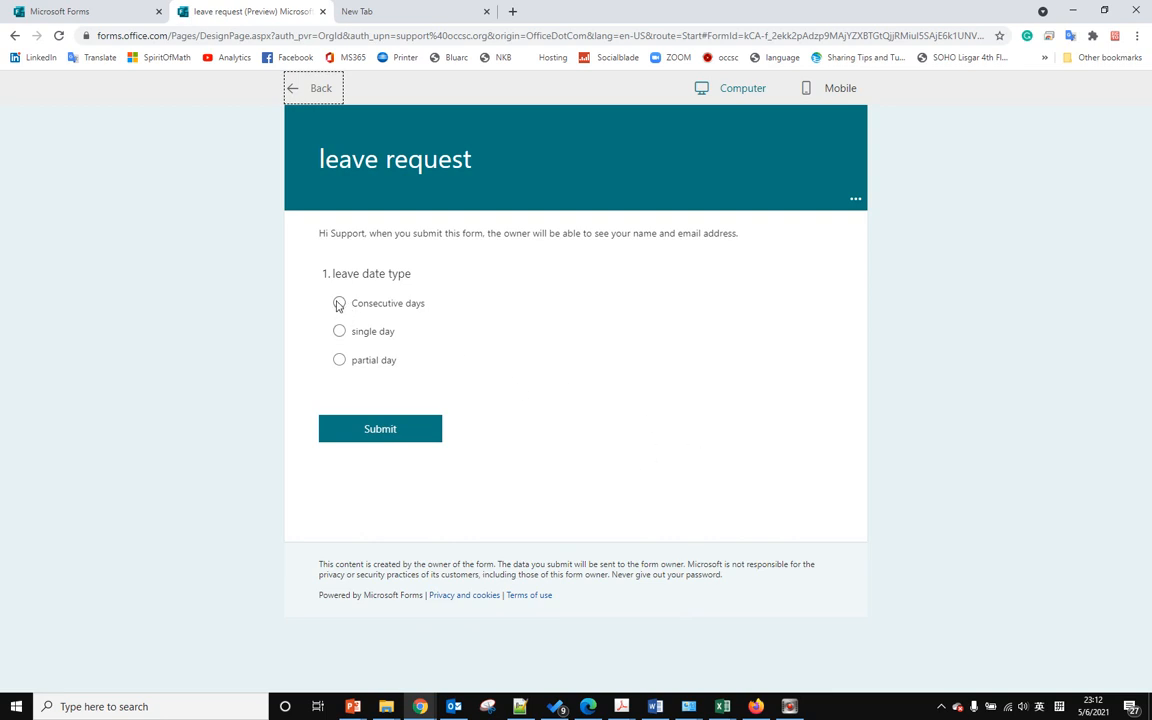
pyautogui.click(340, 304)
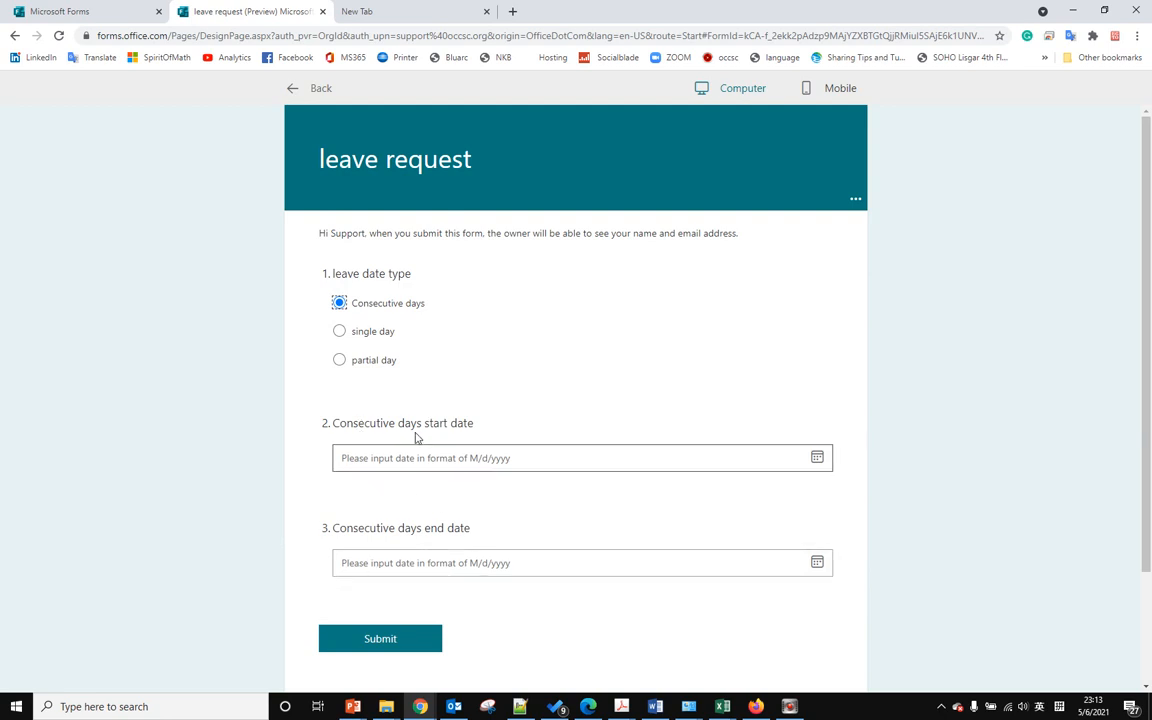
pyautogui.moveTo(400, 452)
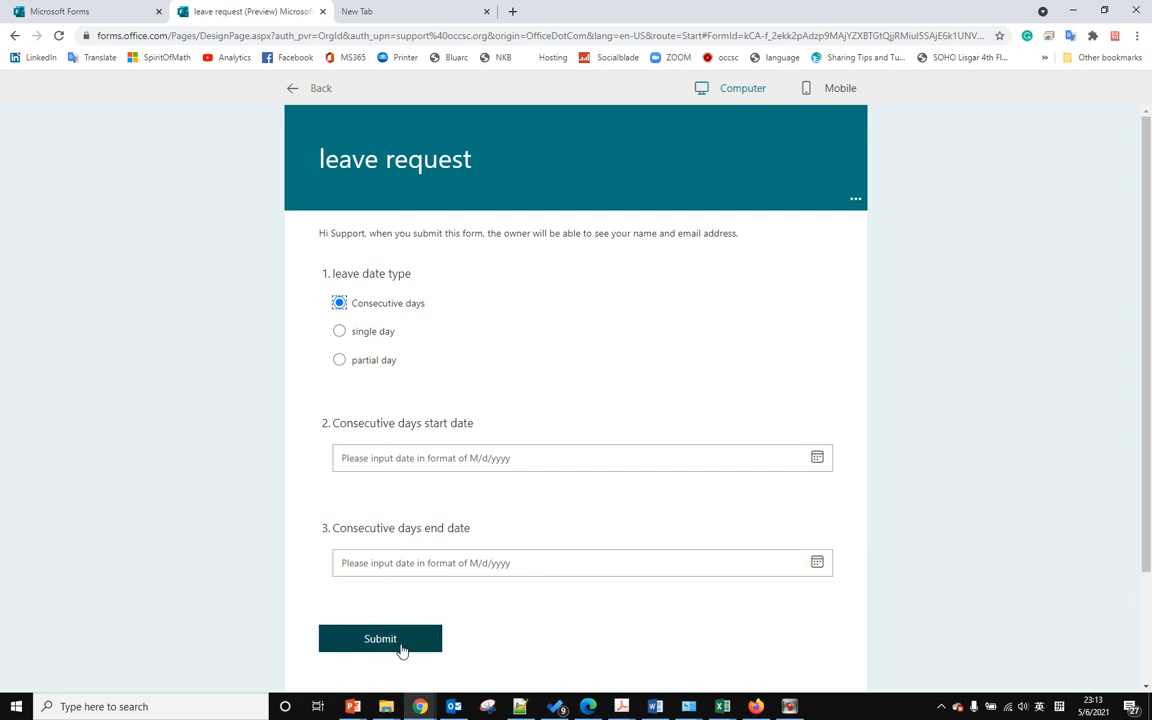
pyautogui.click(340, 332)
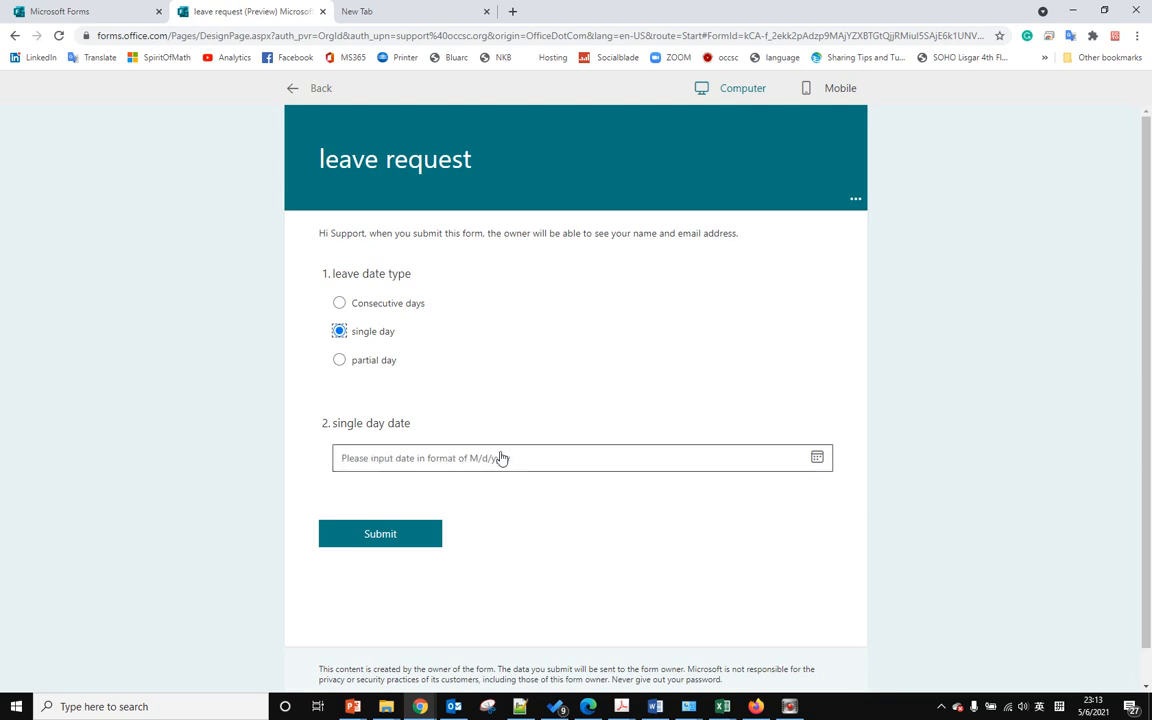
pyautogui.click(340, 360)
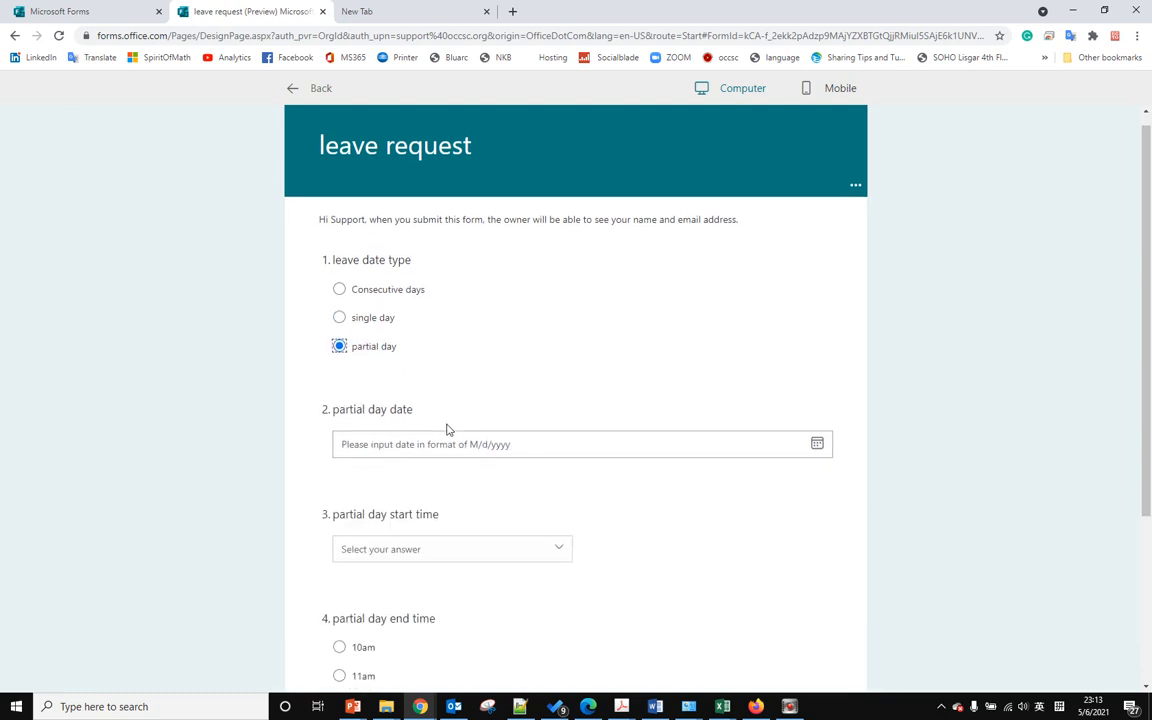
# Pick May 13 as the partial day date, then switch to single day dated 5/6/2021.
pyautogui.scroll(-3)
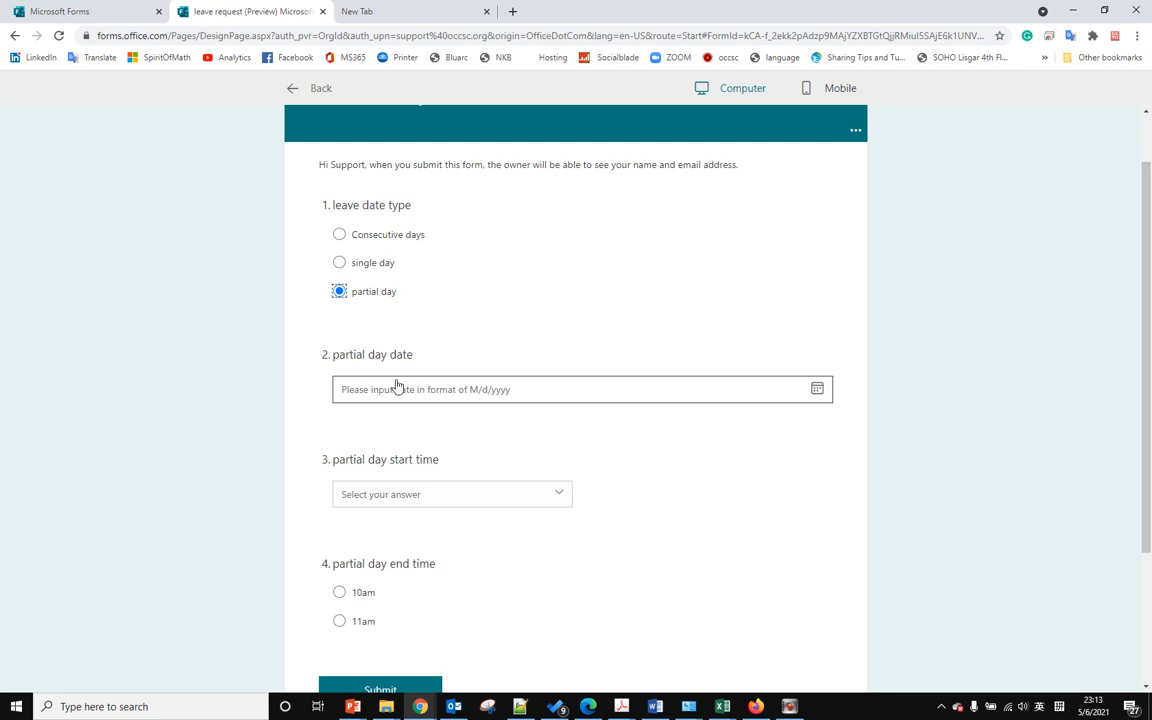
pyautogui.moveTo(548, 396)
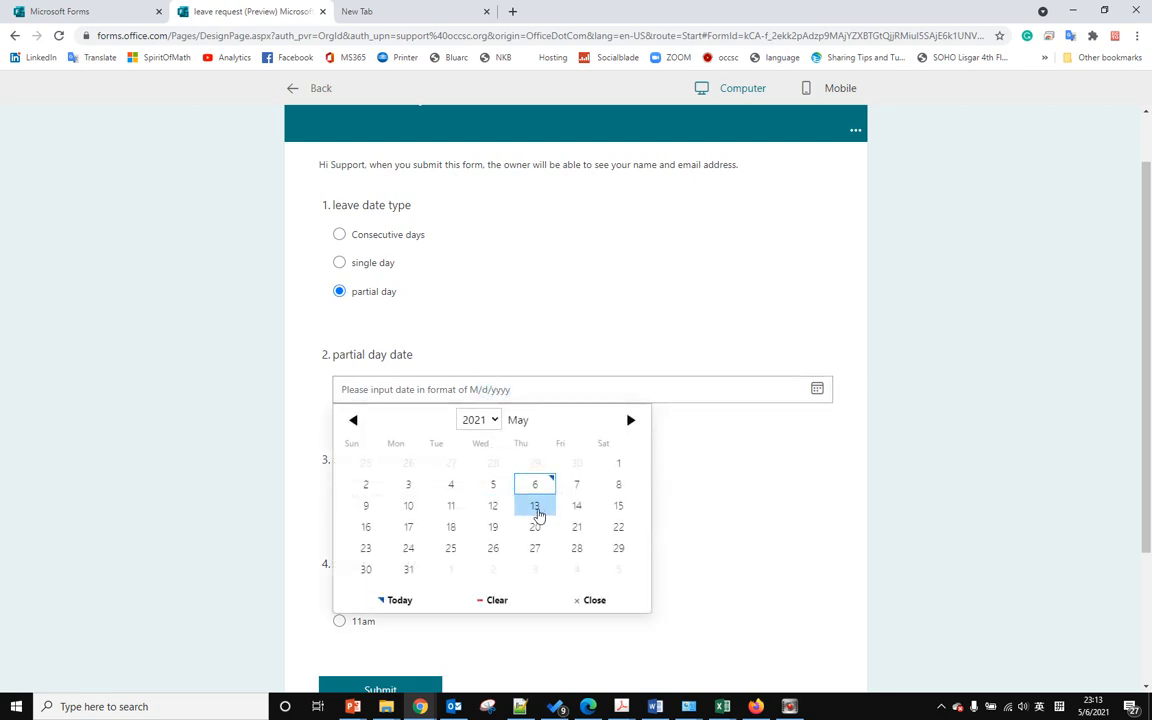
pyautogui.click(534, 504)
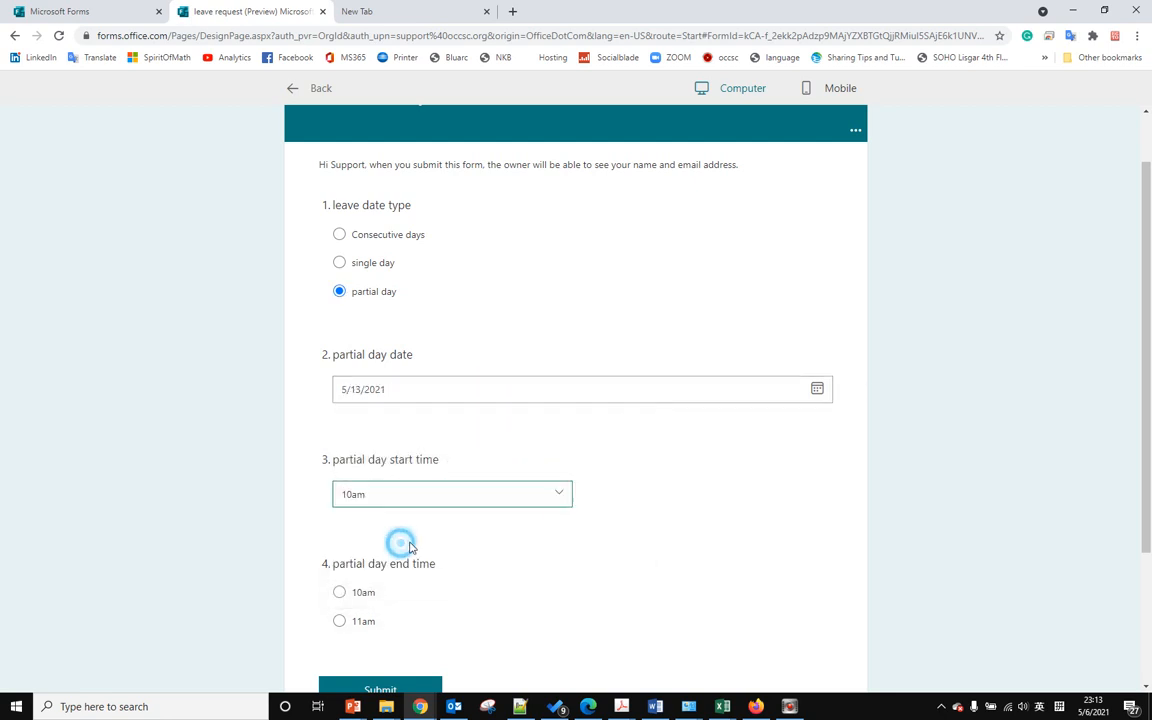
pyautogui.click(340, 620)
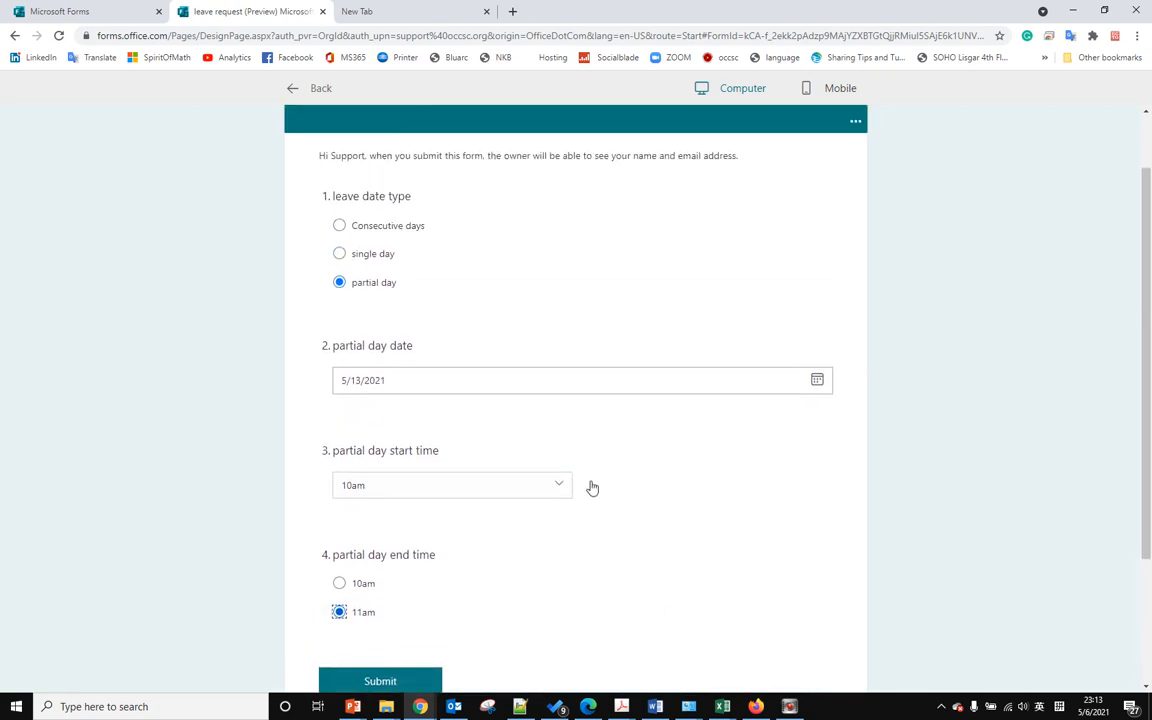
pyautogui.scroll(-3)
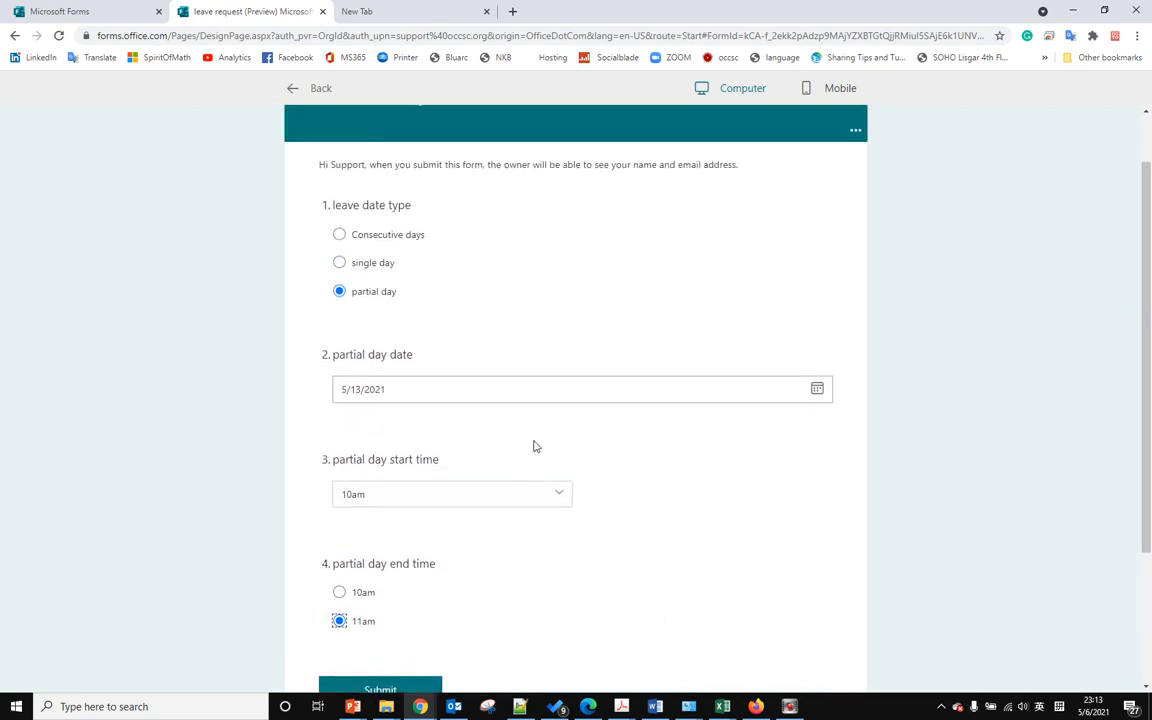
pyautogui.click(340, 294)
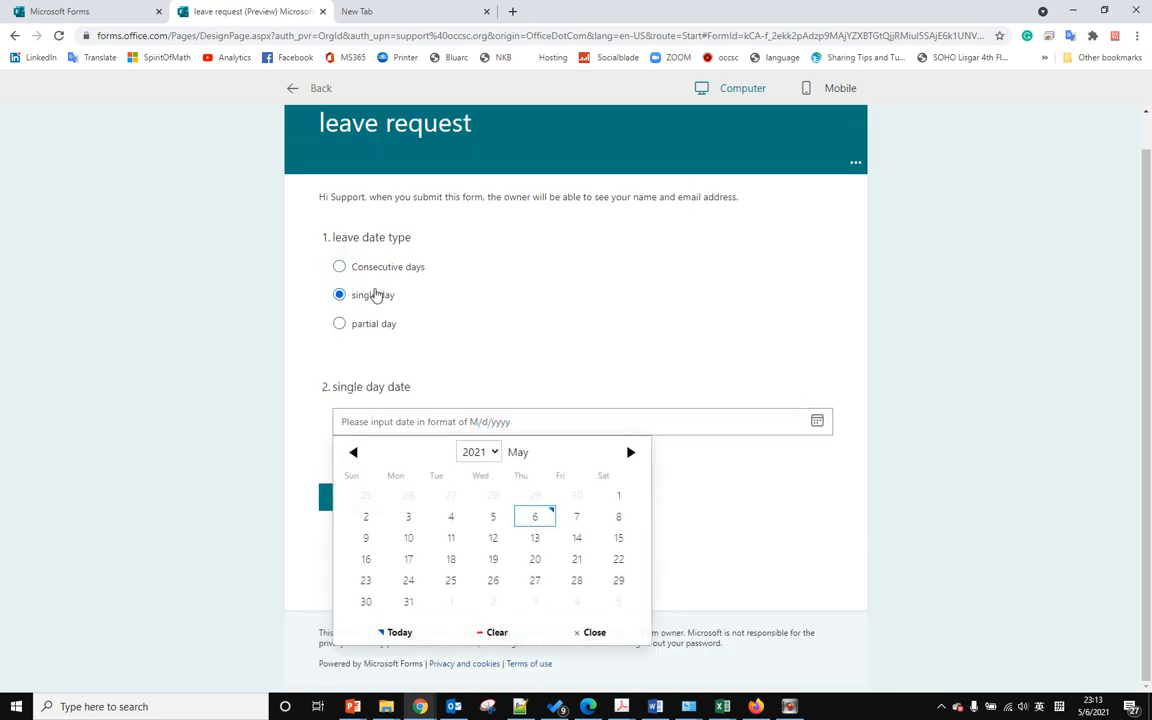
pyautogui.moveTo(412, 304)
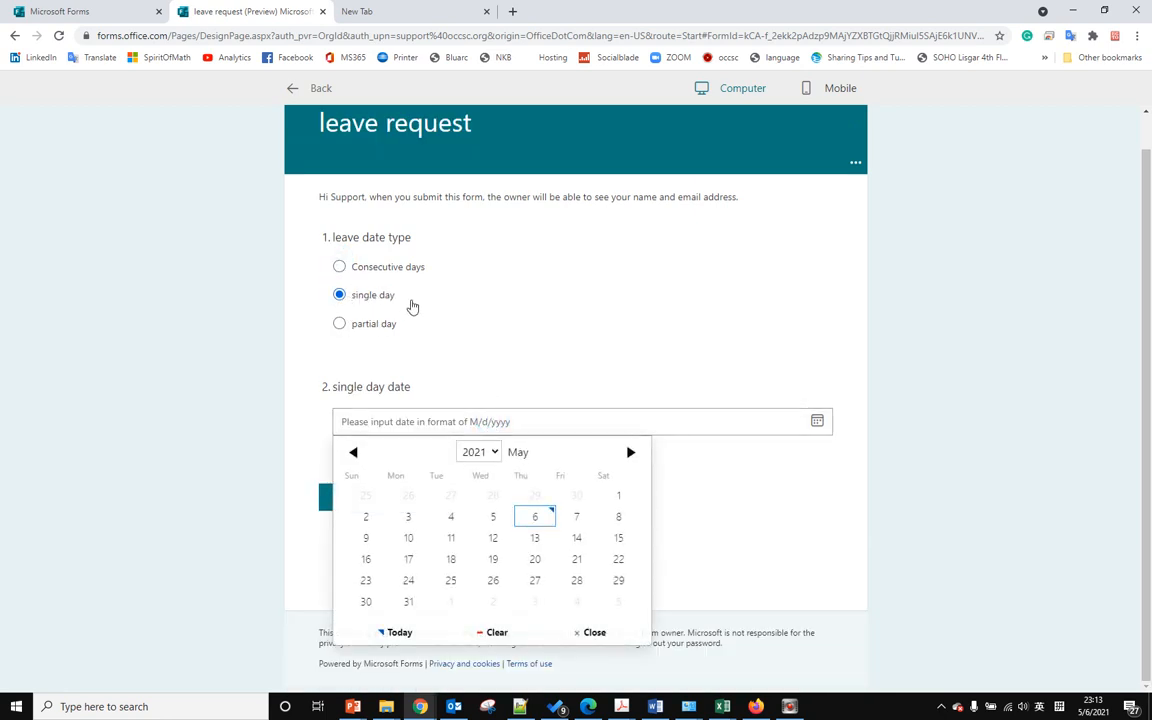
pyautogui.click(534, 516)
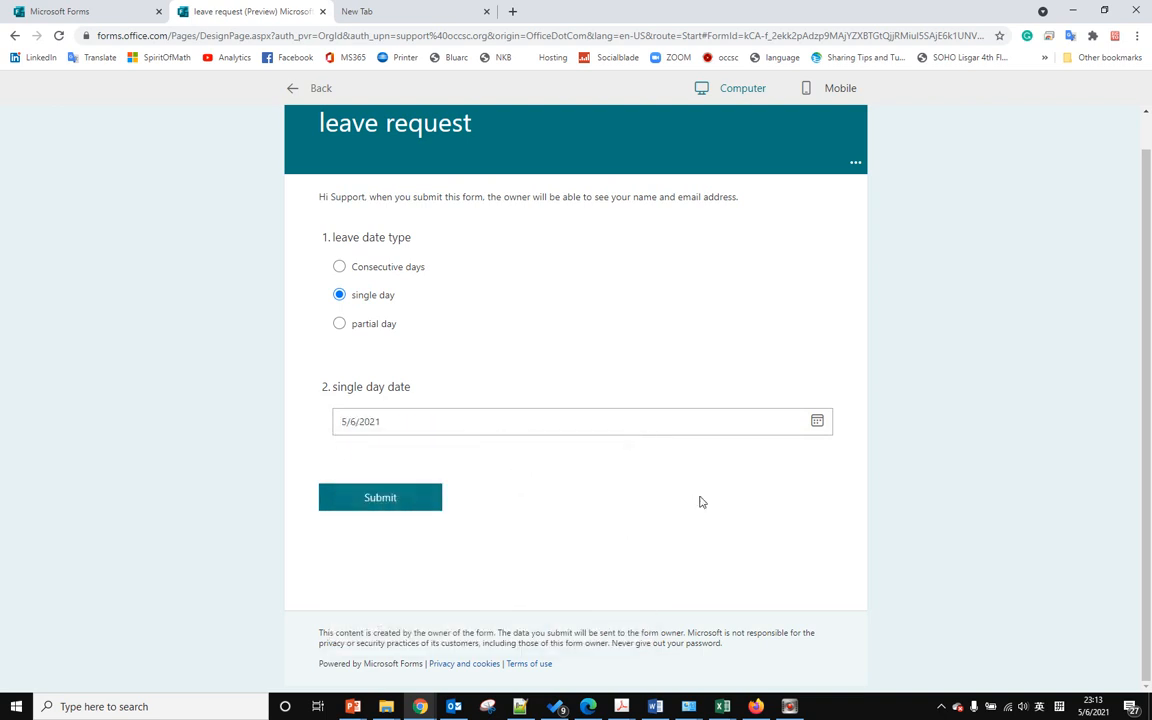
pyautogui.moveTo(380, 496)
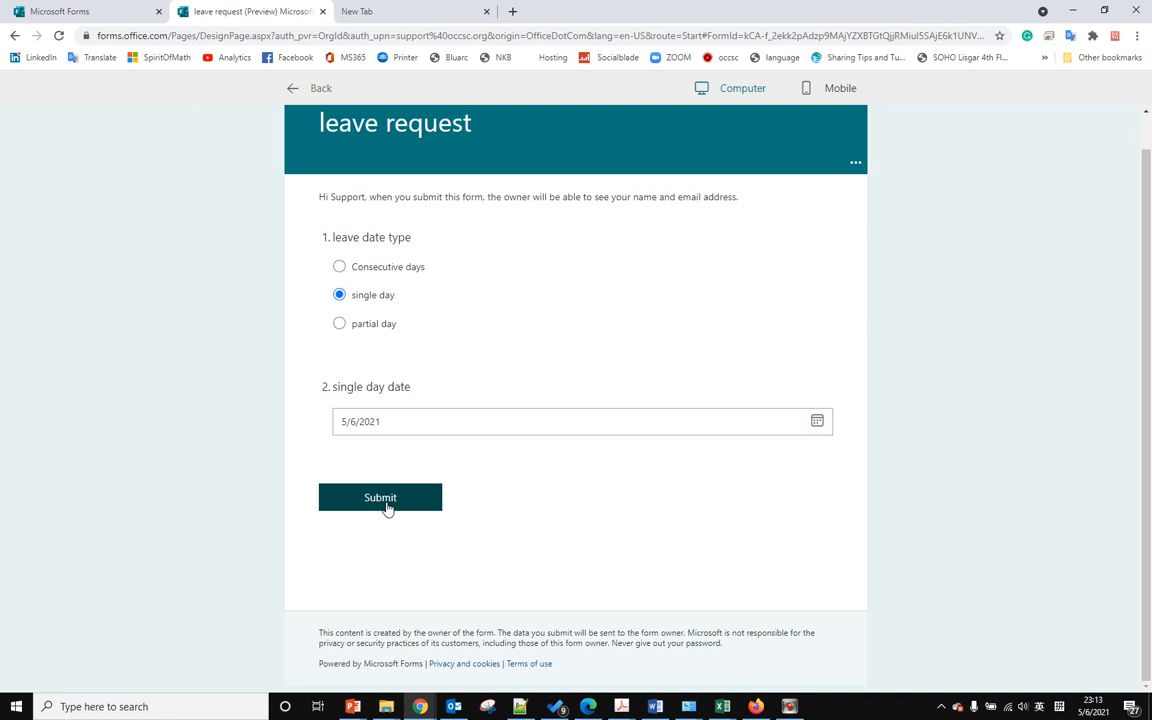
pyautogui.moveTo(364, 344)
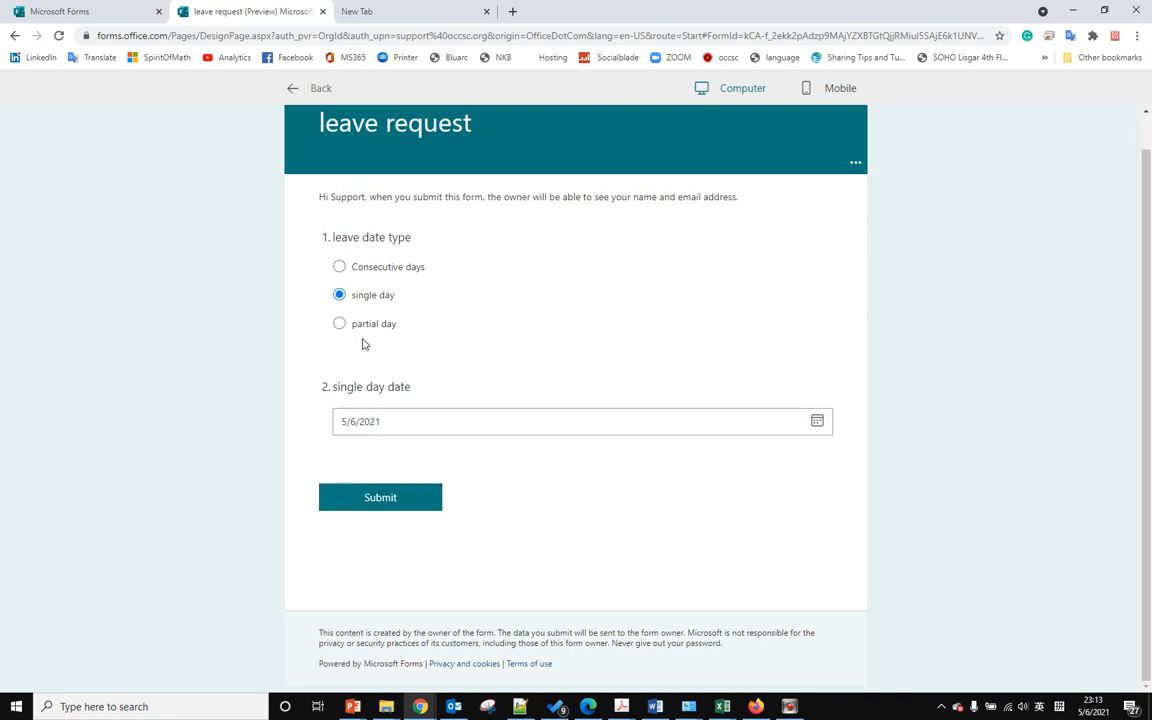
pyautogui.click(340, 324)
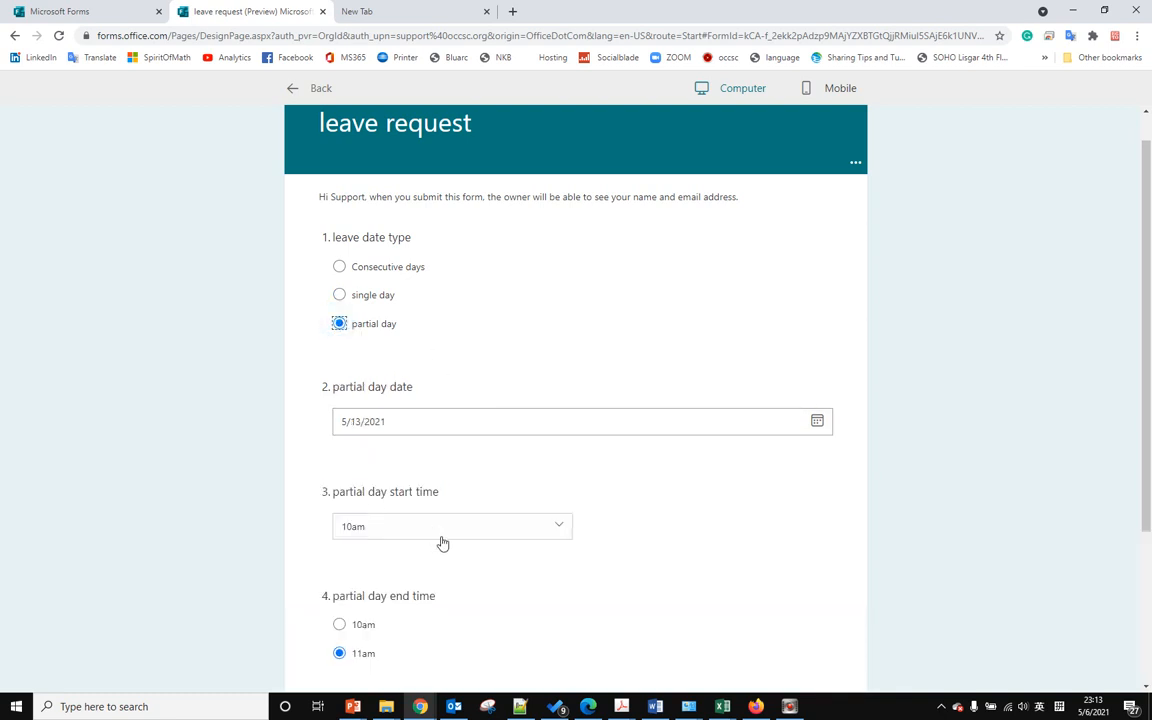
pyautogui.moveTo(348, 352)
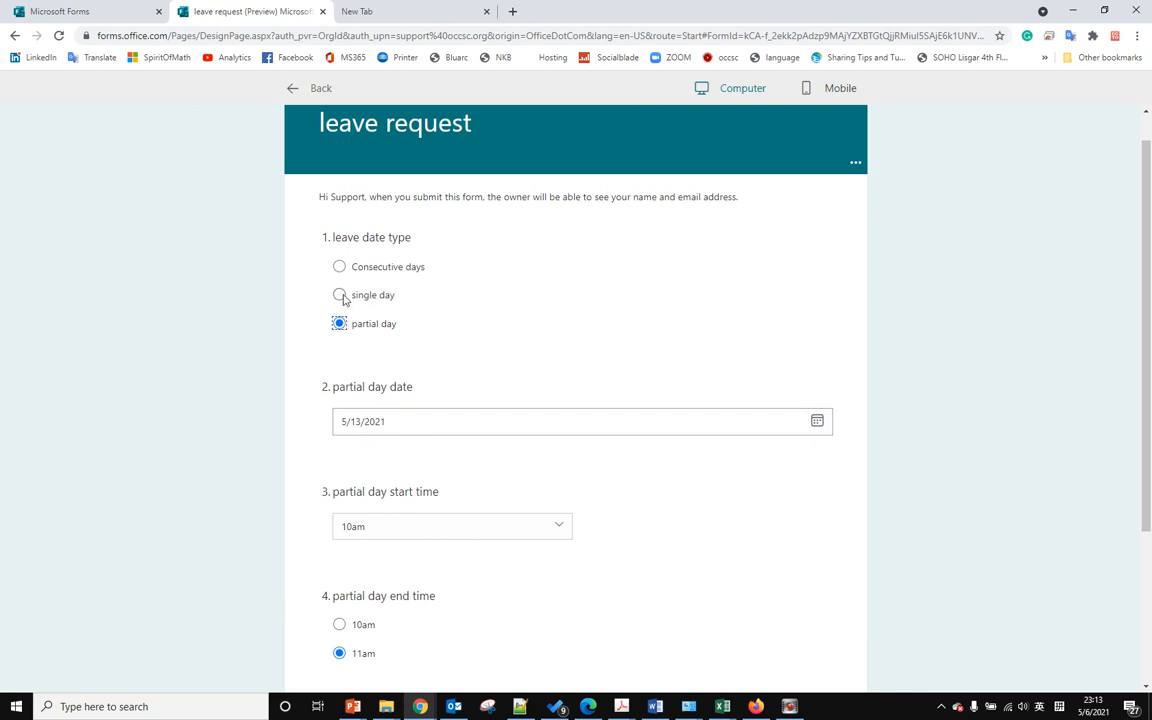
pyautogui.click(340, 294)
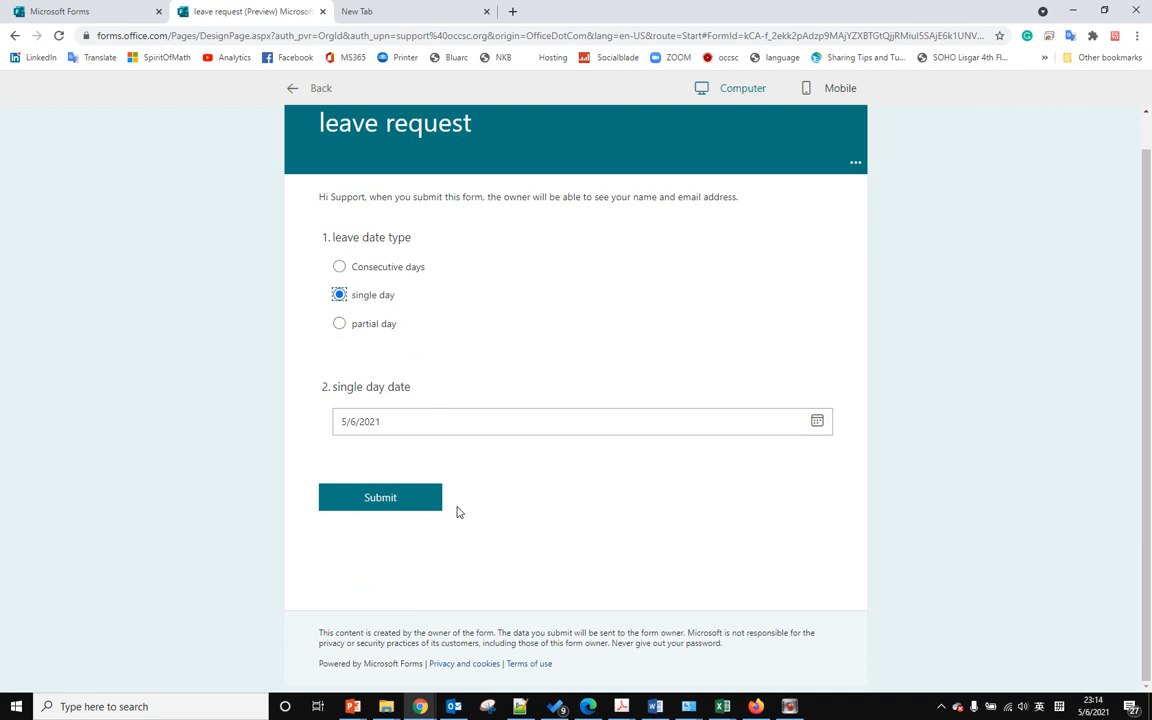
pyautogui.moveTo(420, 518)
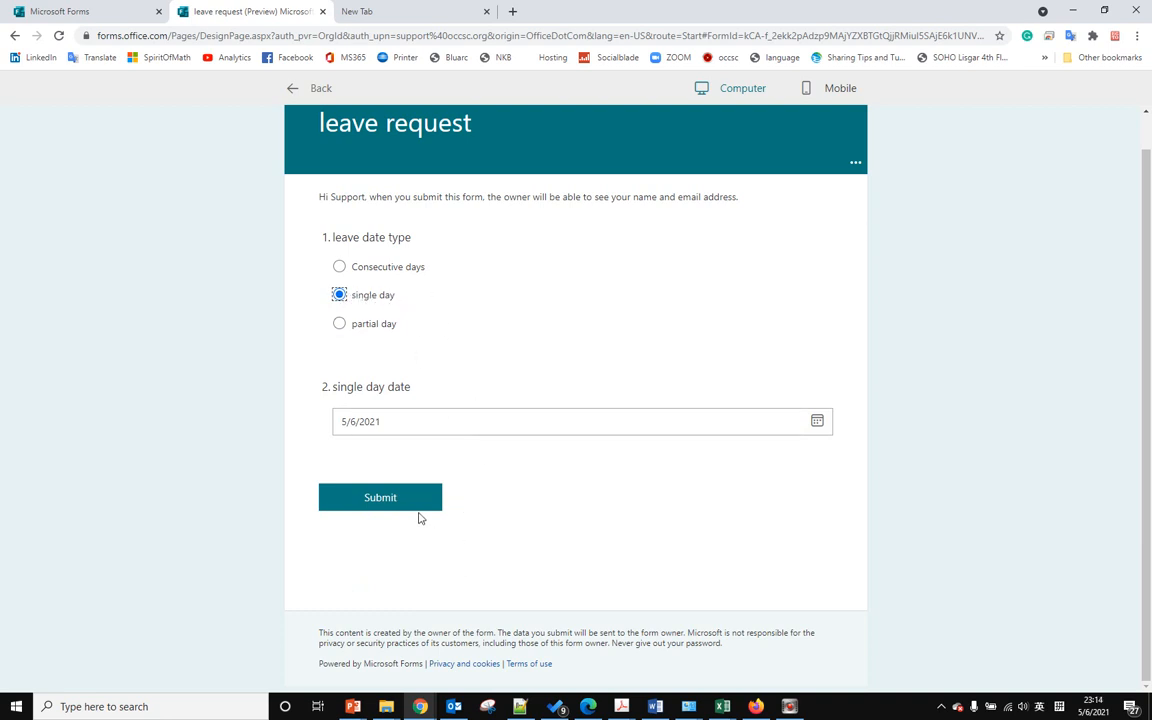
pyautogui.moveTo(400, 498)
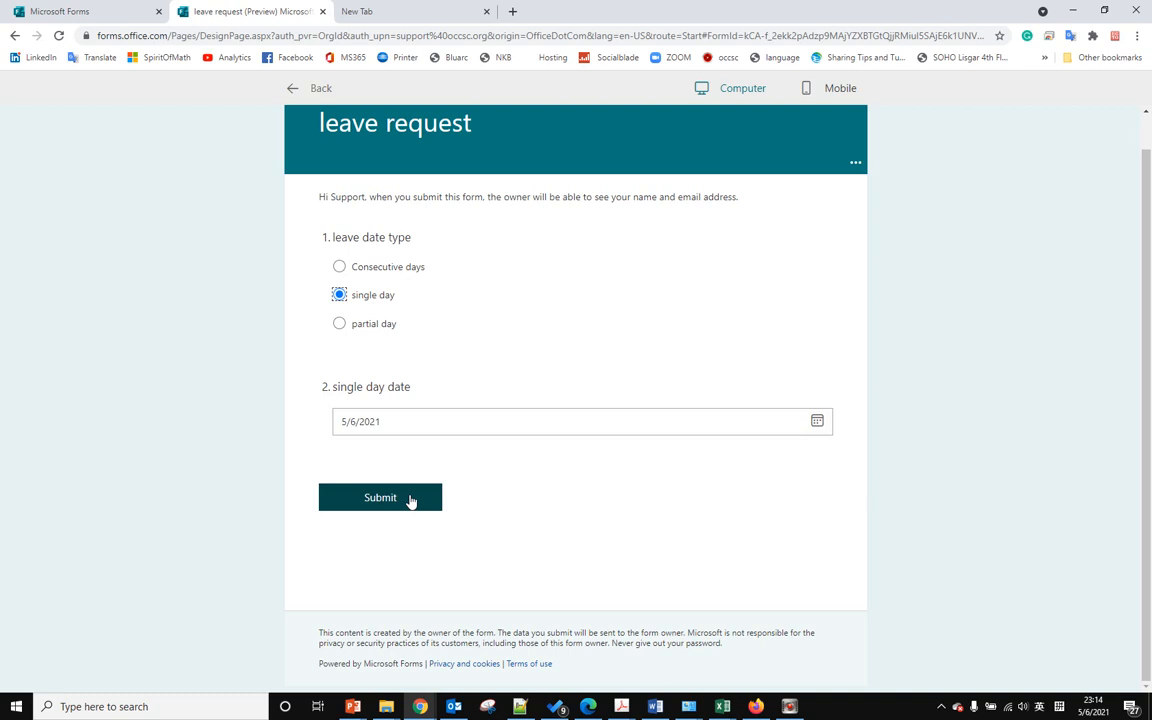
pyautogui.moveTo(360, 296)
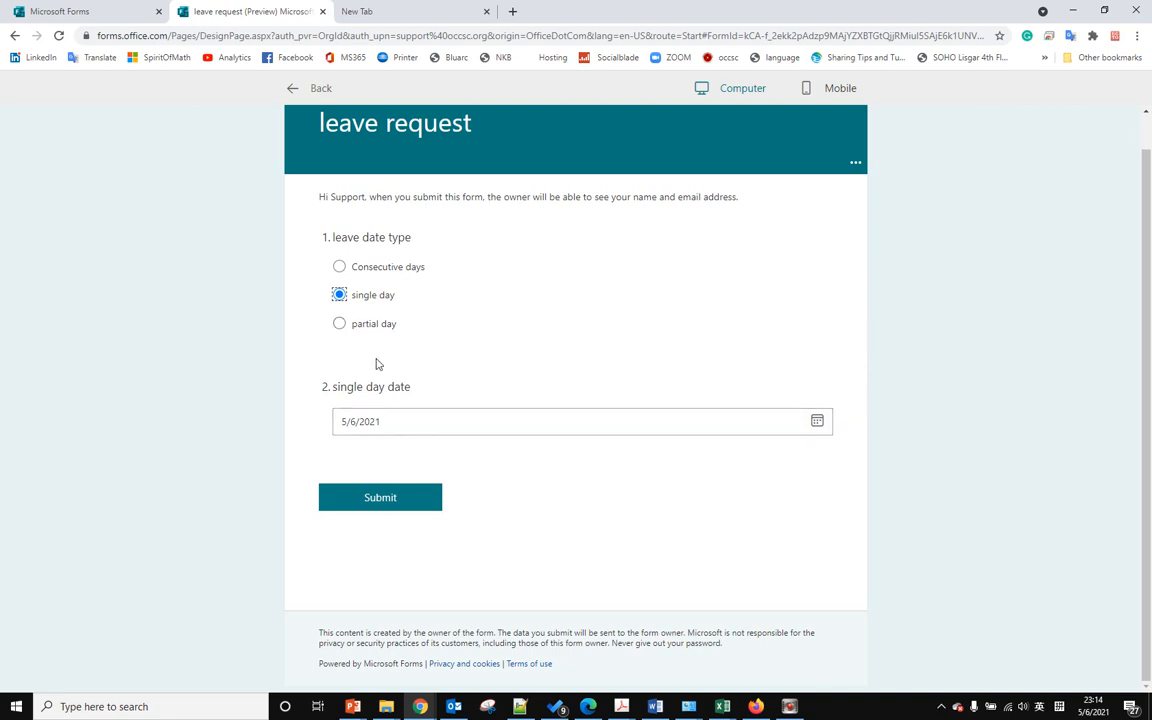
pyautogui.moveTo(348, 336)
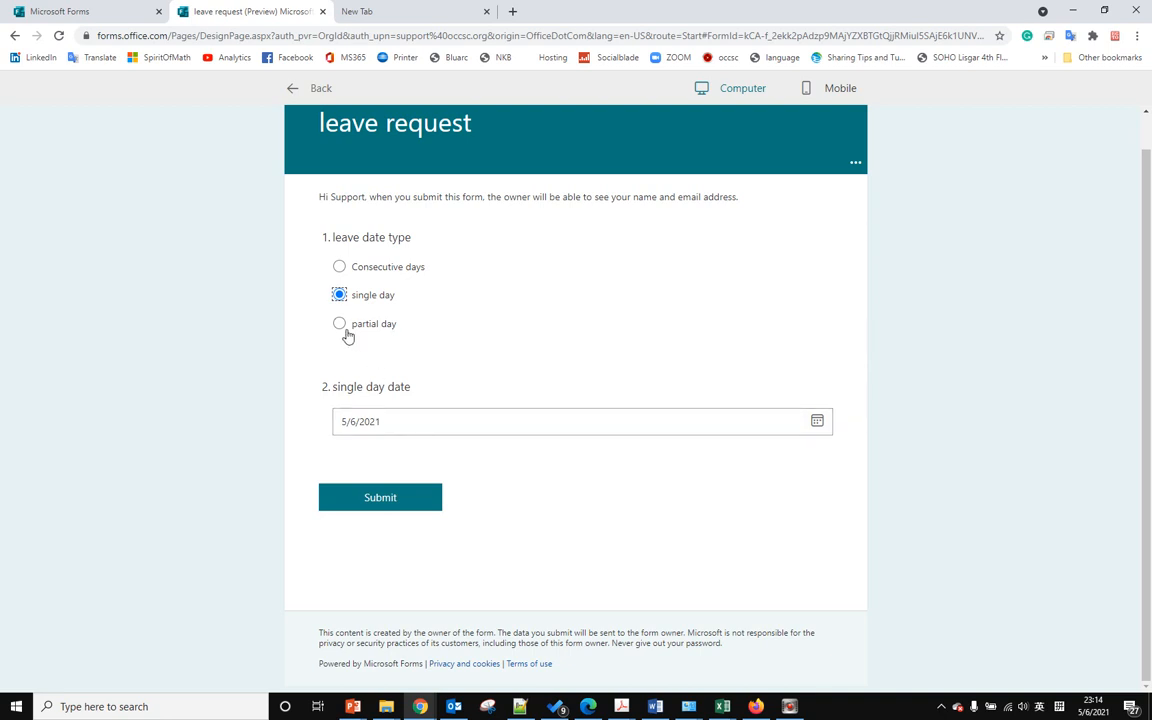
pyautogui.click(340, 324)
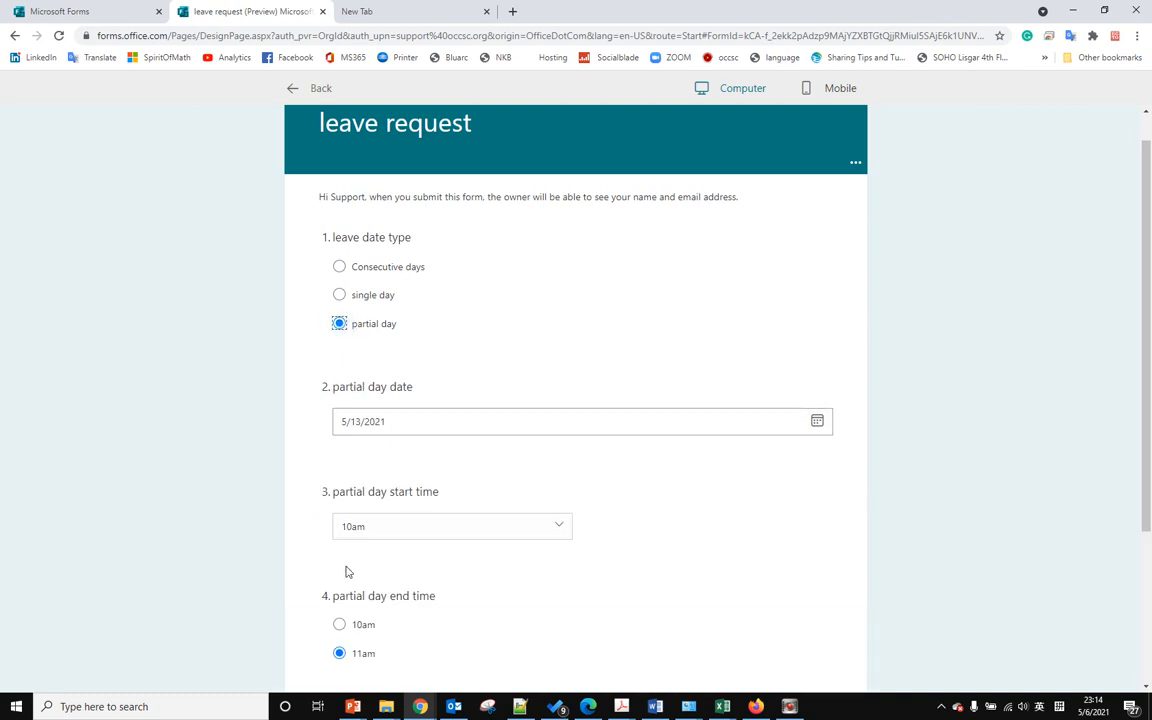
pyautogui.scroll(-3)
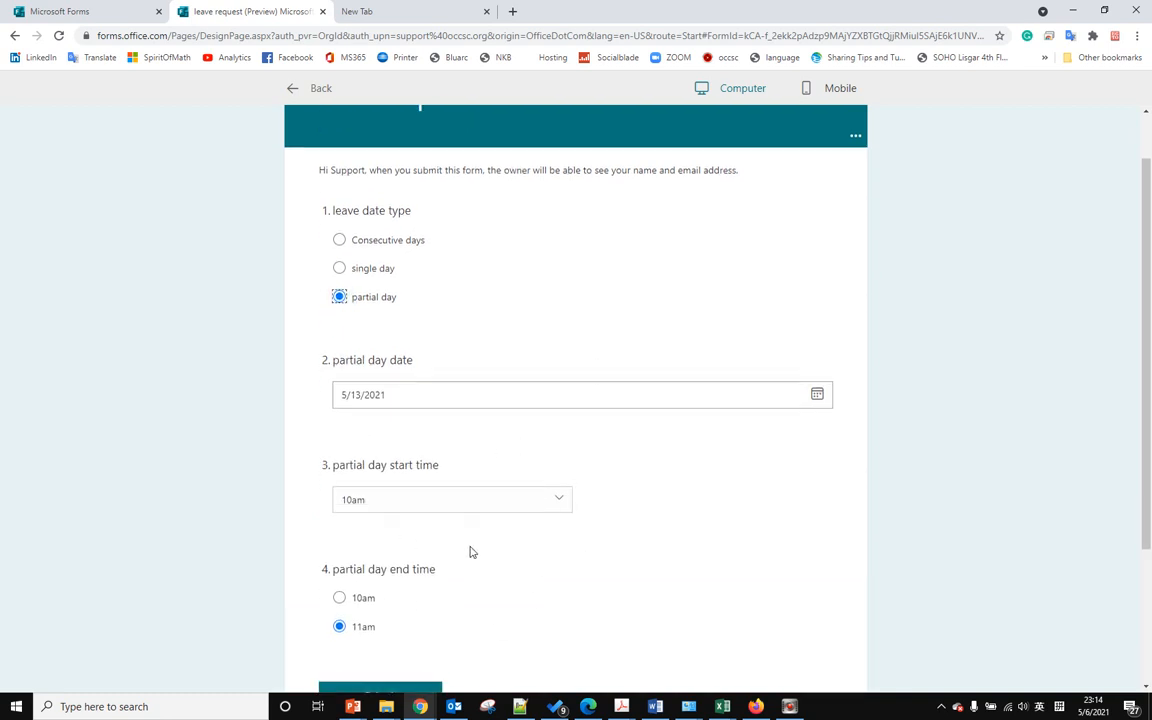
pyautogui.scroll(-3)
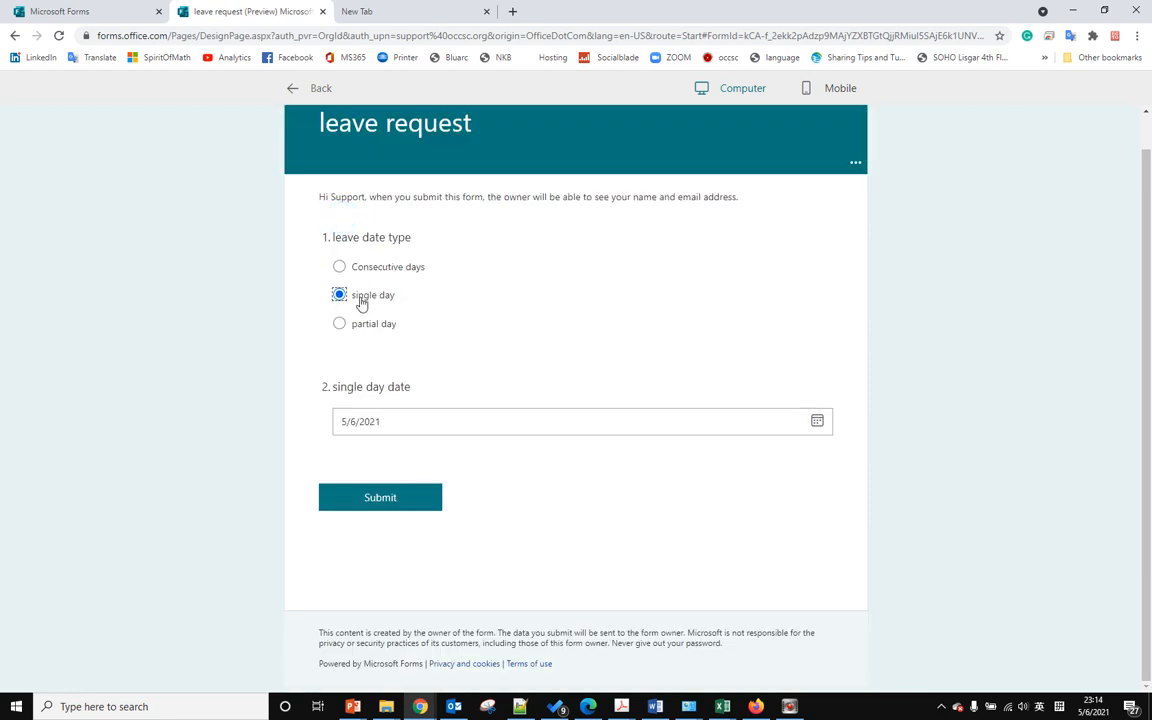
pyautogui.moveTo(380, 496)
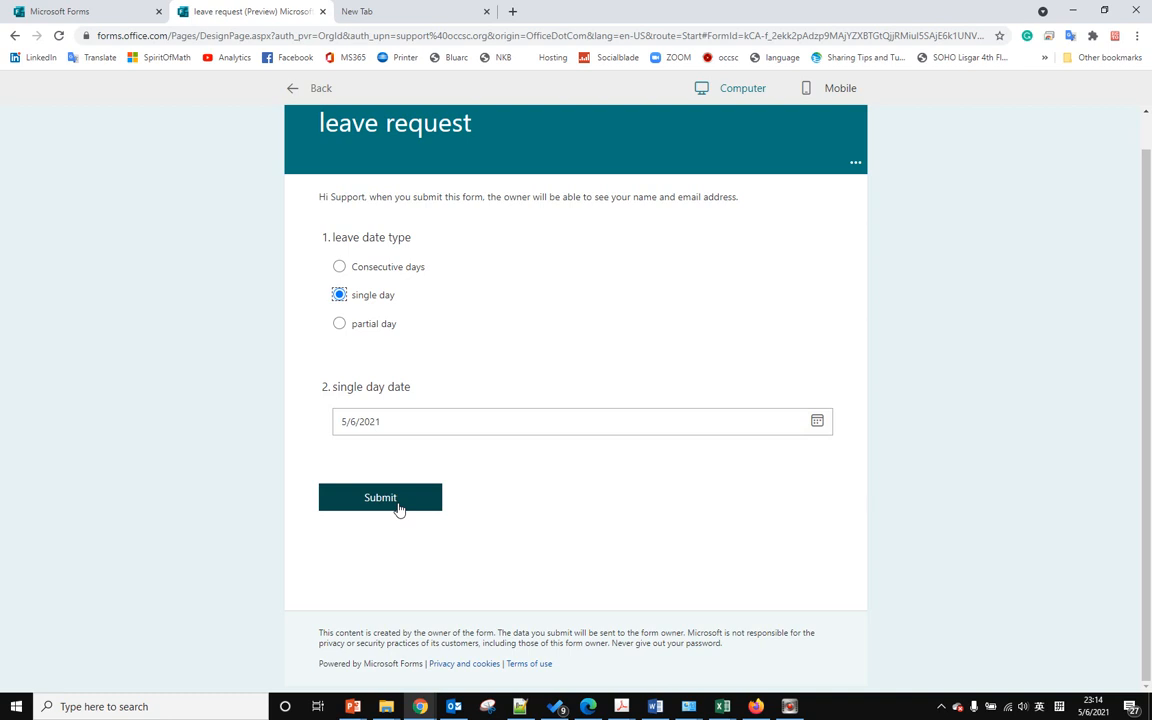
pyautogui.moveTo(410, 496)
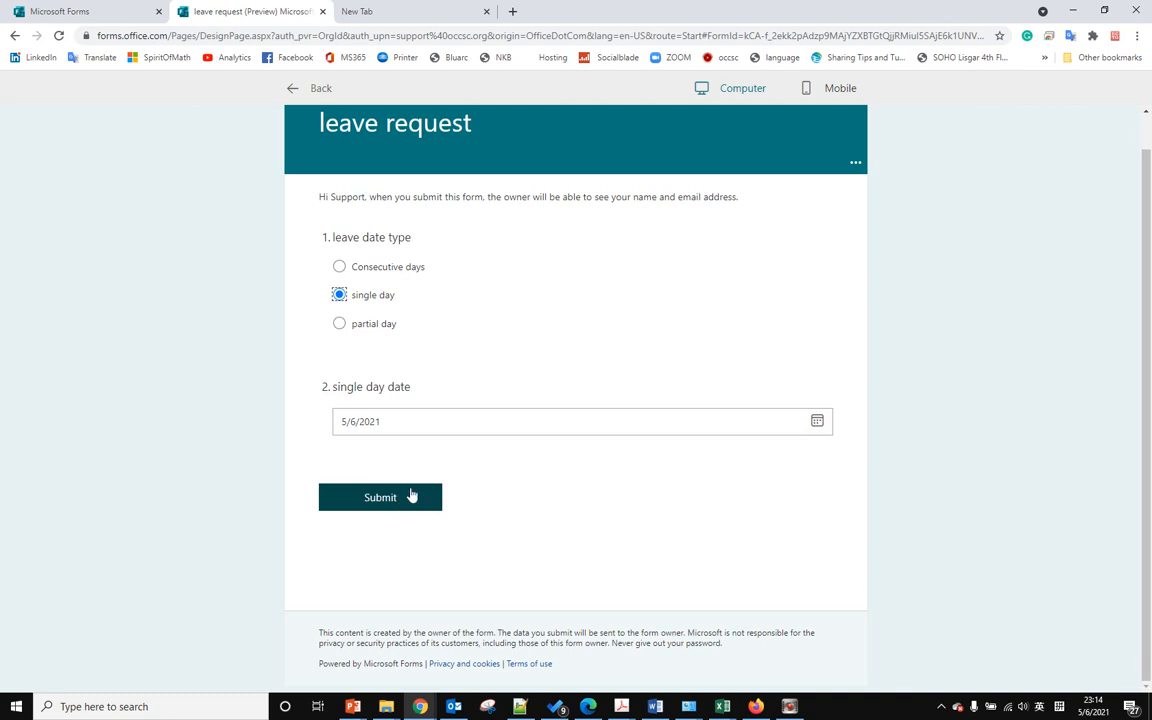
# Select Consecutive days so only its start and end date questions show.
pyautogui.click(340, 266)
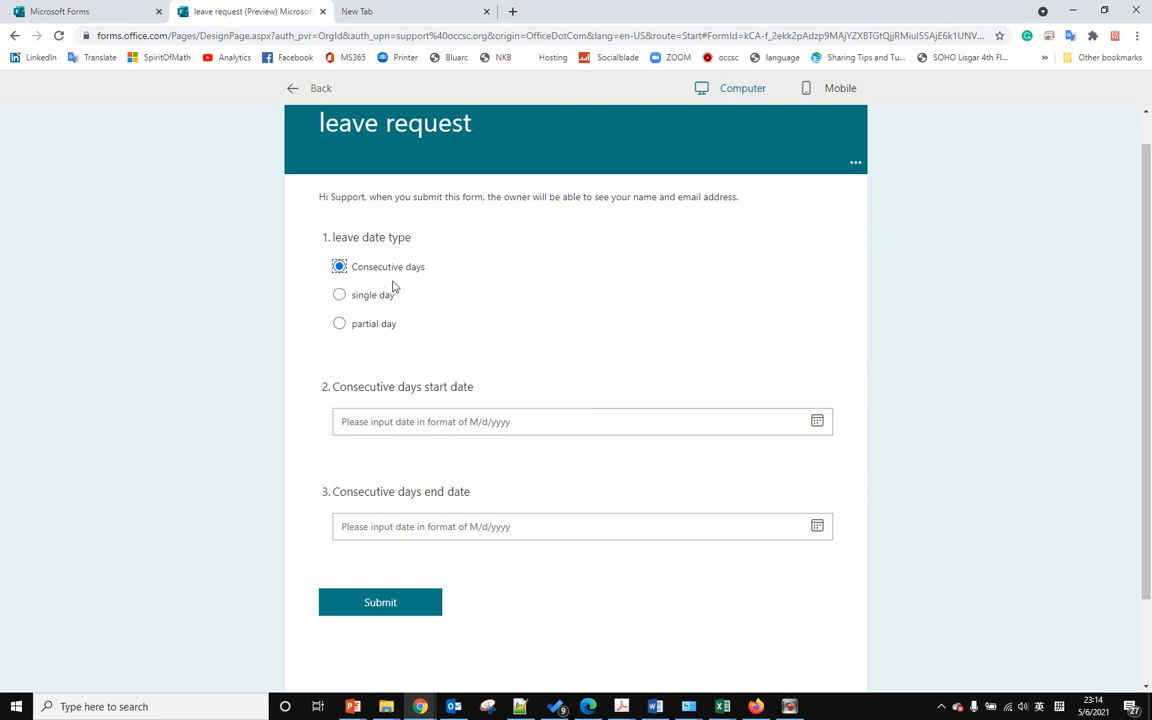
pyautogui.moveTo(390, 282)
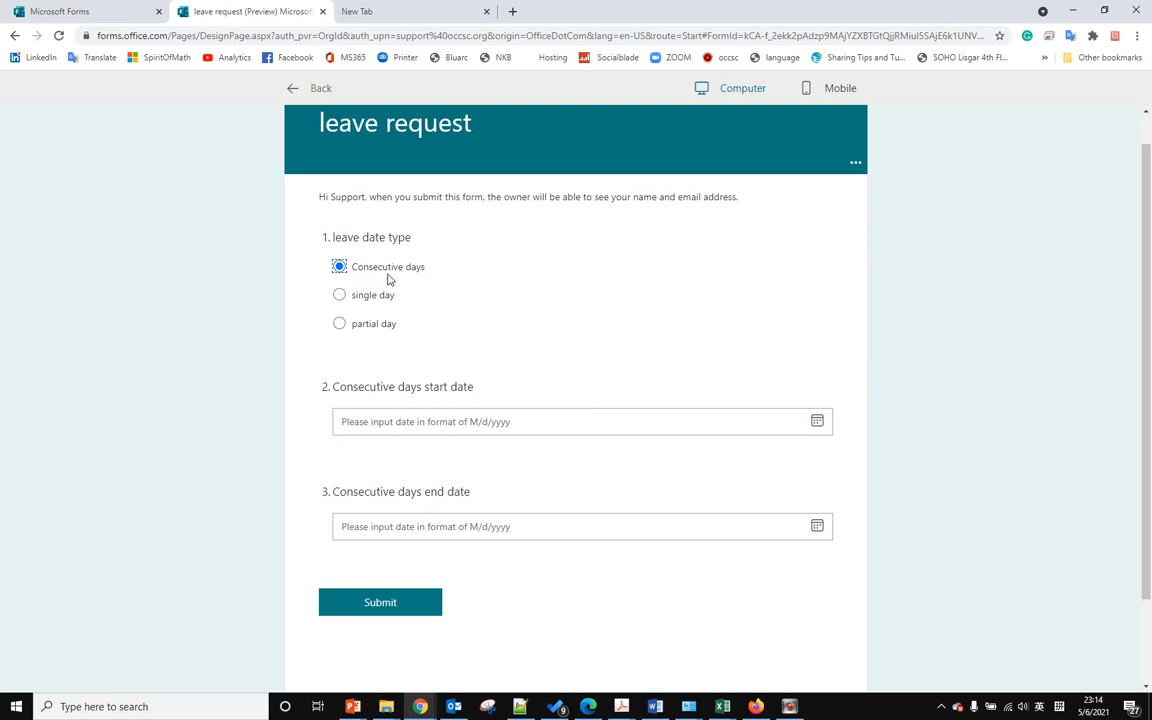
pyautogui.moveTo(370, 590)
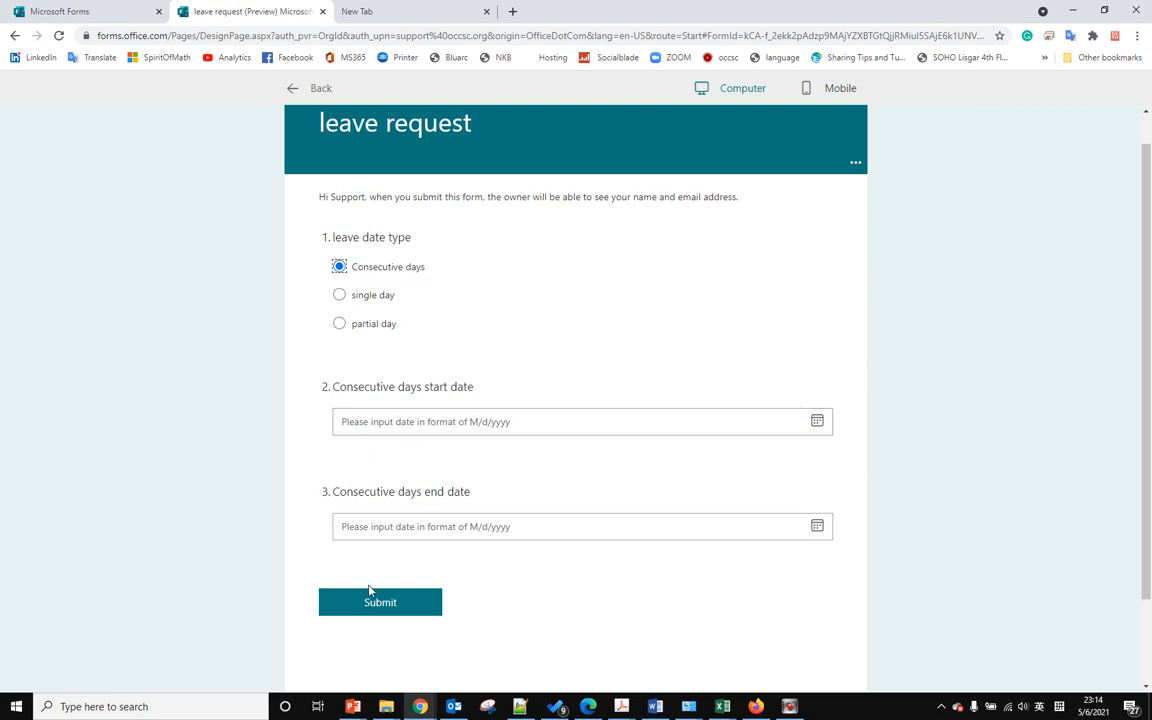
pyautogui.moveTo(426, 390)
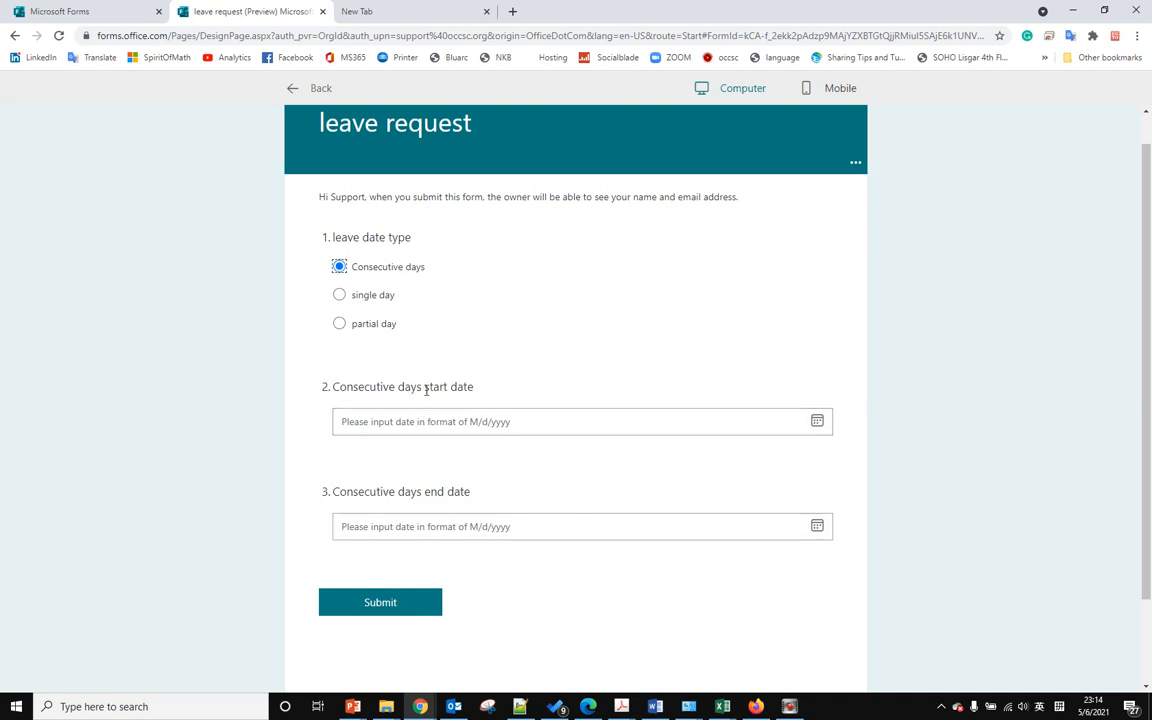
pyautogui.moveTo(444, 512)
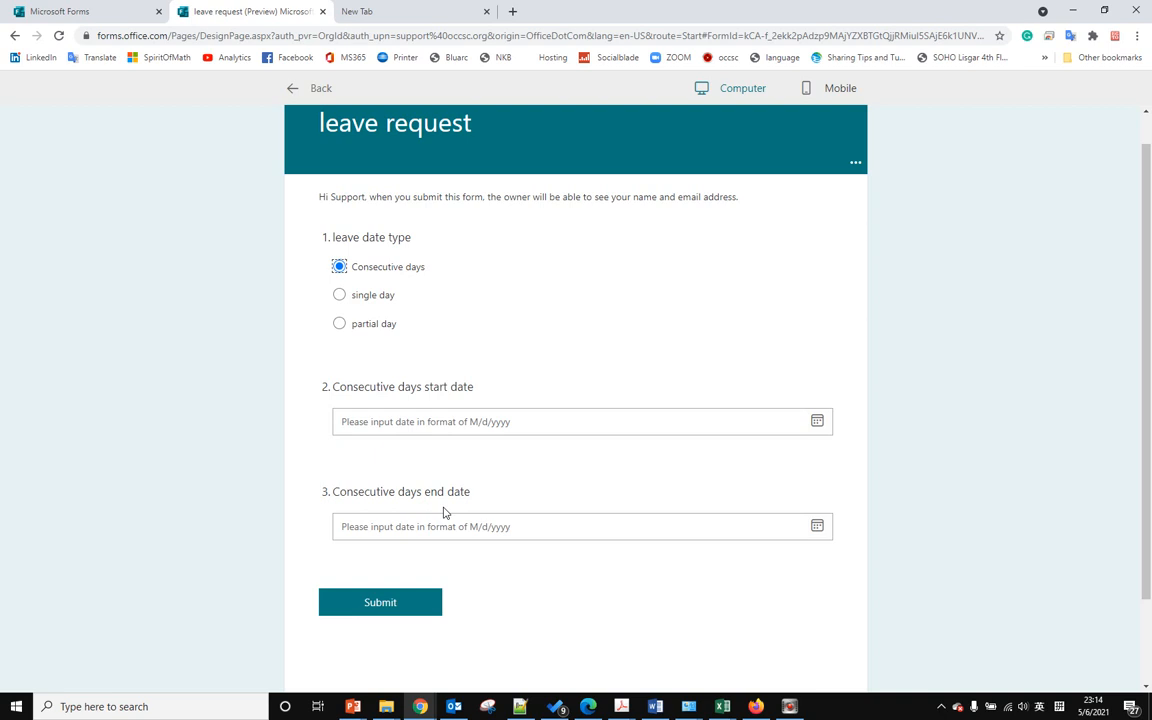
pyautogui.moveTo(462, 464)
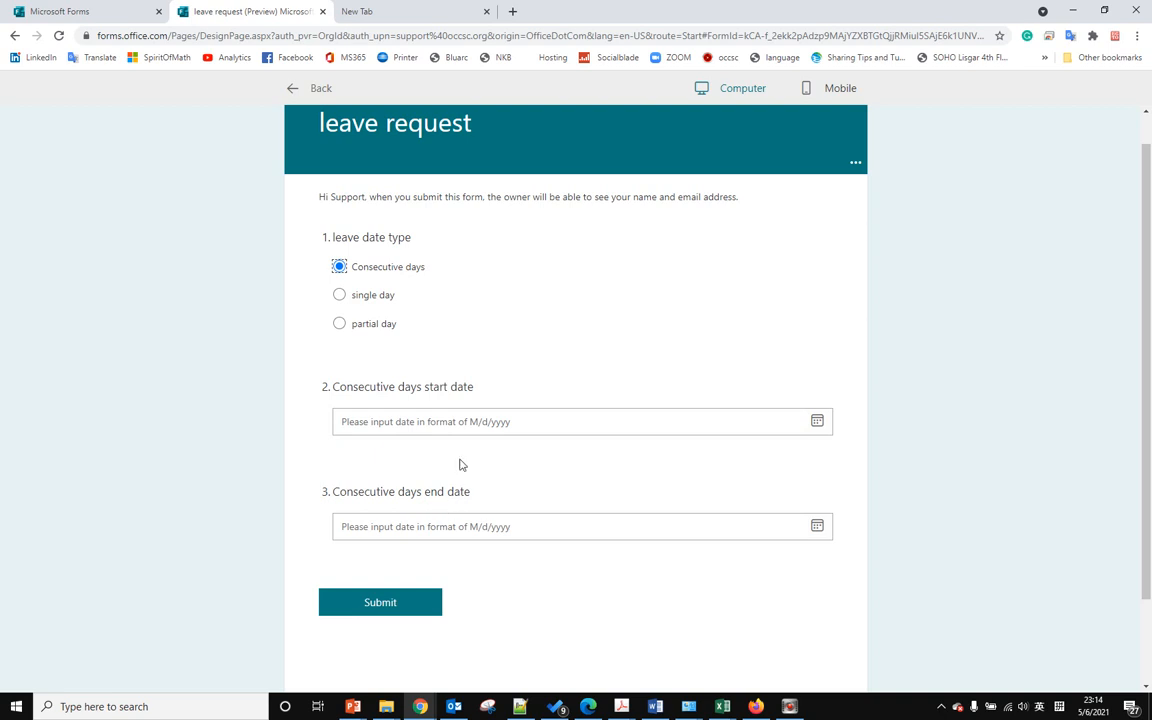
pyautogui.moveTo(504, 498)
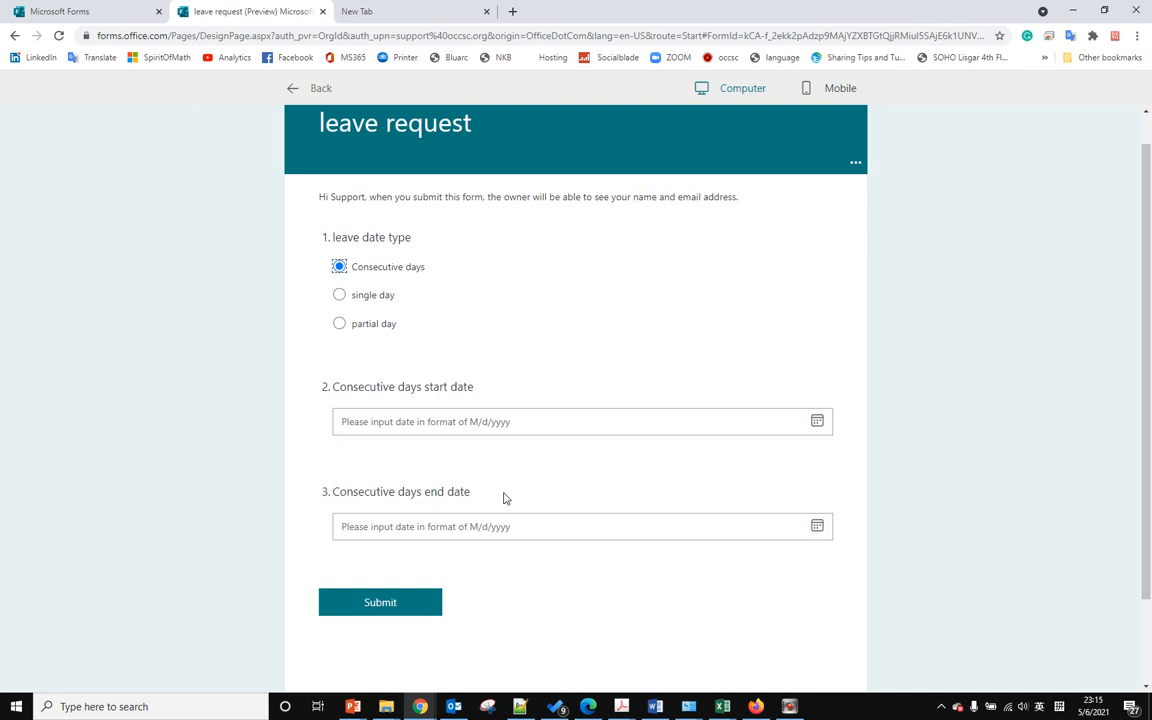
pyautogui.moveTo(520, 510)
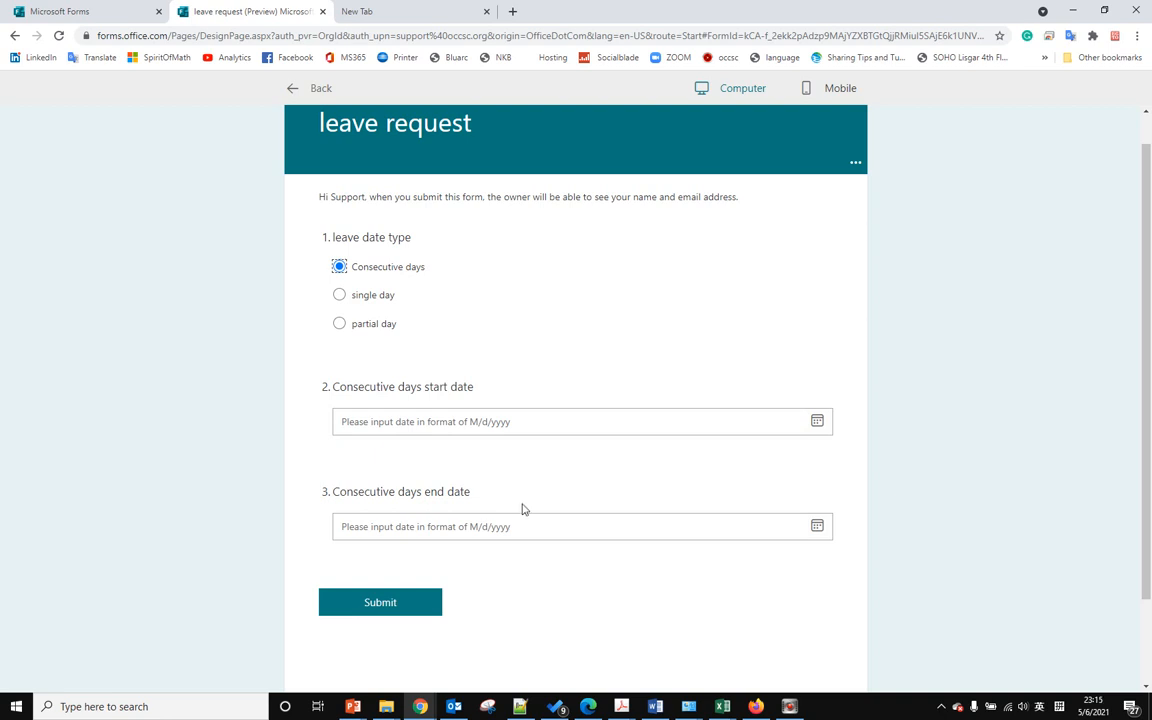